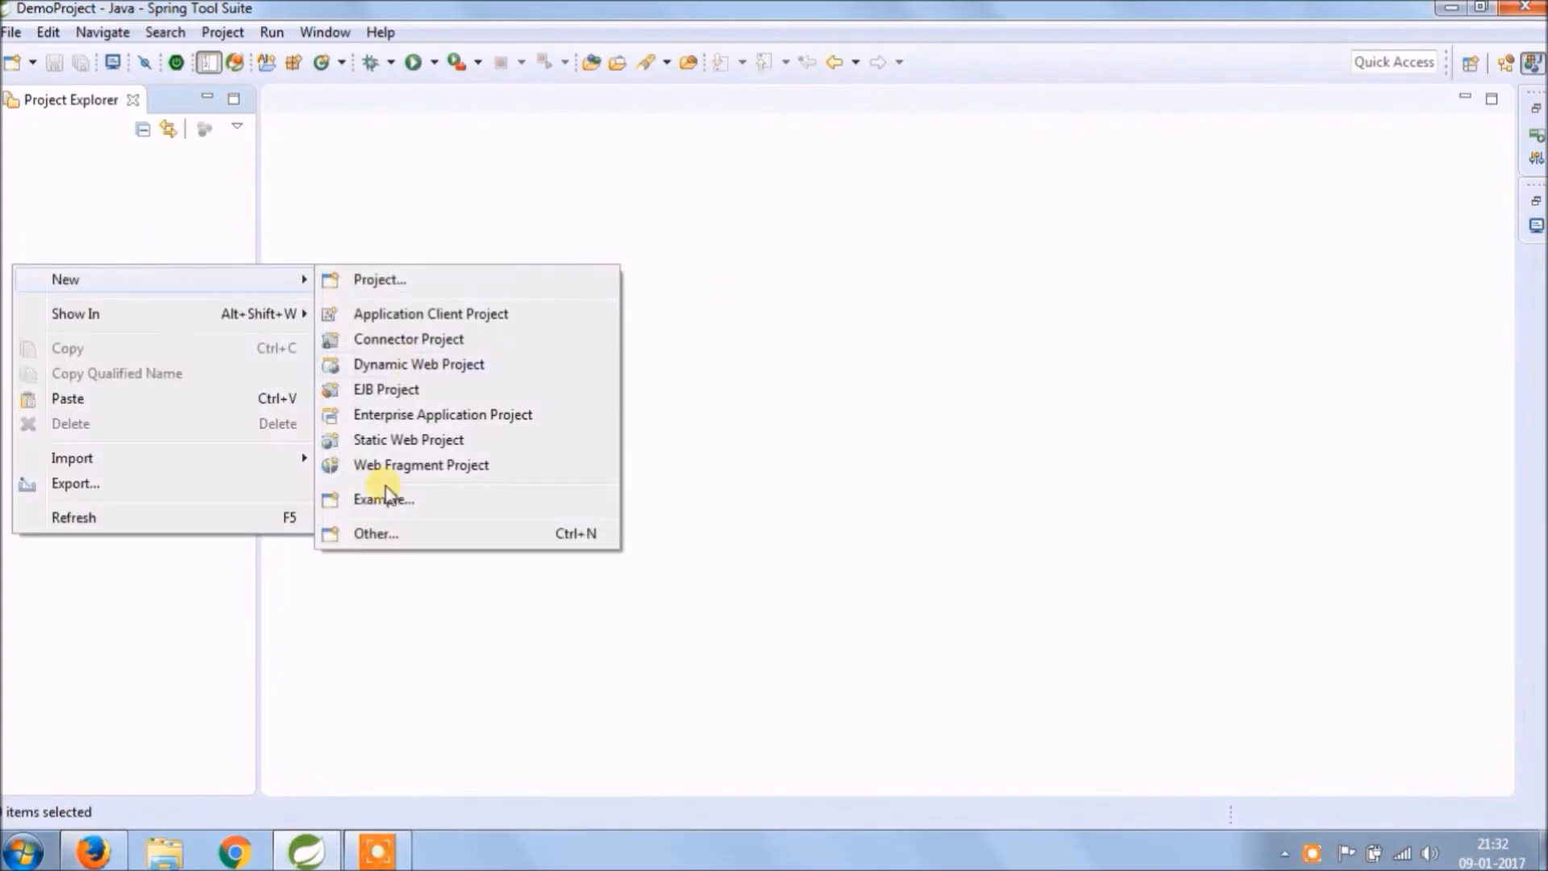
Create the google-guice-web Maven project from maven-archetype-webapp with group com.mightyjava.googleguice.web.
{"action": "left_click", "coordinate": [375, 533]}
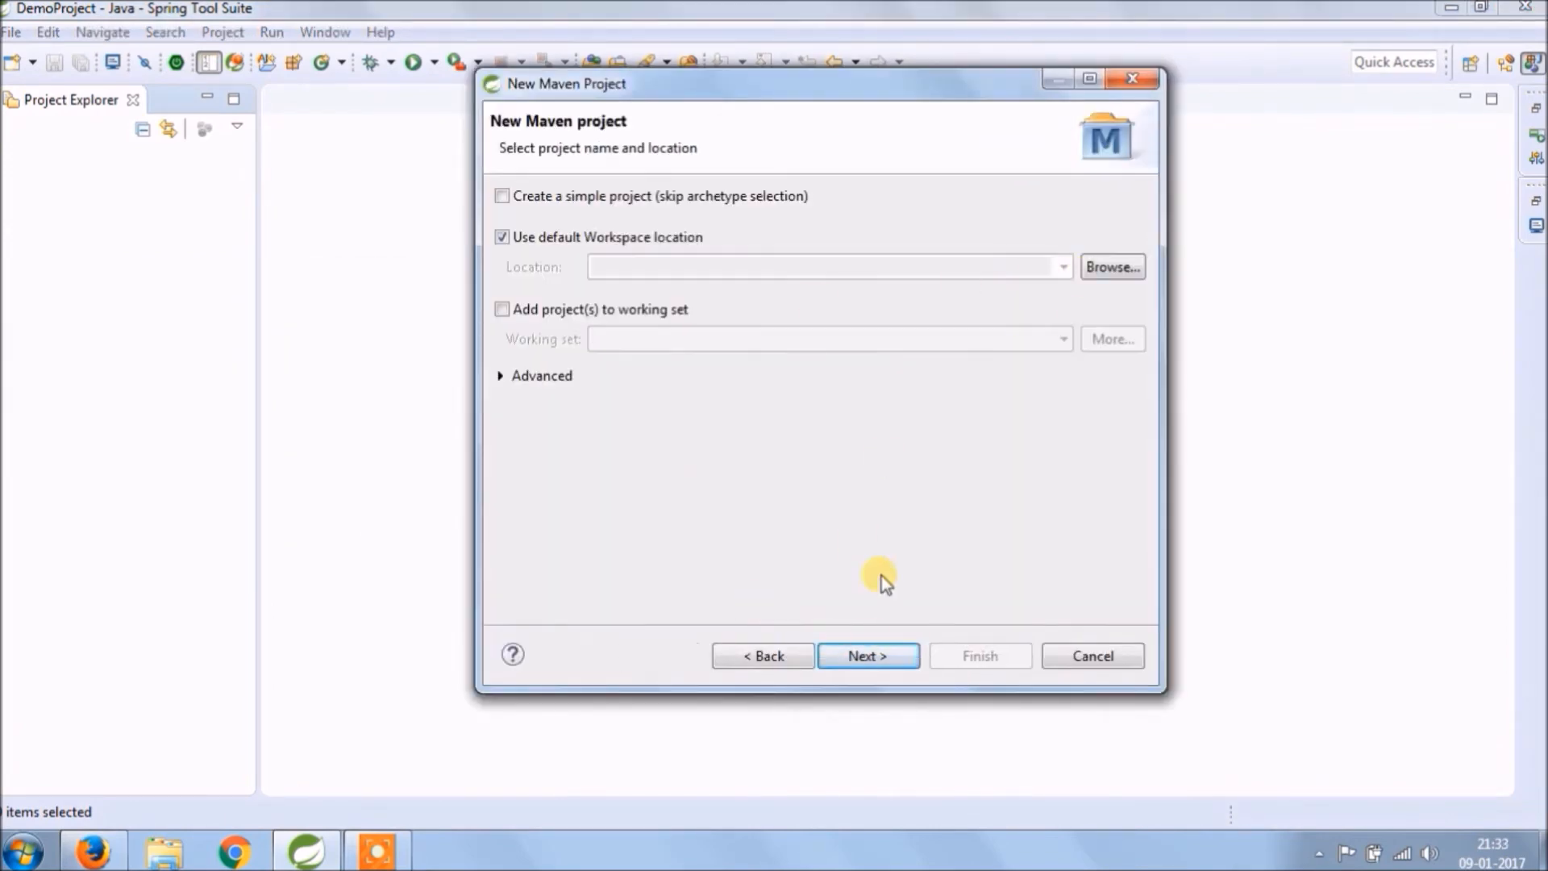
{"action": "left_click", "coordinate": [866, 656]}
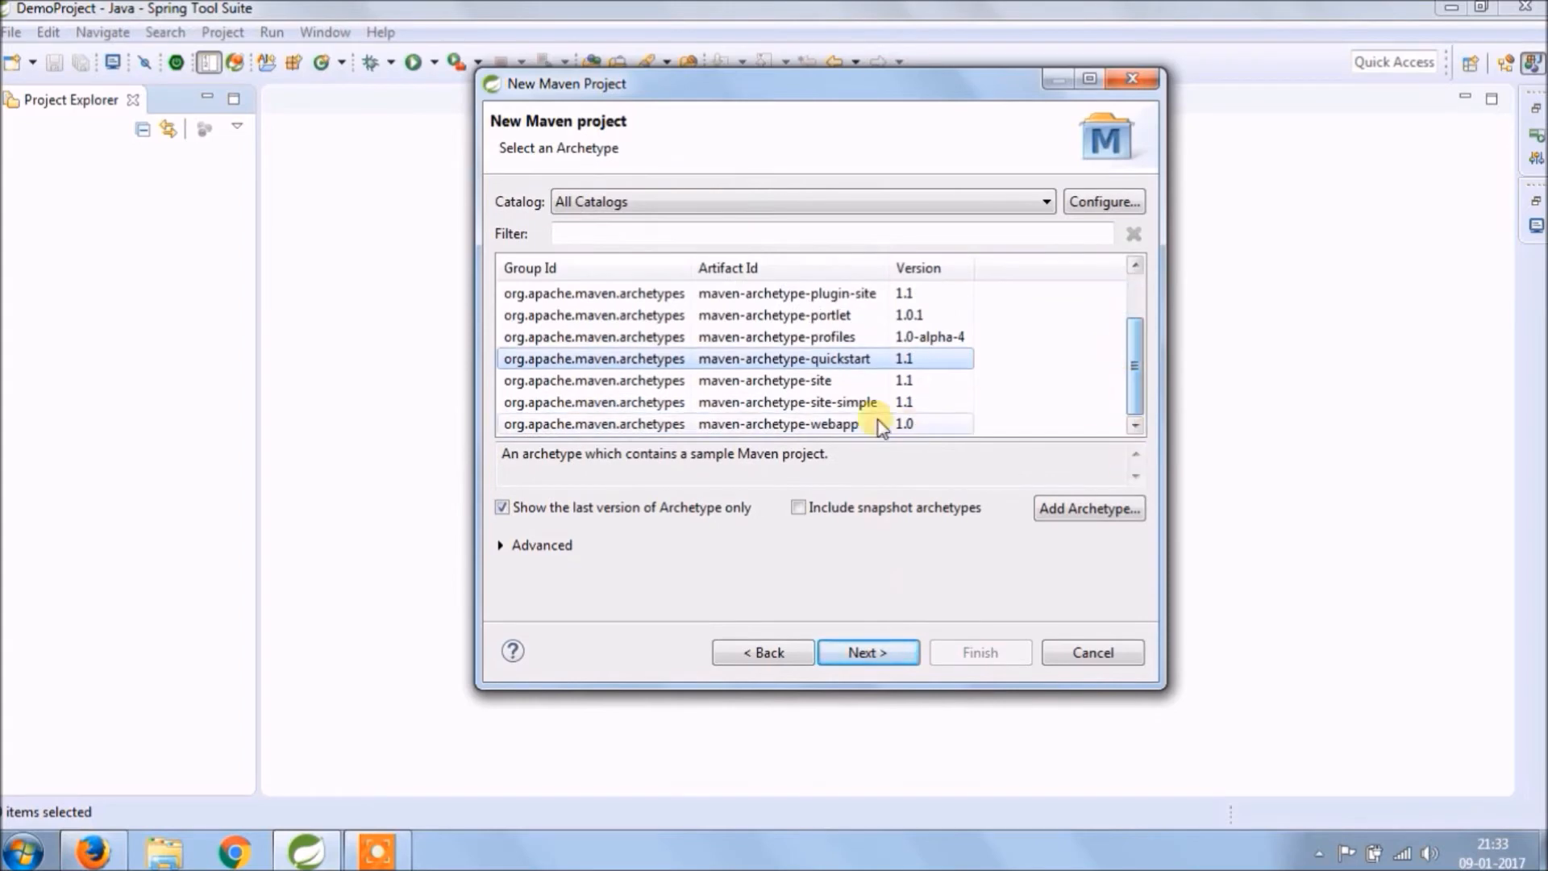
{"action": "left_click", "coordinate": [867, 652]}
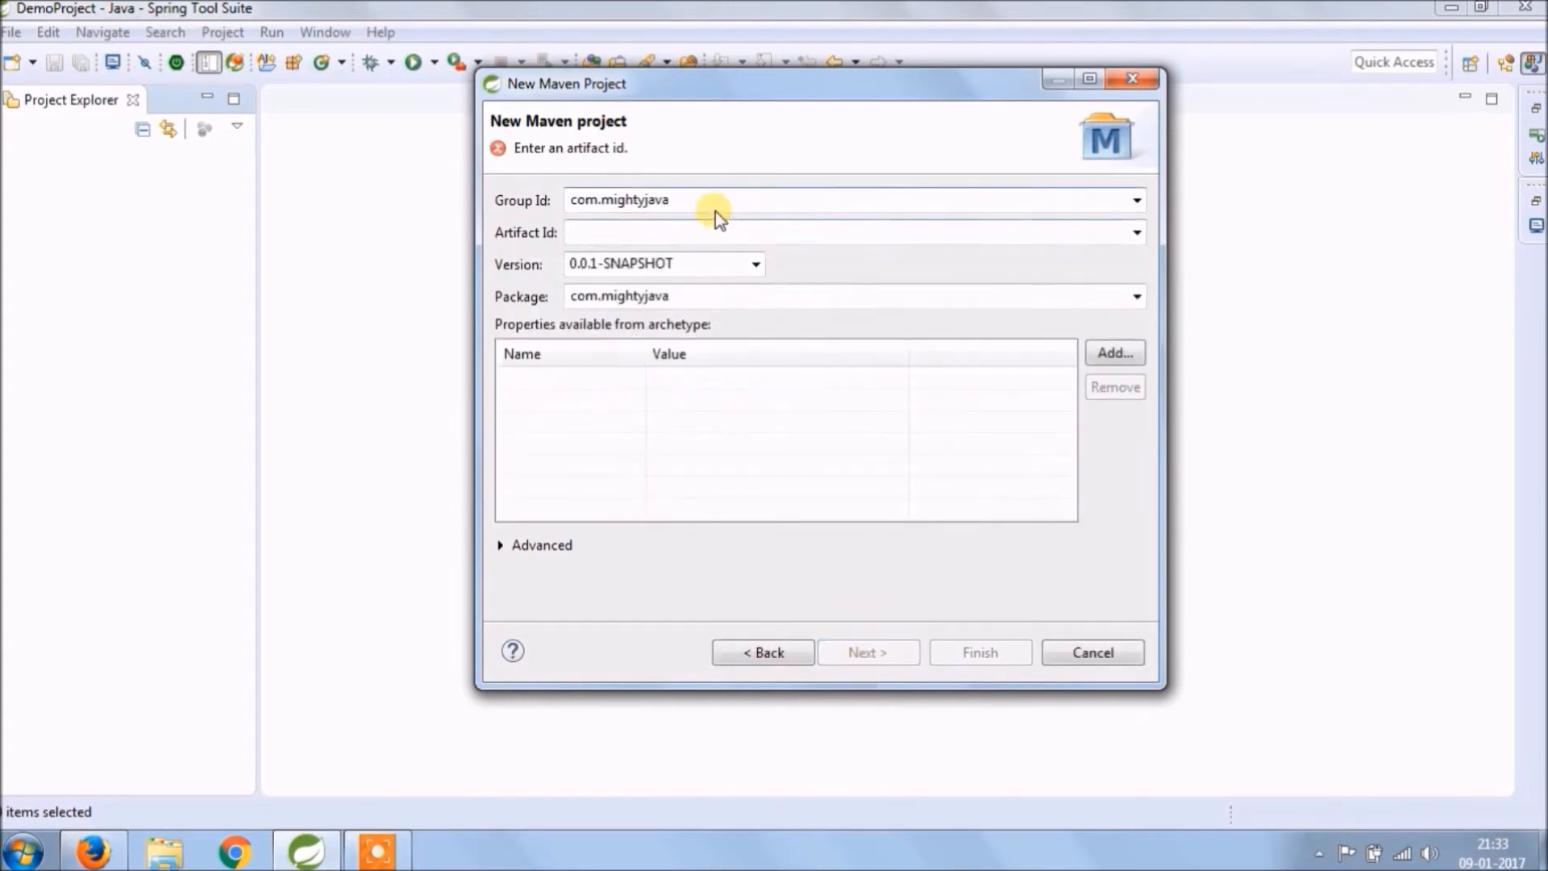
{"action": "type", "text": "google-guice-web"}
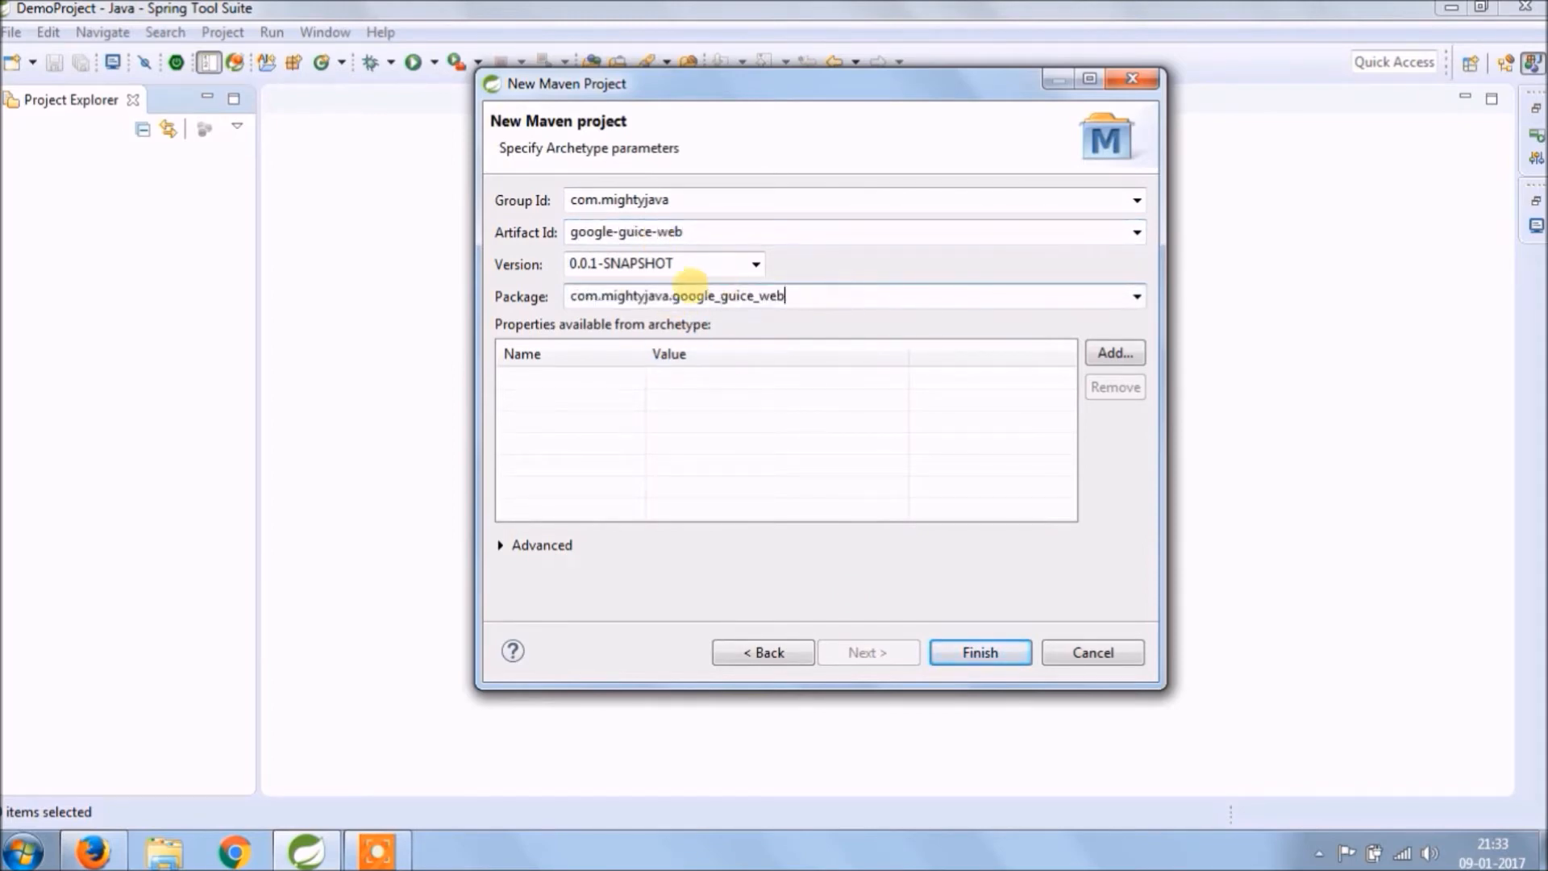
{"action": "key", "text": "BackSpace"}
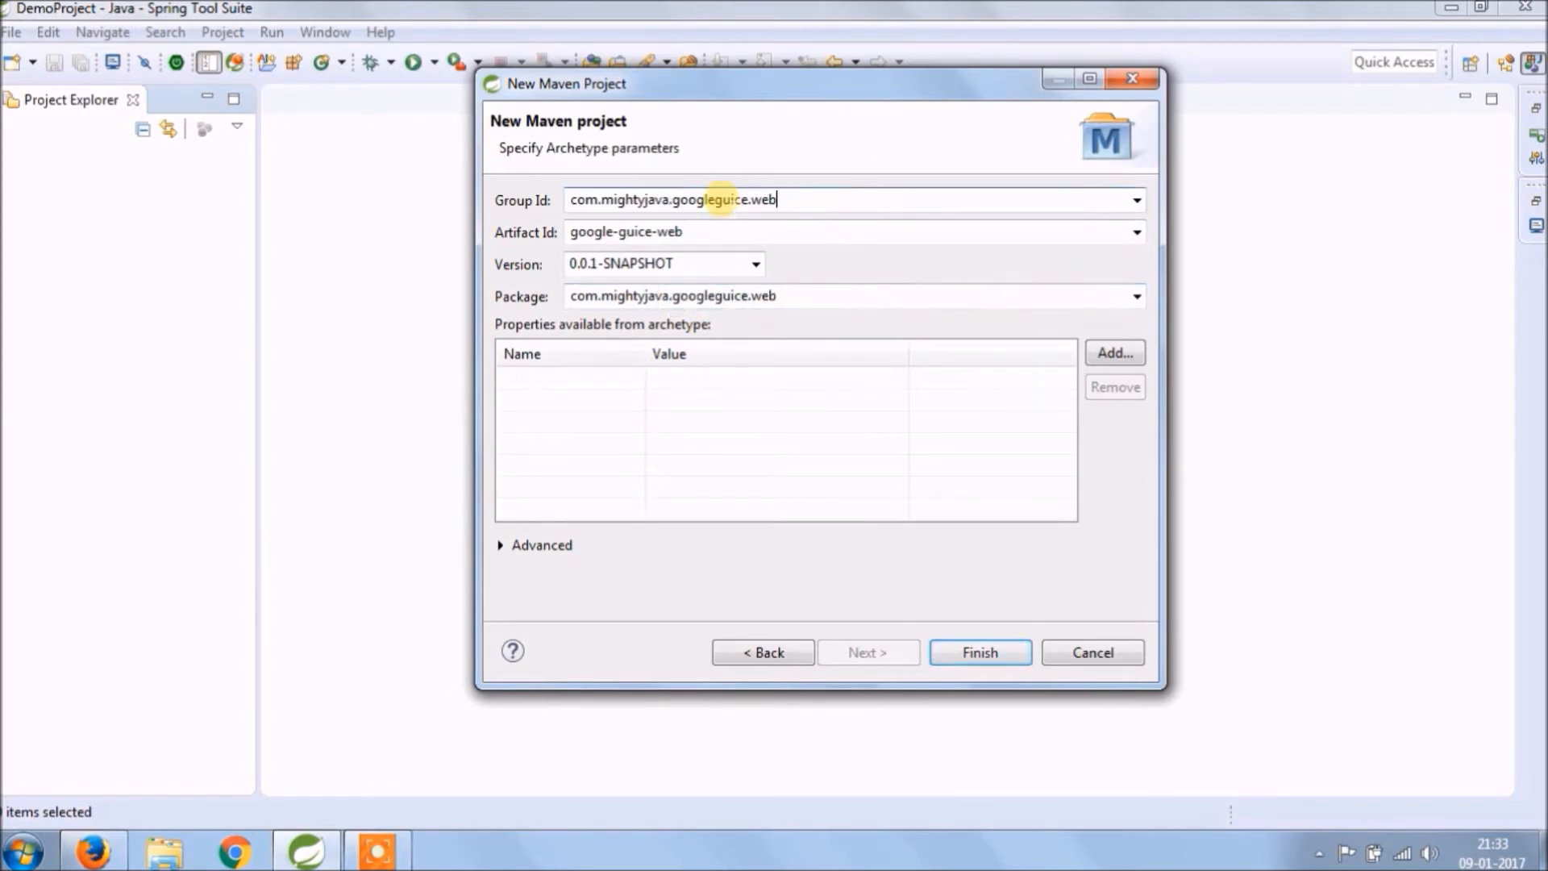
{"action": "left_click", "coordinate": [978, 652]}
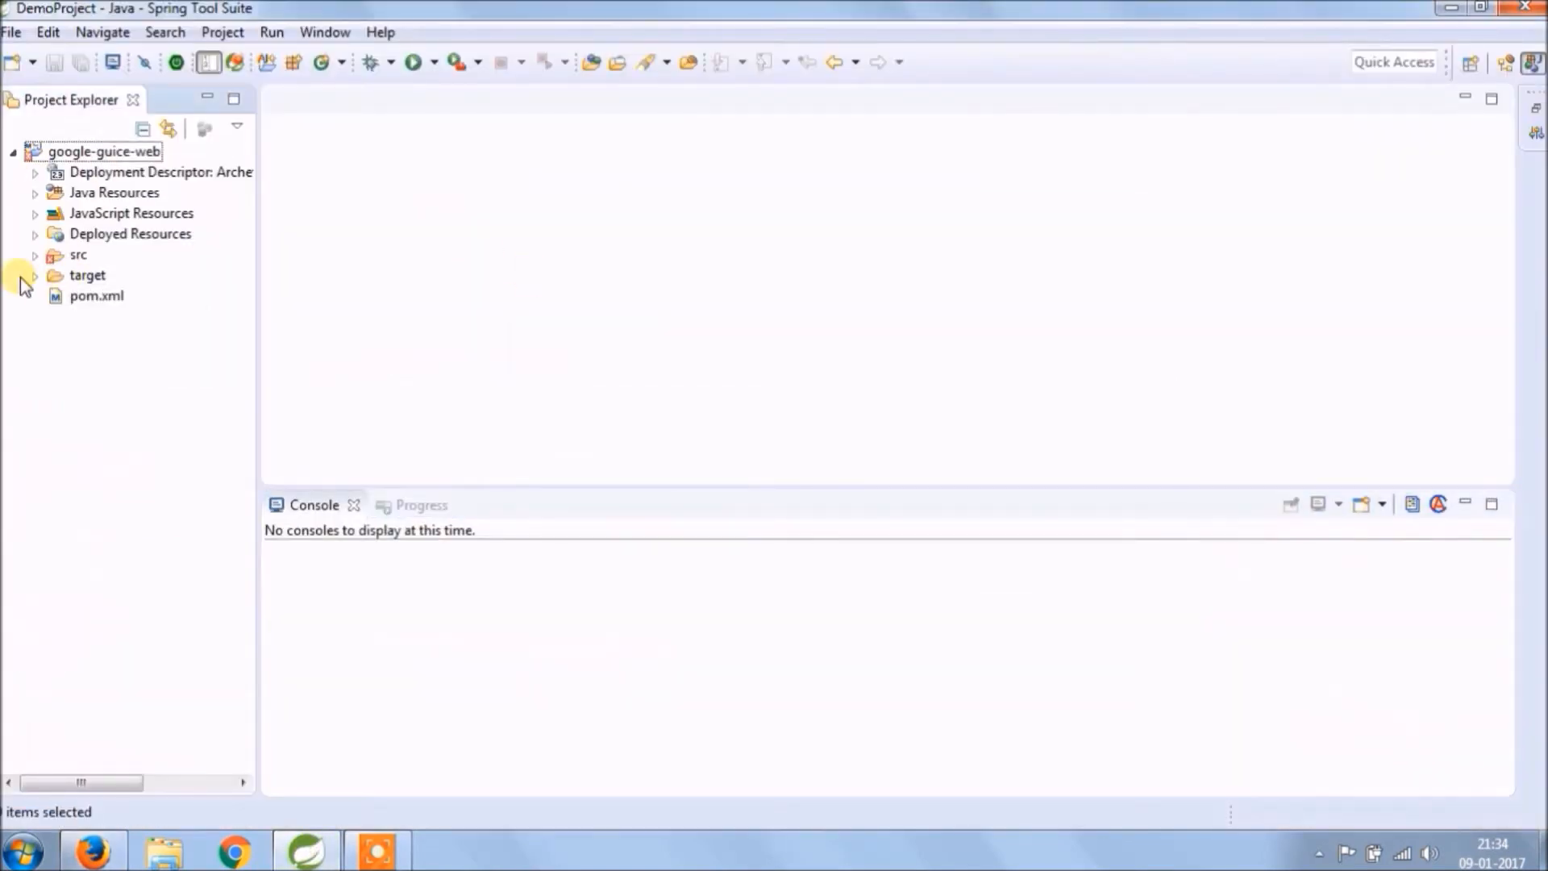
Add guice-servlet 3.0 and javax.servlet-api 3.0.1 (provided scope) dependencies to pom.xml.
{"action": "double_click", "coordinate": [97, 295]}
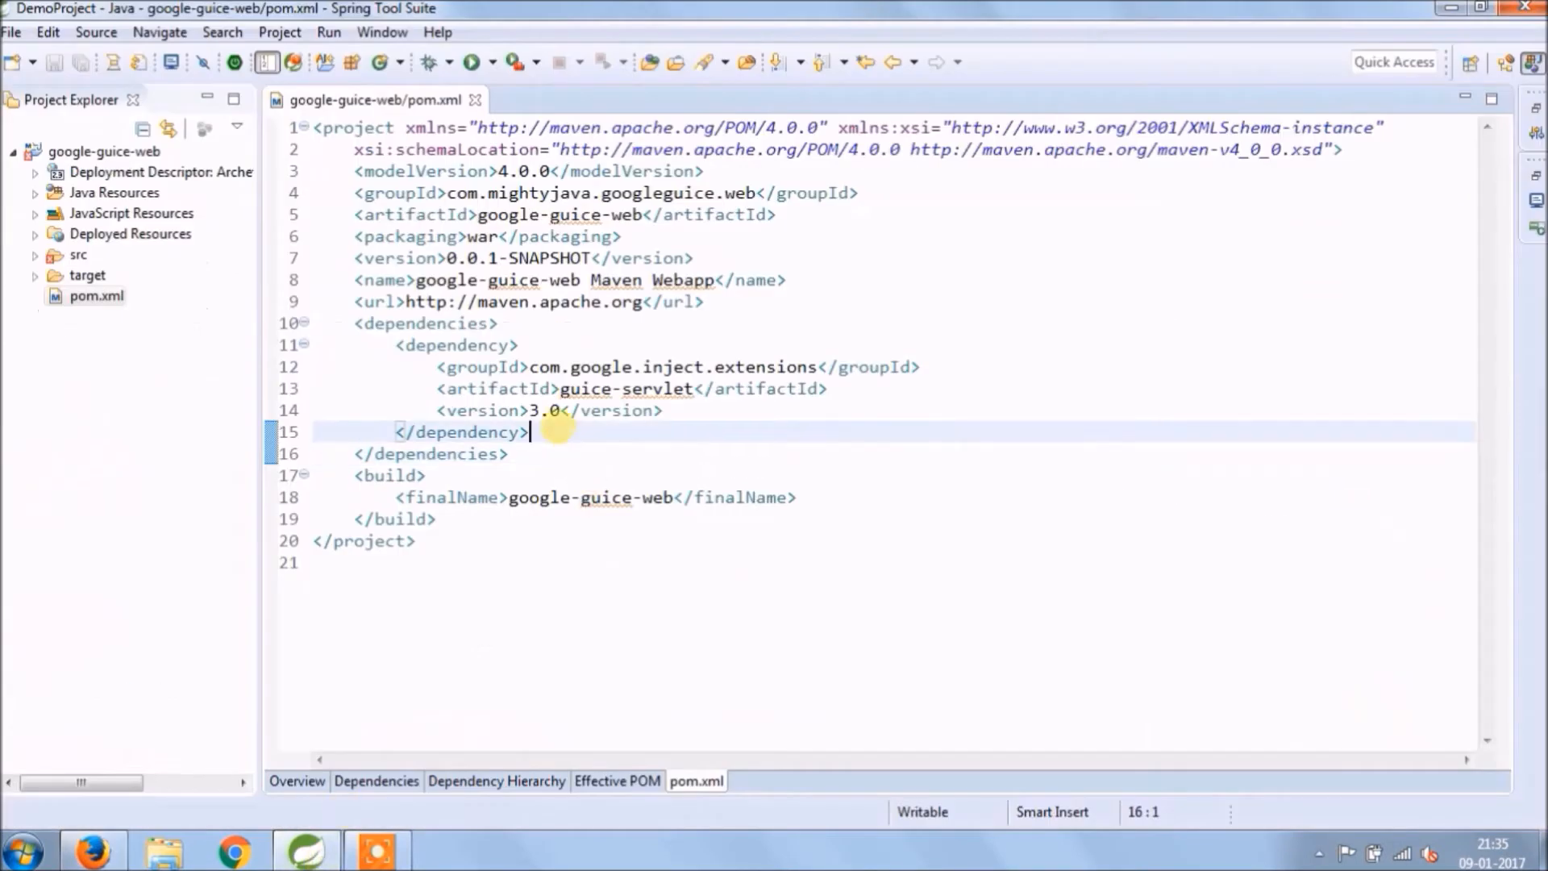
{"action": "type", "text": "<dependency>"}
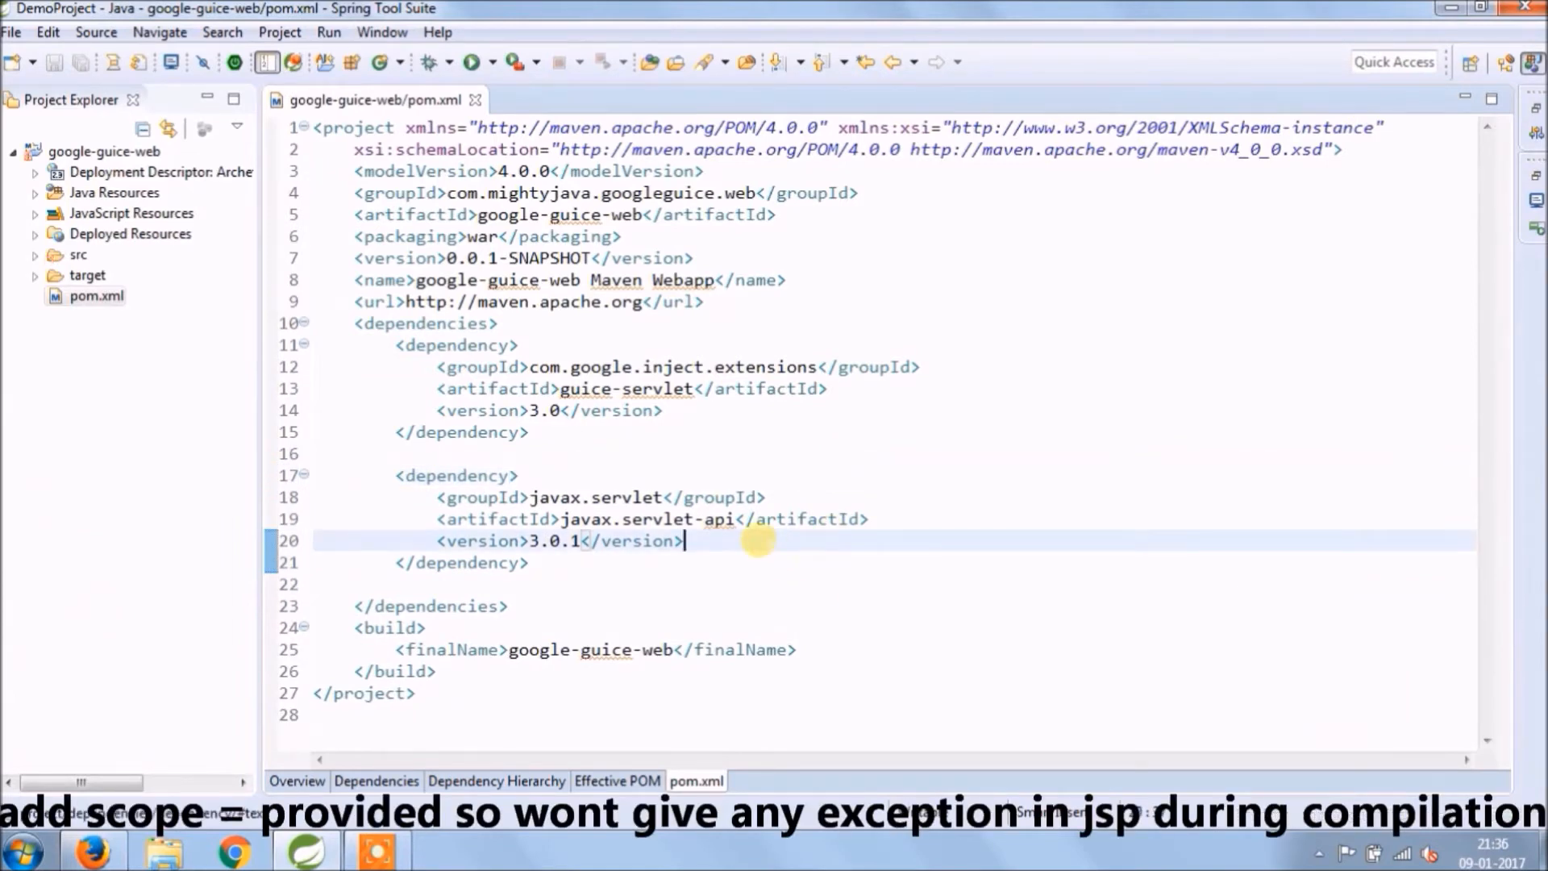
{"action": "type", "text": "<scope>provided</scope>"}
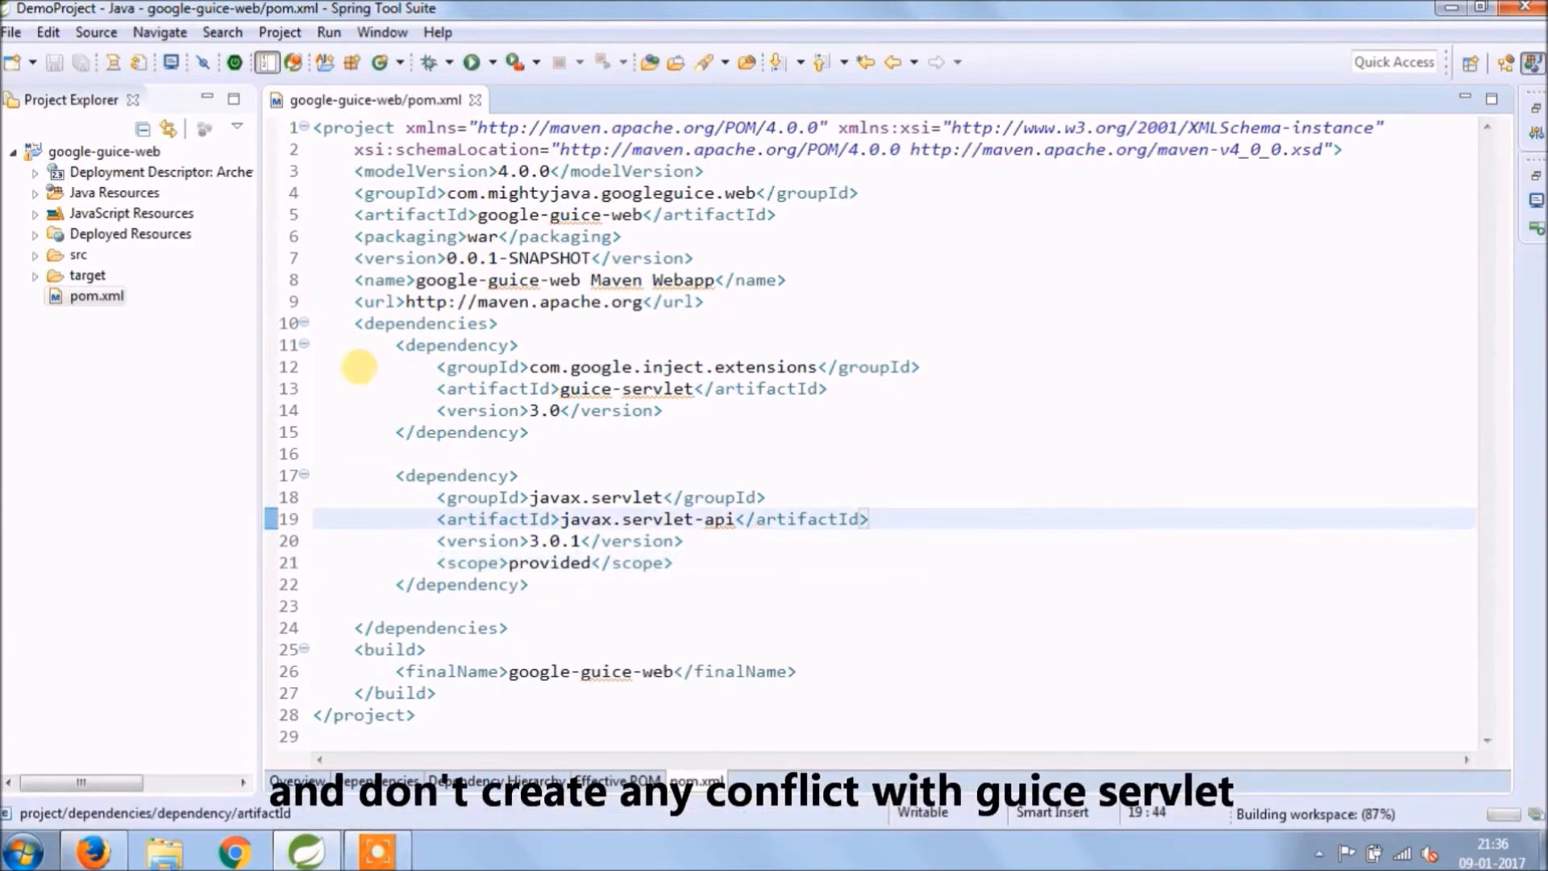
{"action": "left_click", "coordinate": [35, 255]}
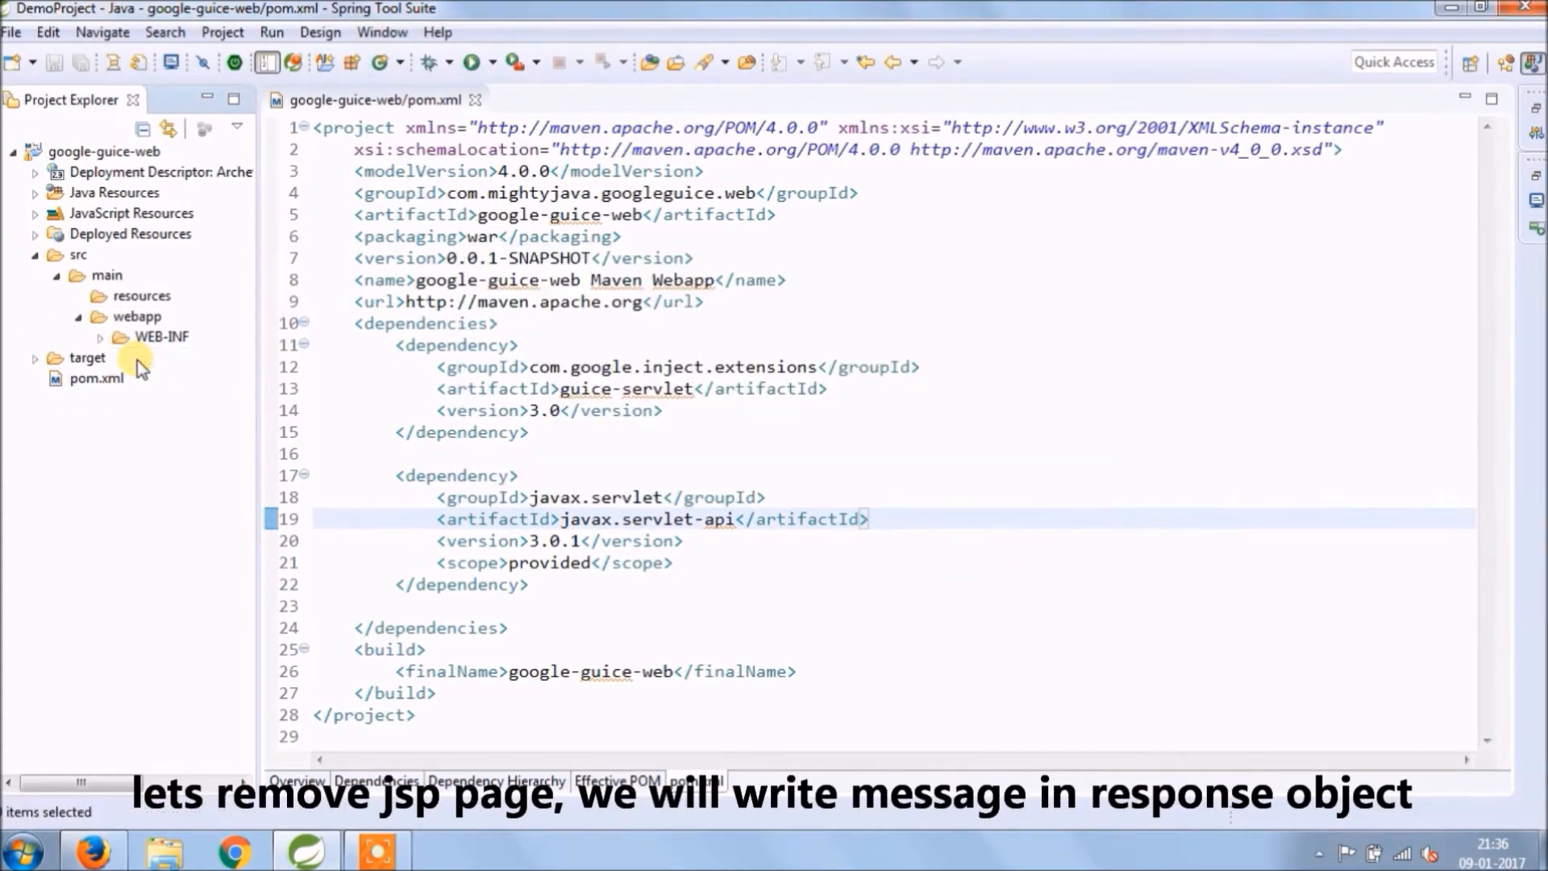
In web.xml, set display name 'Google Guice Web' and map GuiceFilter 'guiceFilter' to '/'.
{"action": "double_click", "coordinate": [181, 356]}
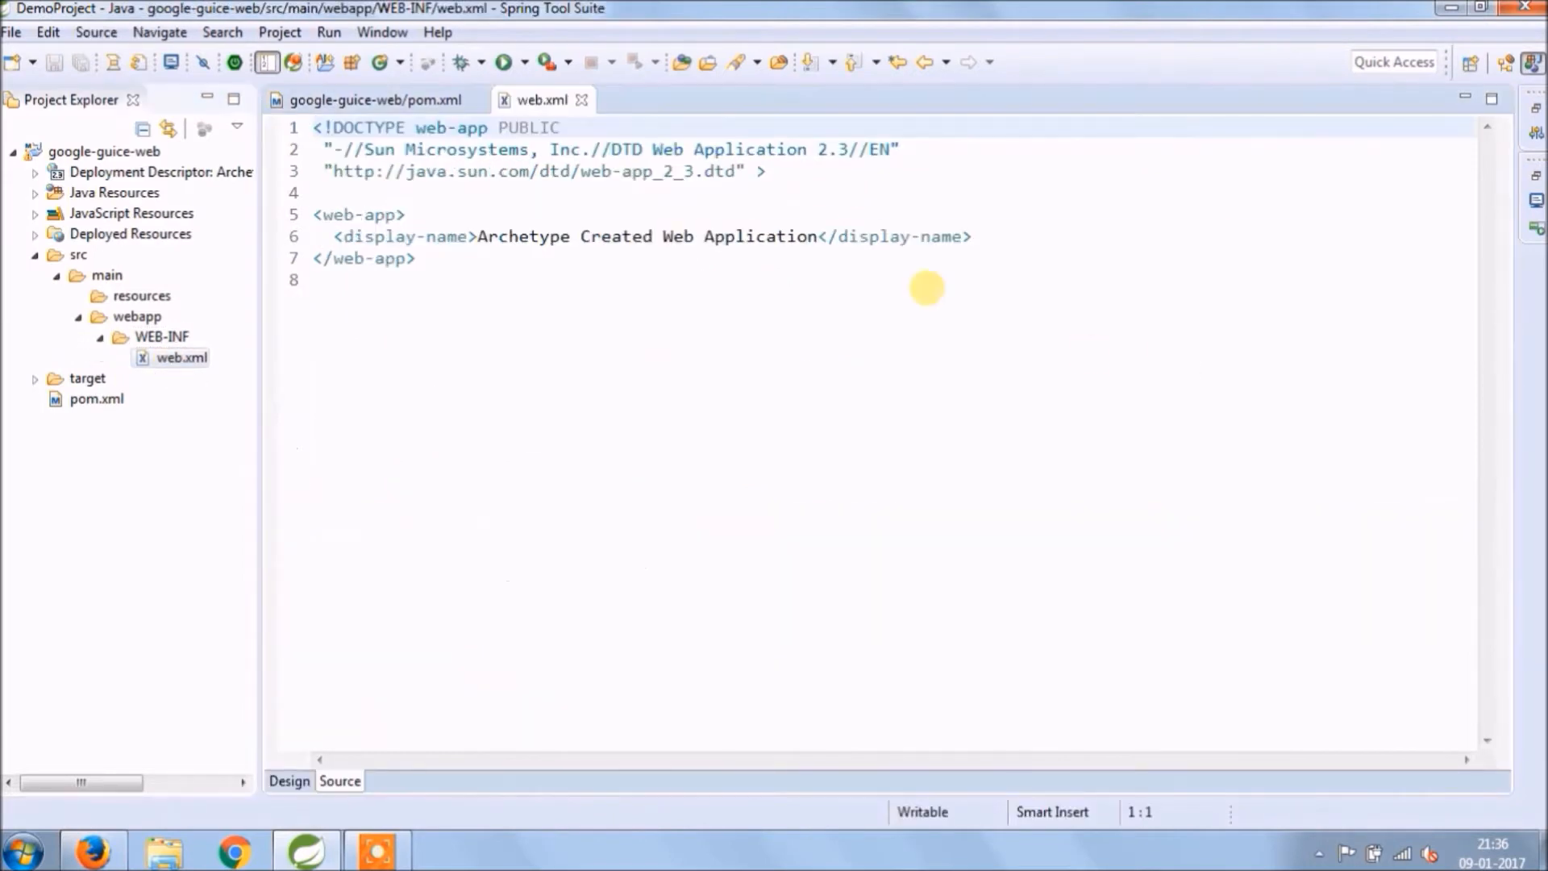
{"action": "type", "text": "Google Guice"}
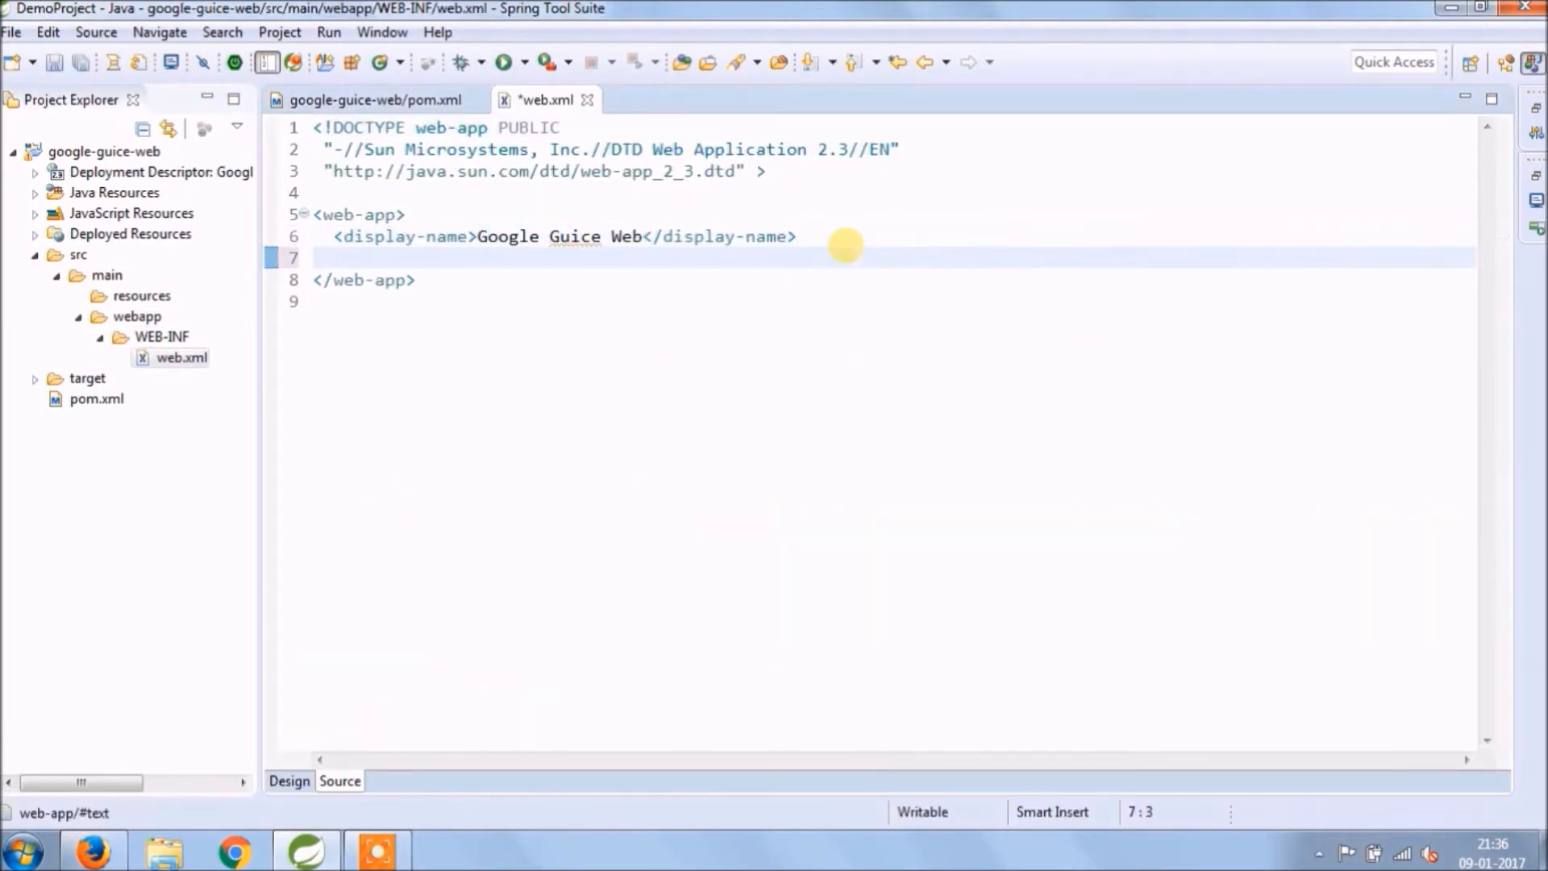
{"action": "type", "text": "<filter>"}
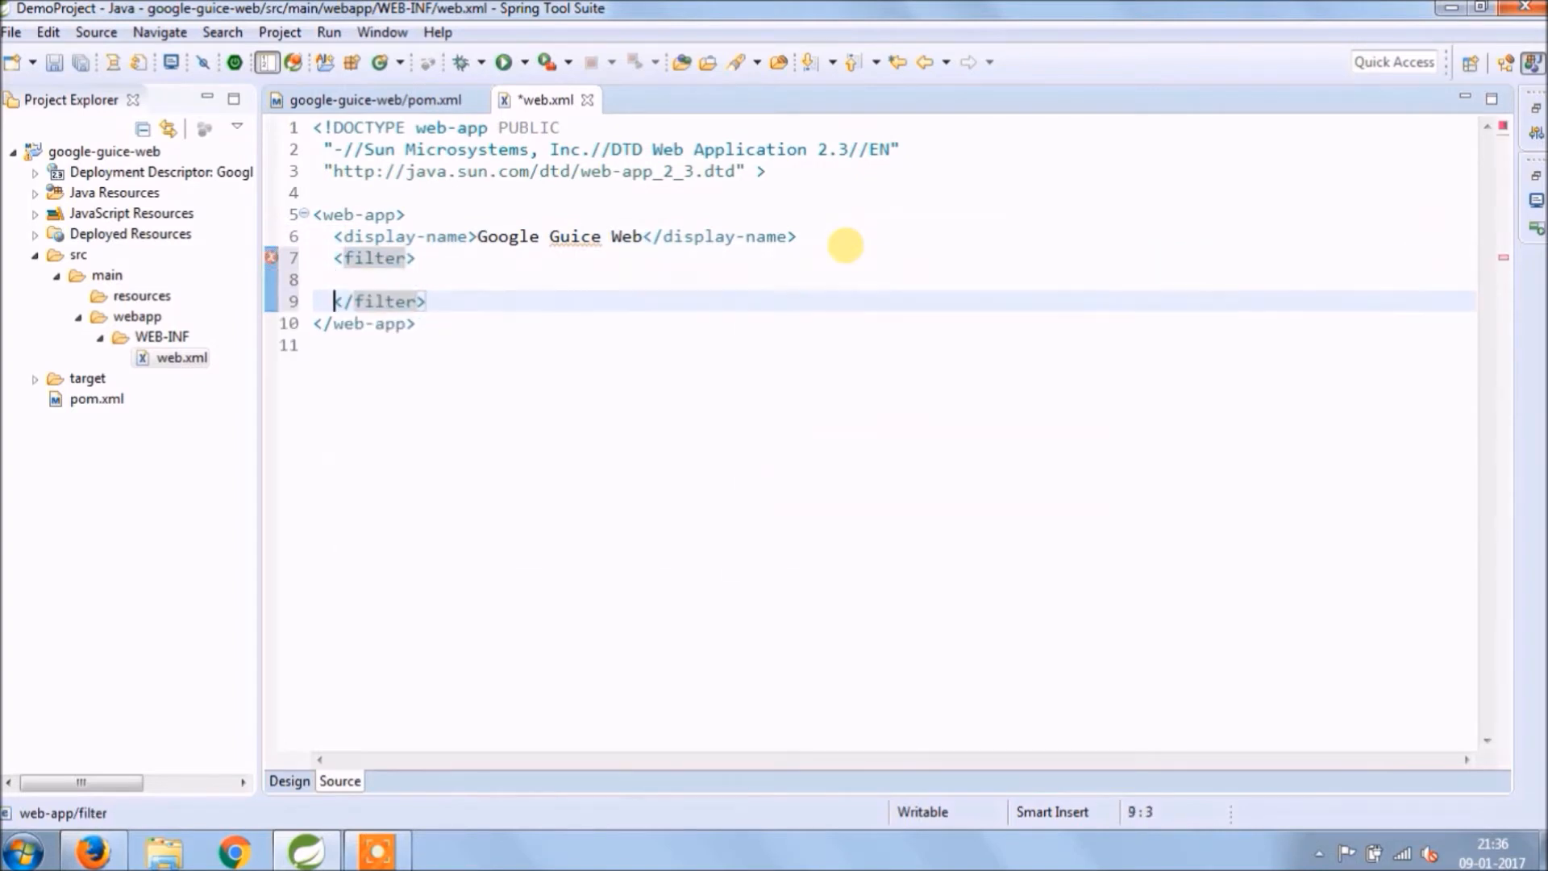
{"action": "type", "text": "<filter-name></filter-name>"}
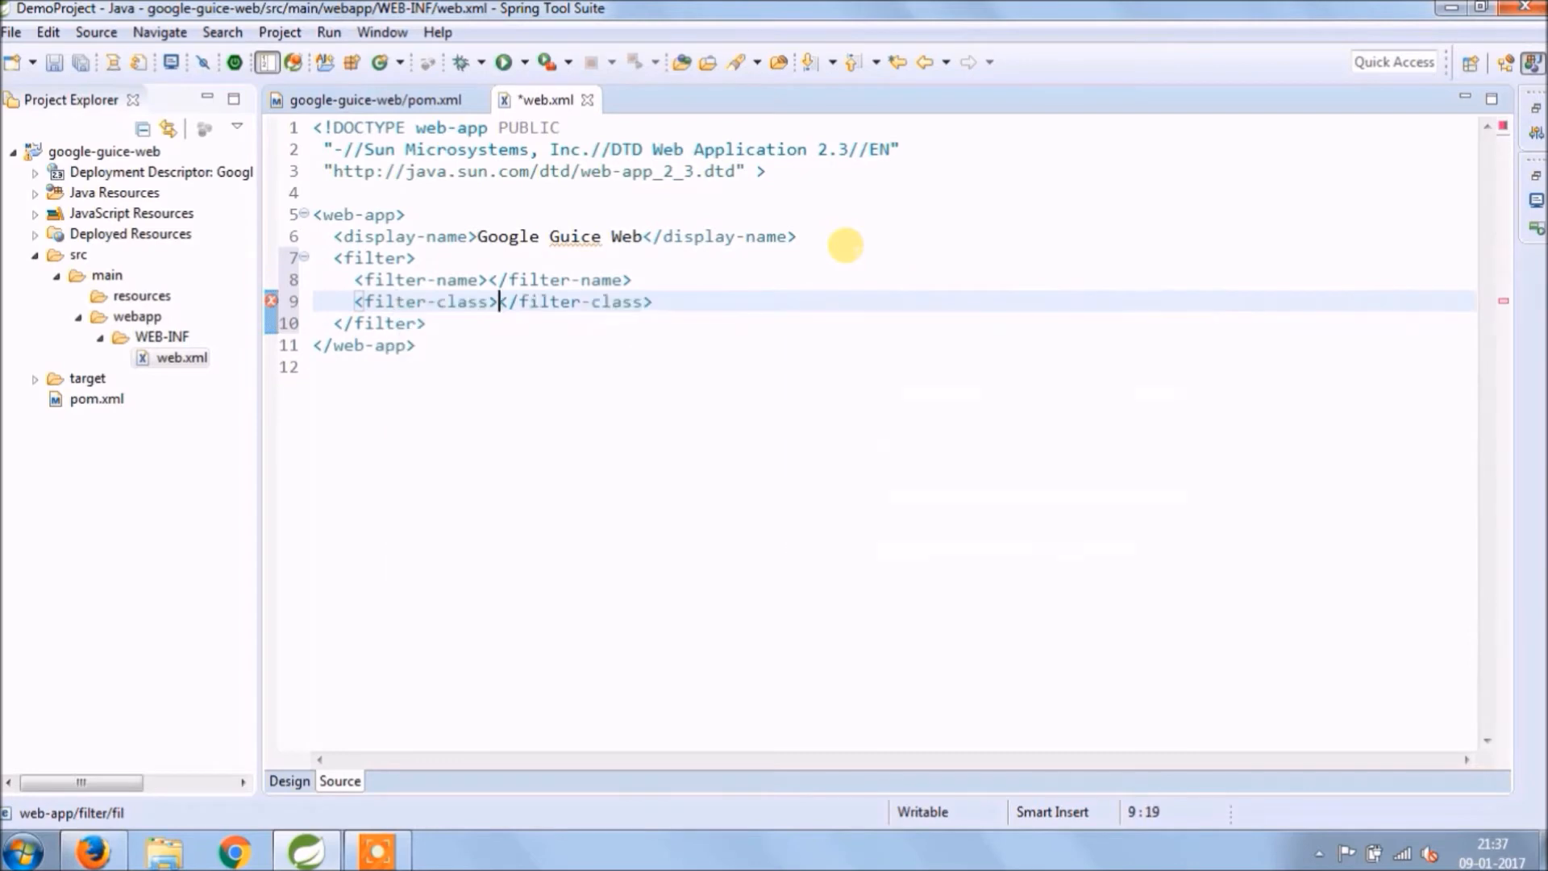
{"action": "type", "text": "<fi"}
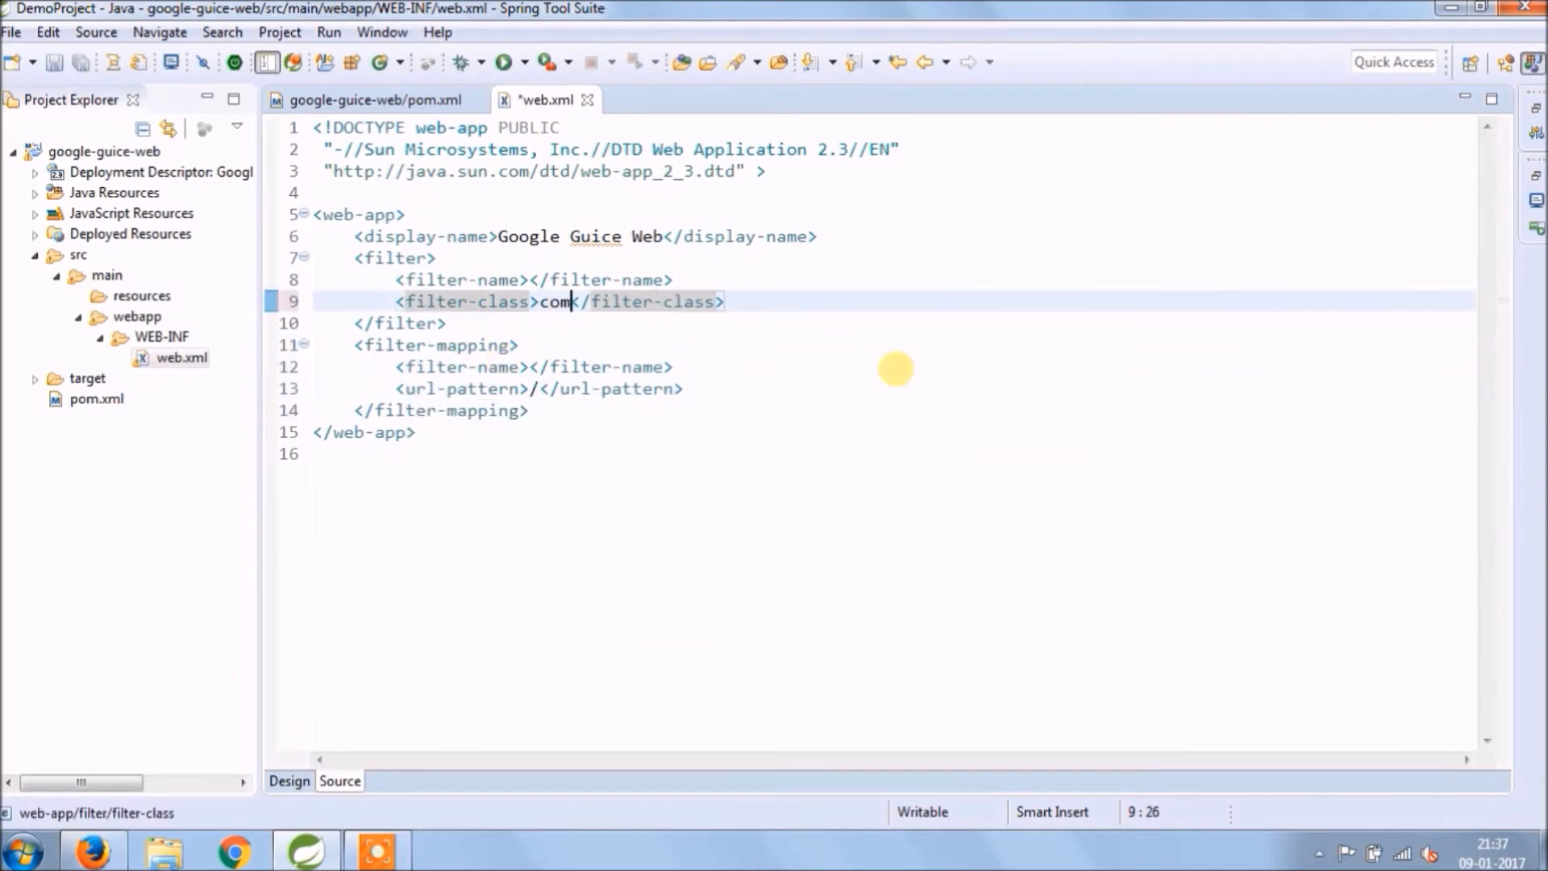
{"action": "type", "text": ".google.inject"}
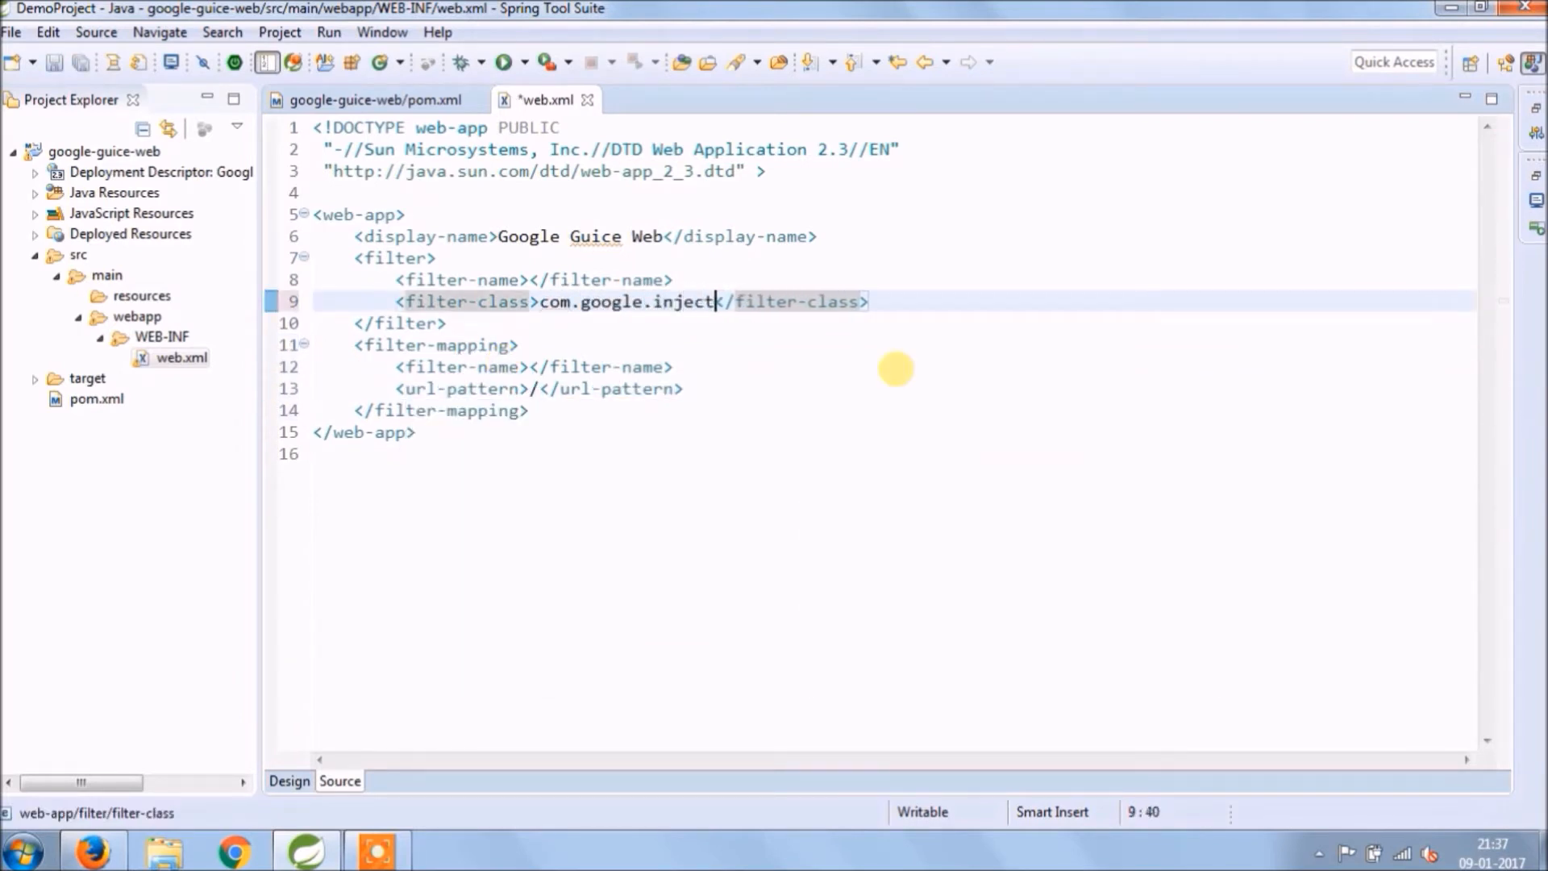
{"action": "type", "text": ".servlet.GuiceFilter"}
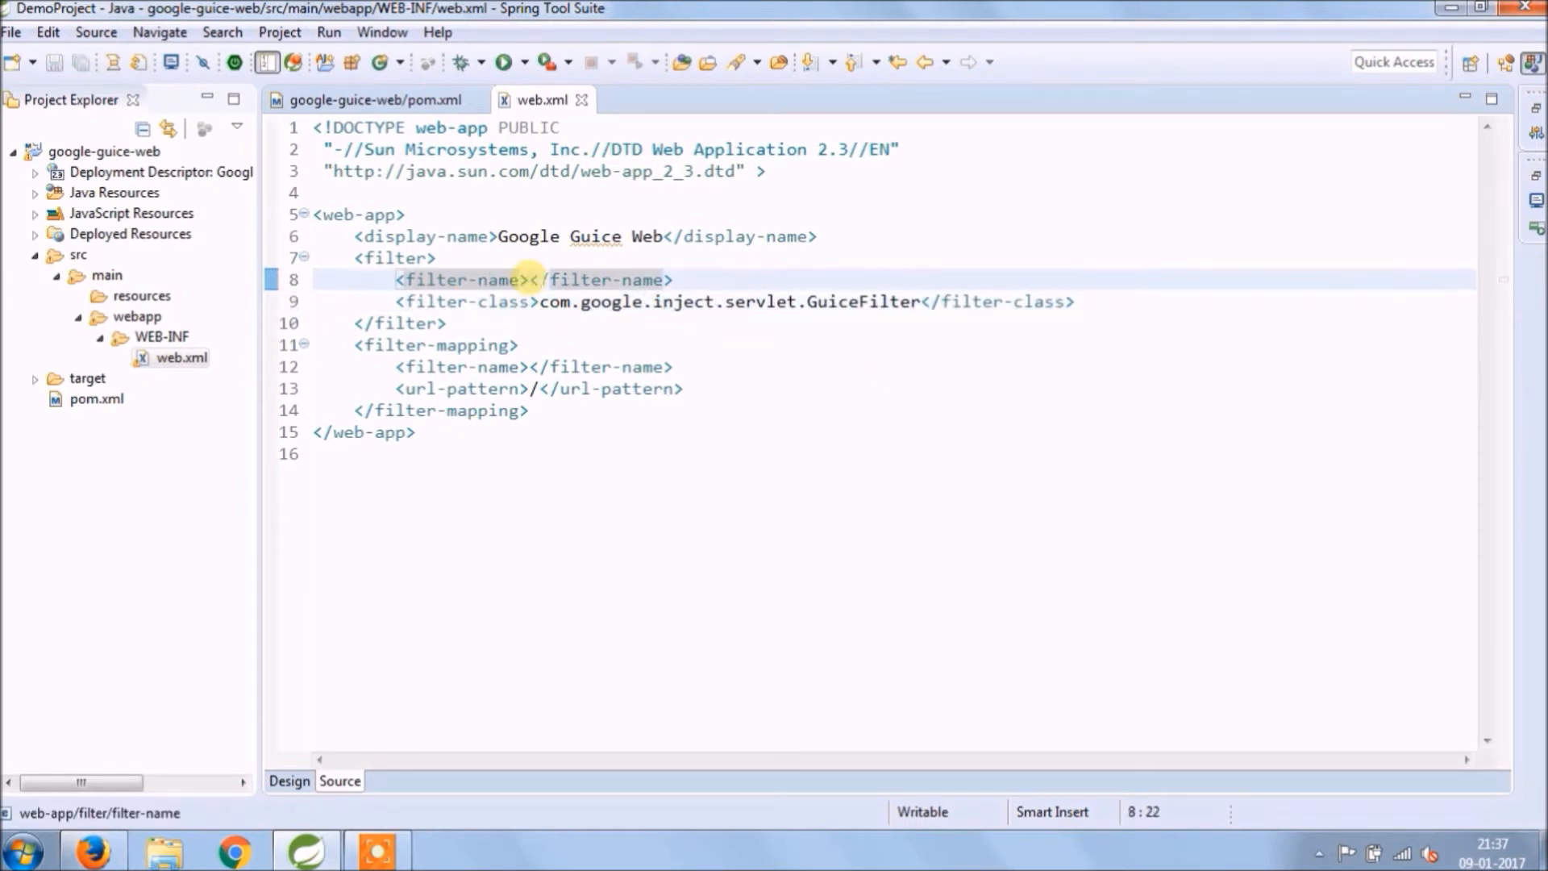
{"action": "type", "text": "guiceFilter"}
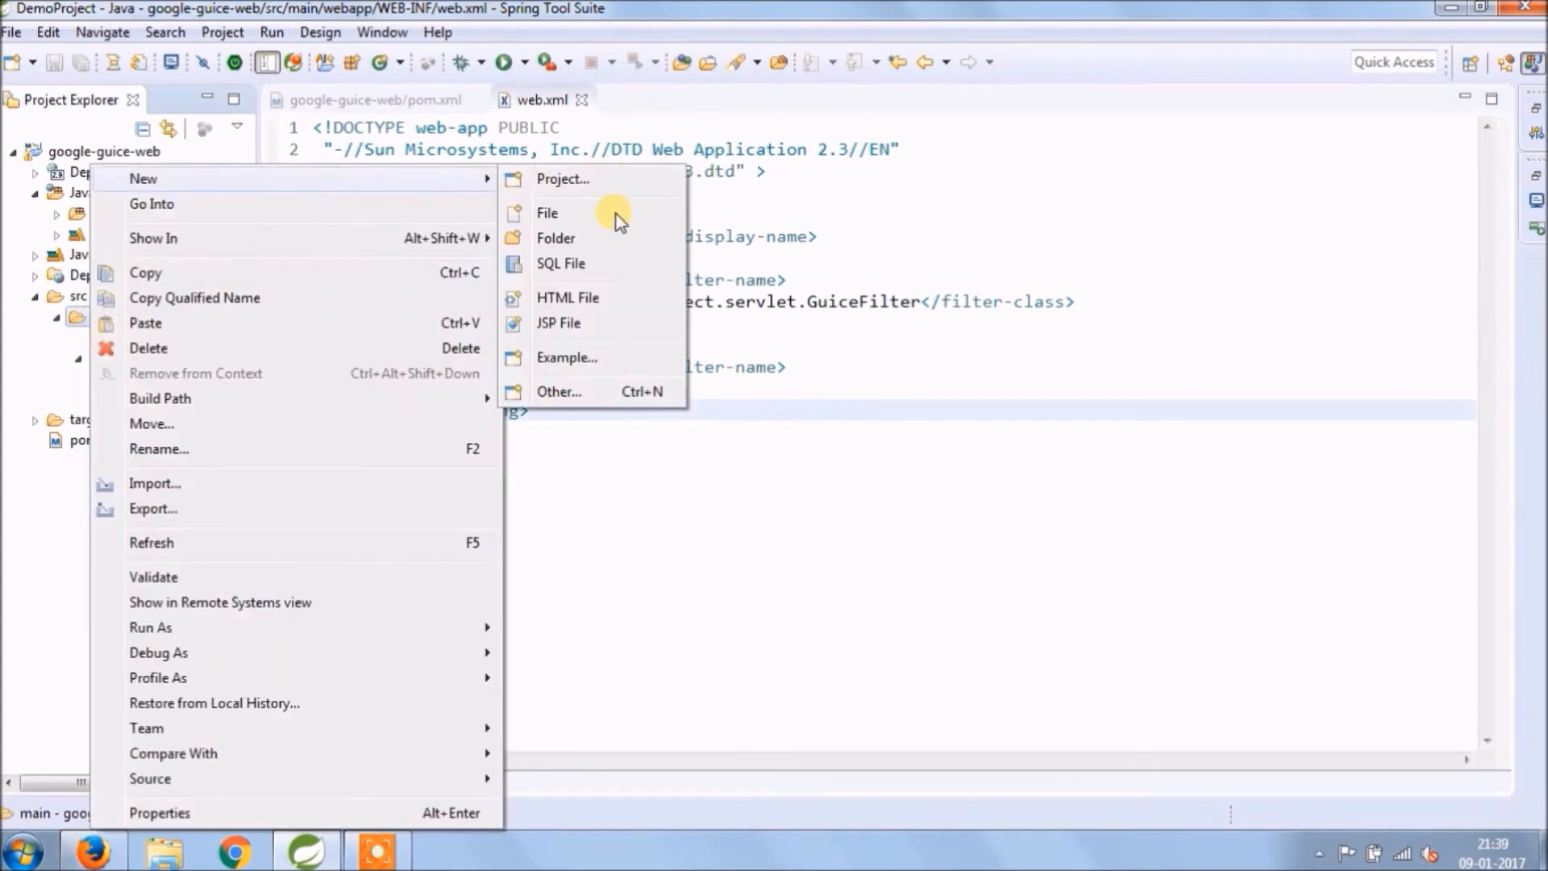
Add a java folder under src/main holding a new com.mightyjava.servlet package.
{"action": "left_click", "coordinate": [556, 238]}
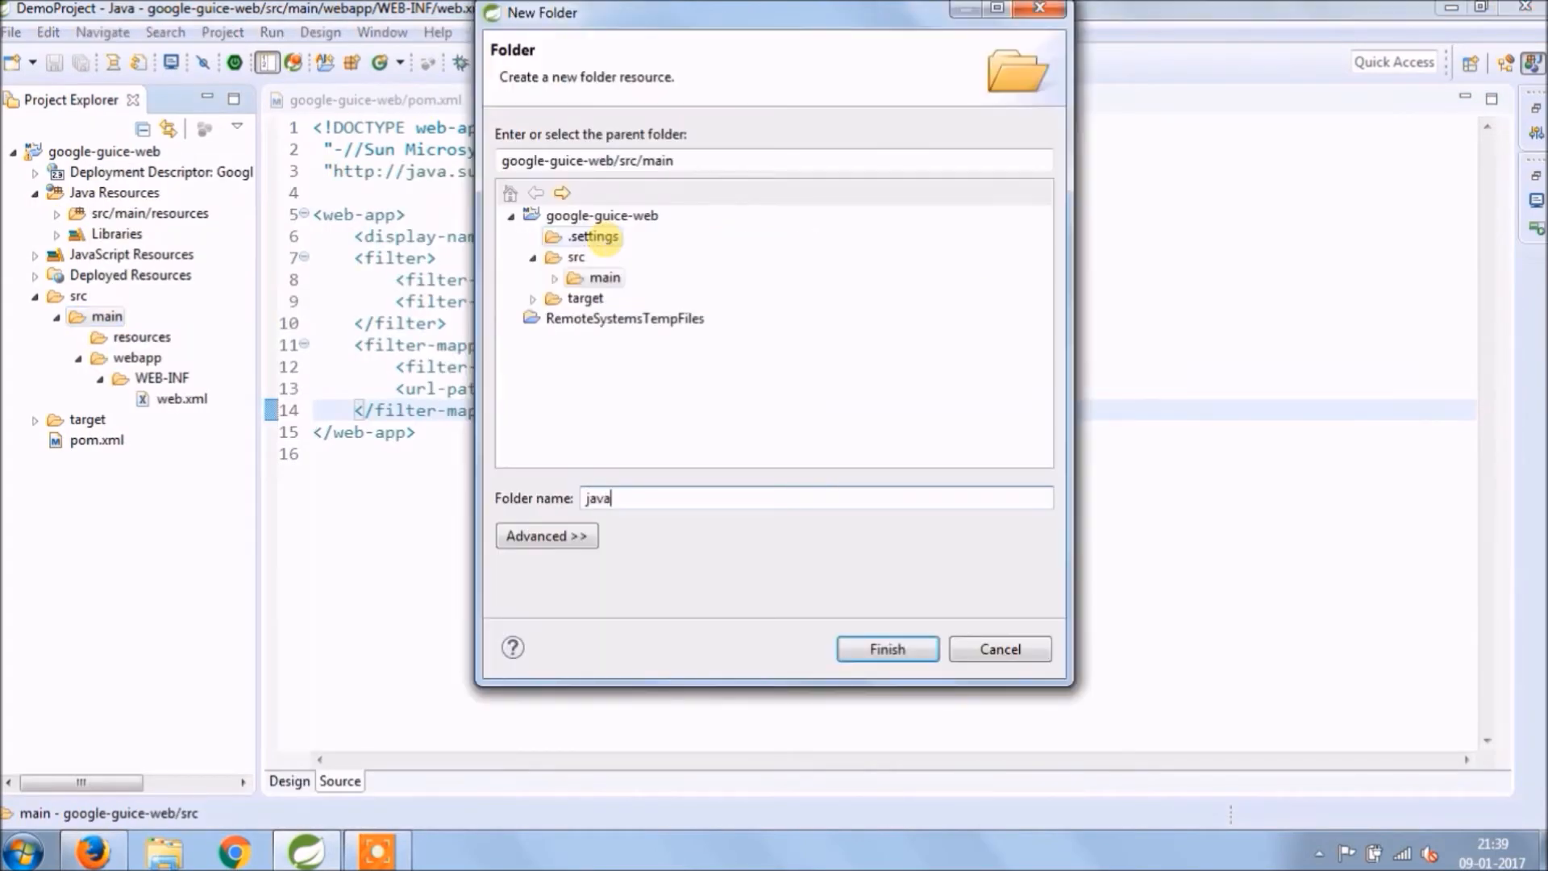
{"action": "left_click", "coordinate": [885, 649]}
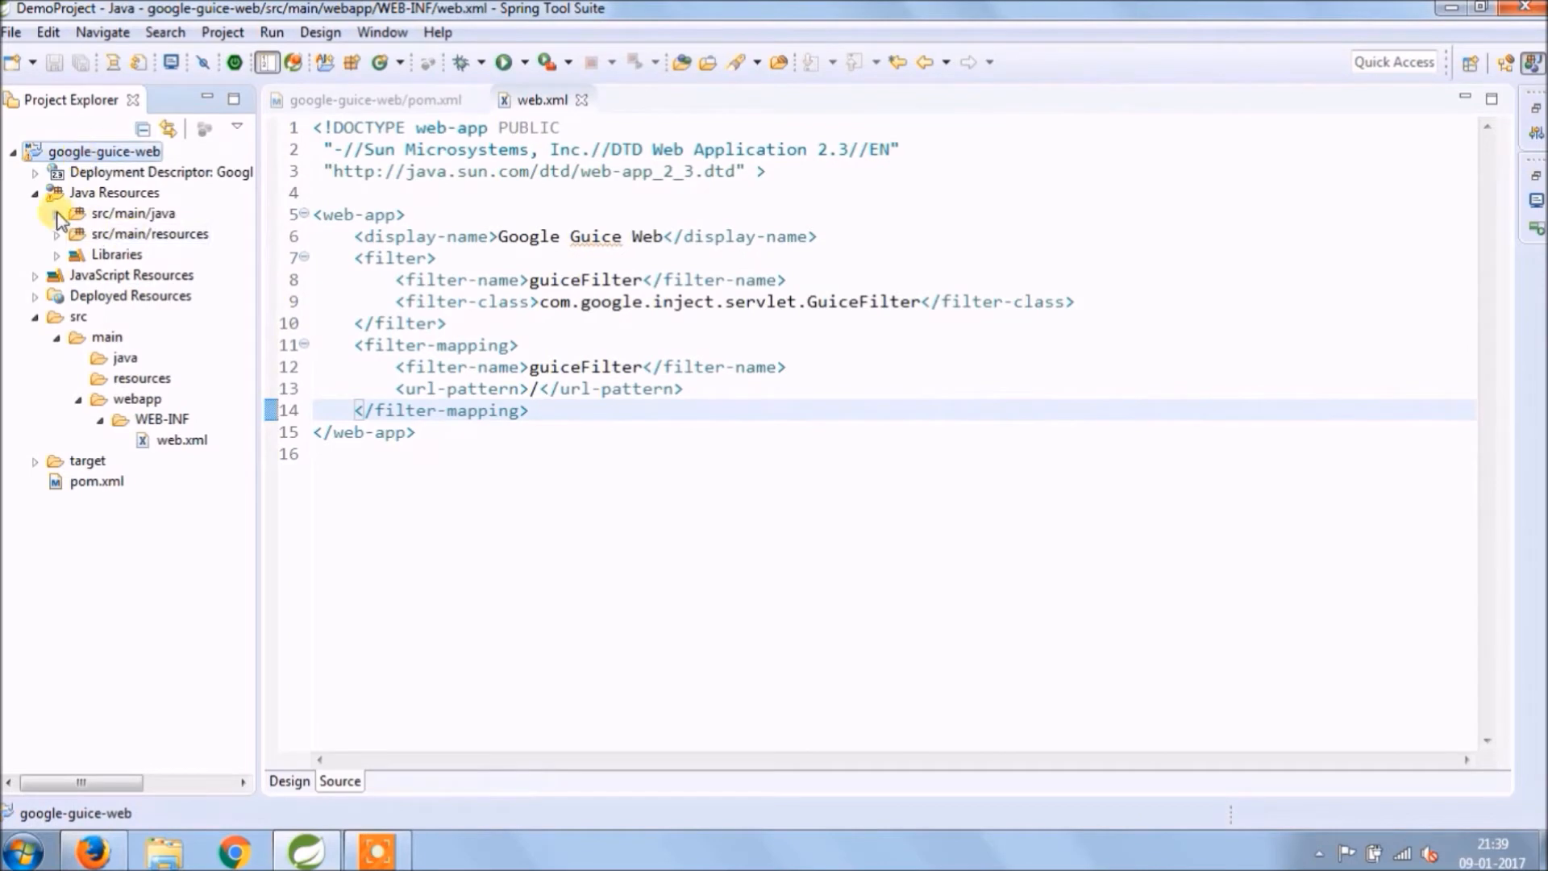
{"action": "right_click", "coordinate": [133, 213]}
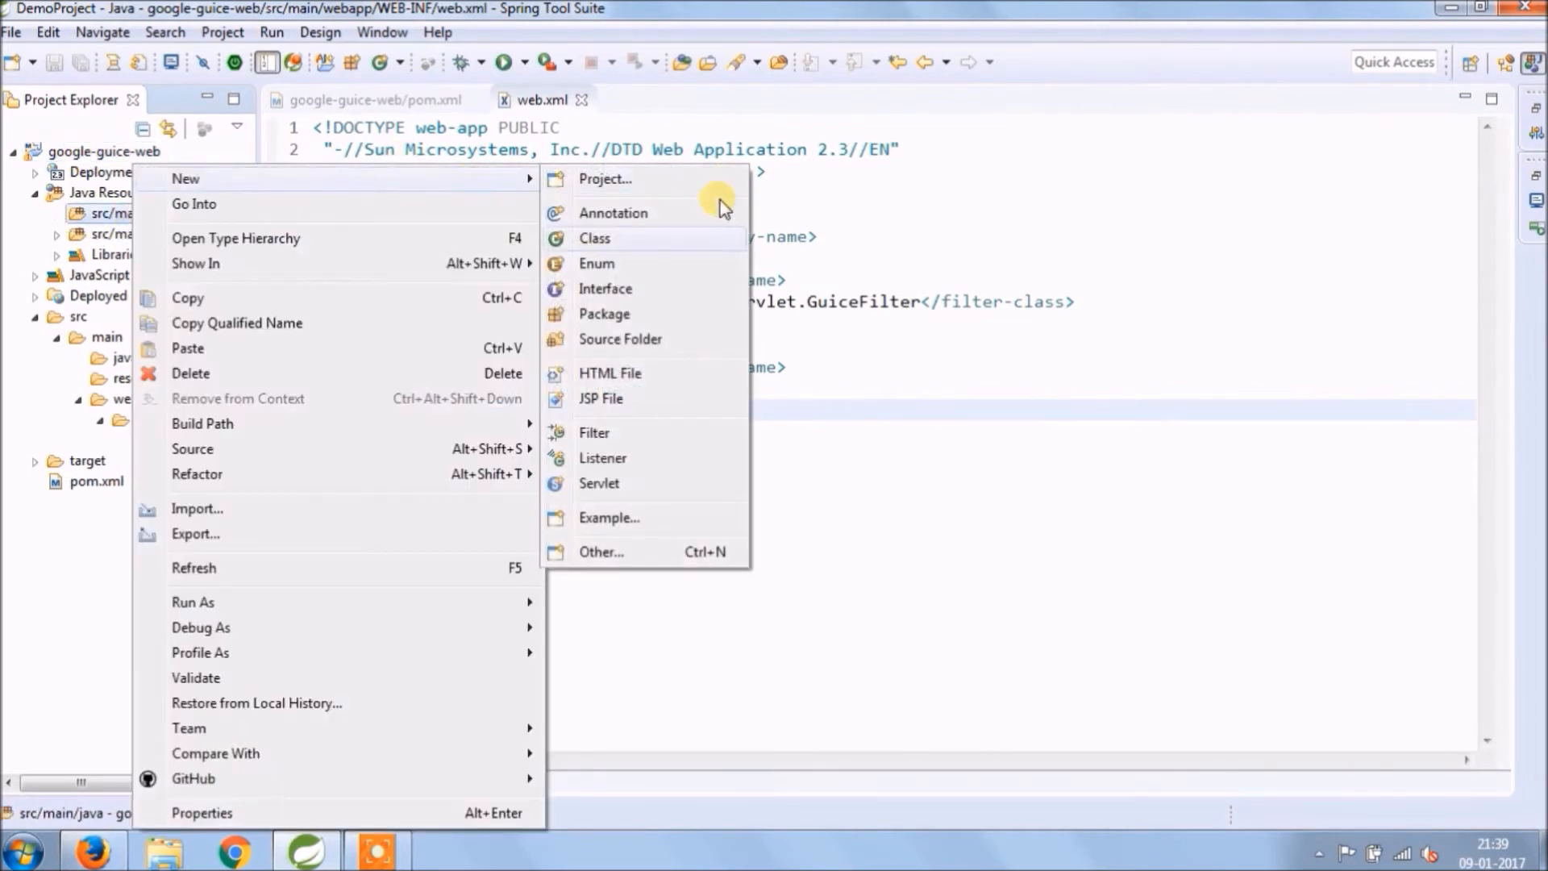
{"action": "left_click", "coordinate": [603, 313]}
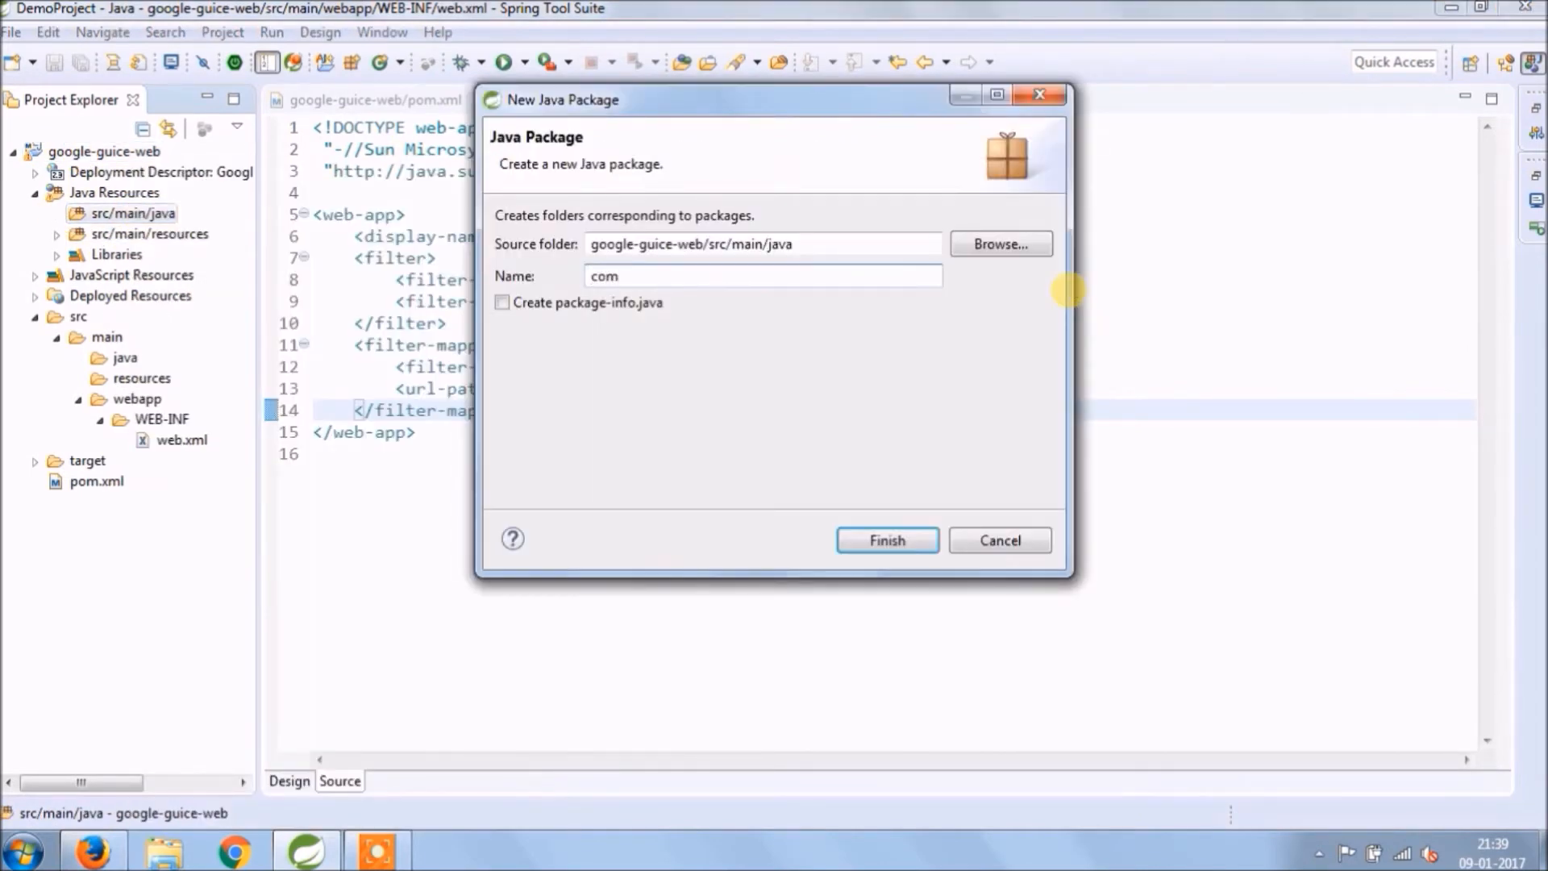
{"action": "type", "text": ".mightyjava.servle"}
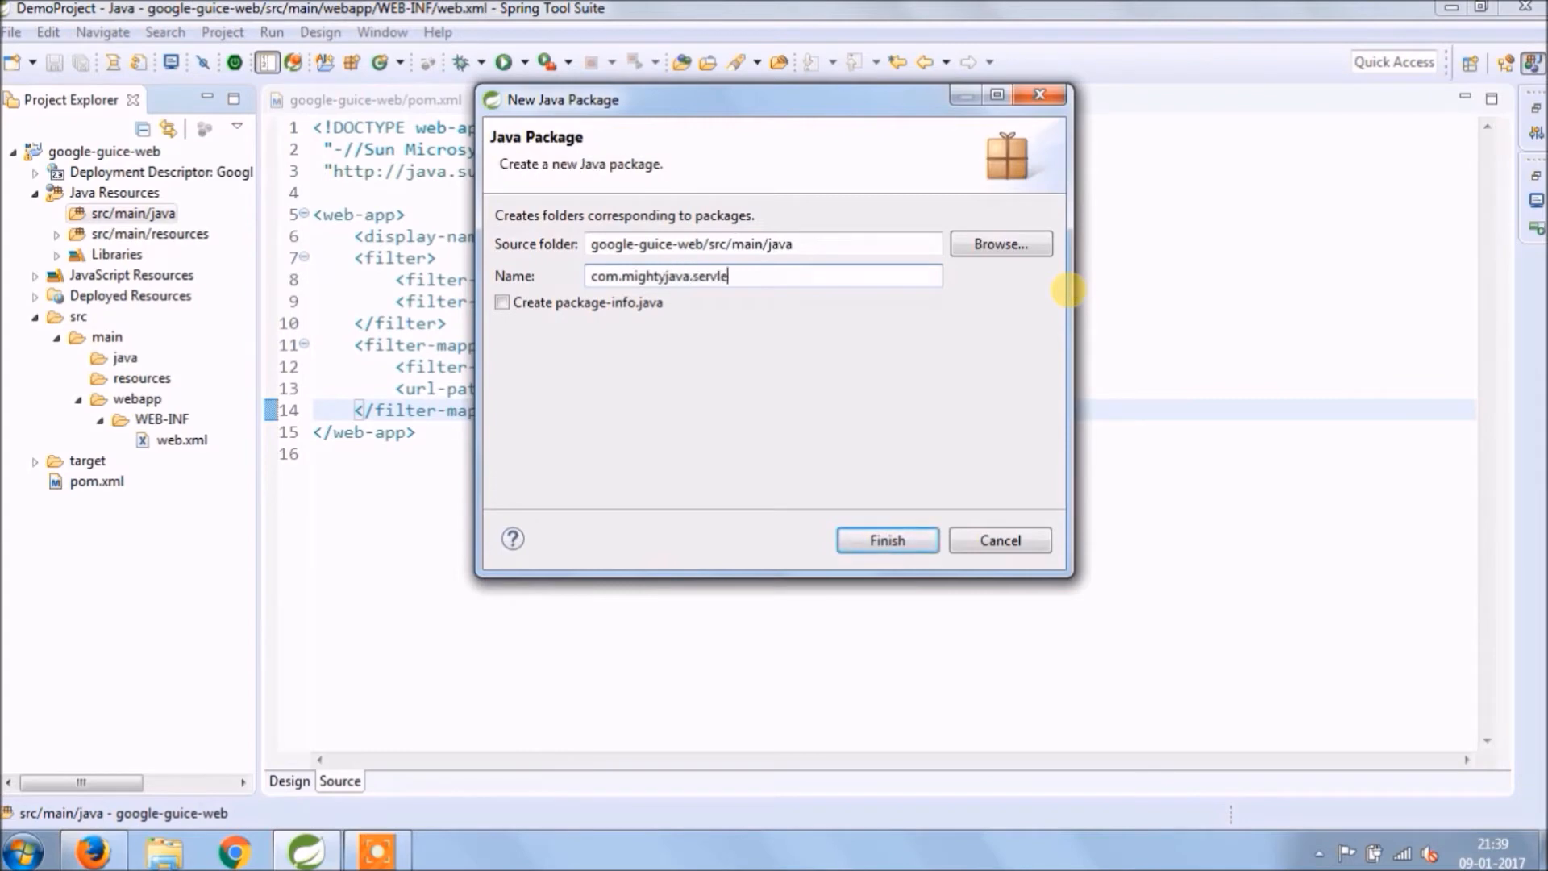
{"action": "left_click", "coordinate": [885, 541]}
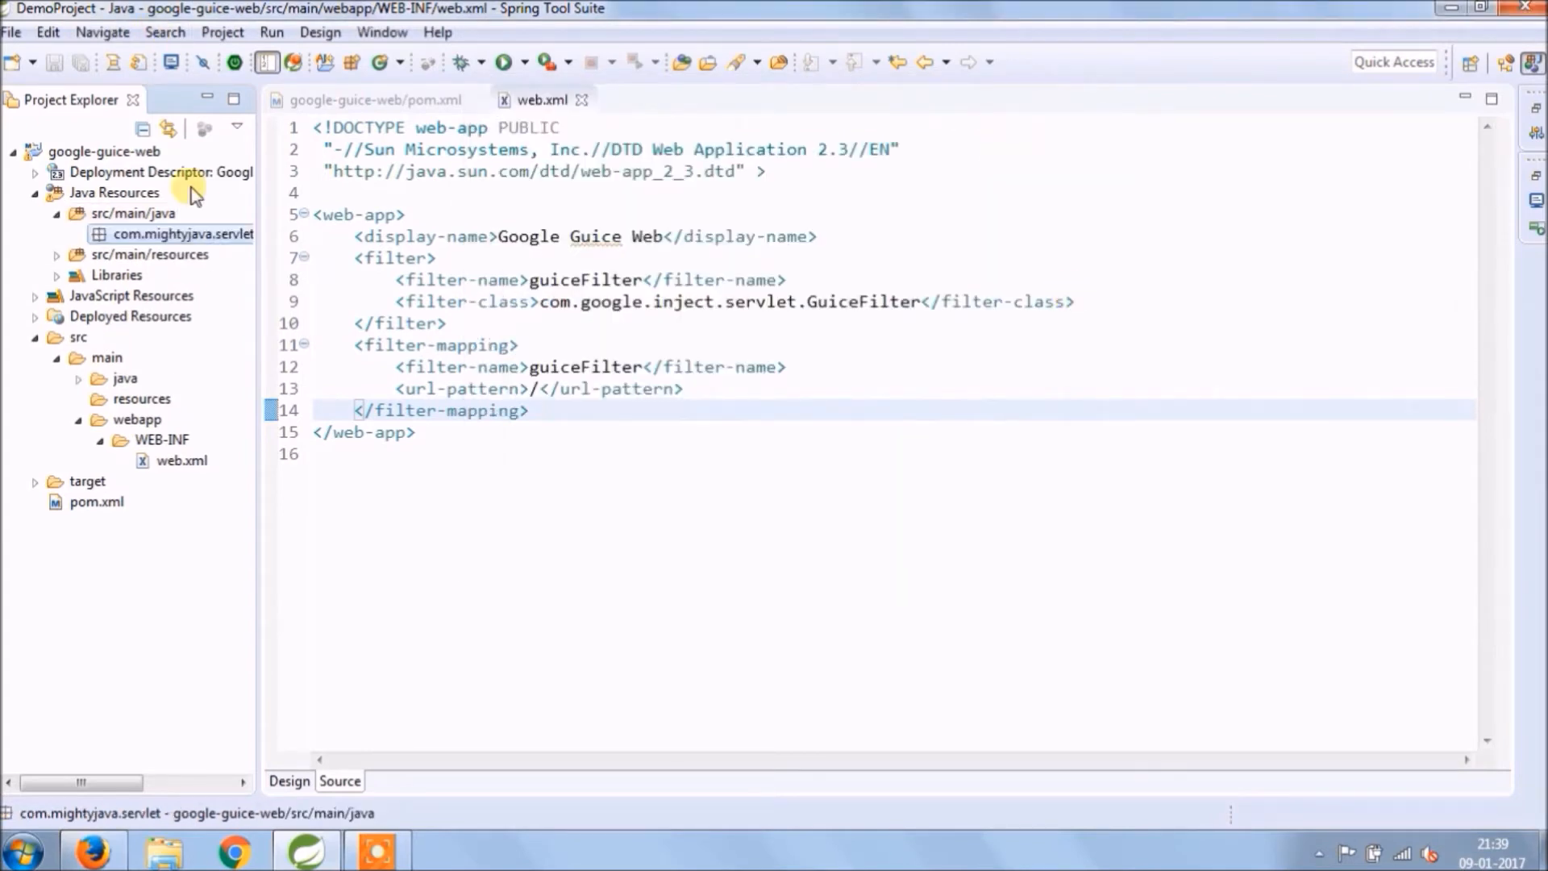
Create the GuiceServlet class in the com.mightyjava.servlet package.
{"action": "right_click", "coordinate": [183, 233]}
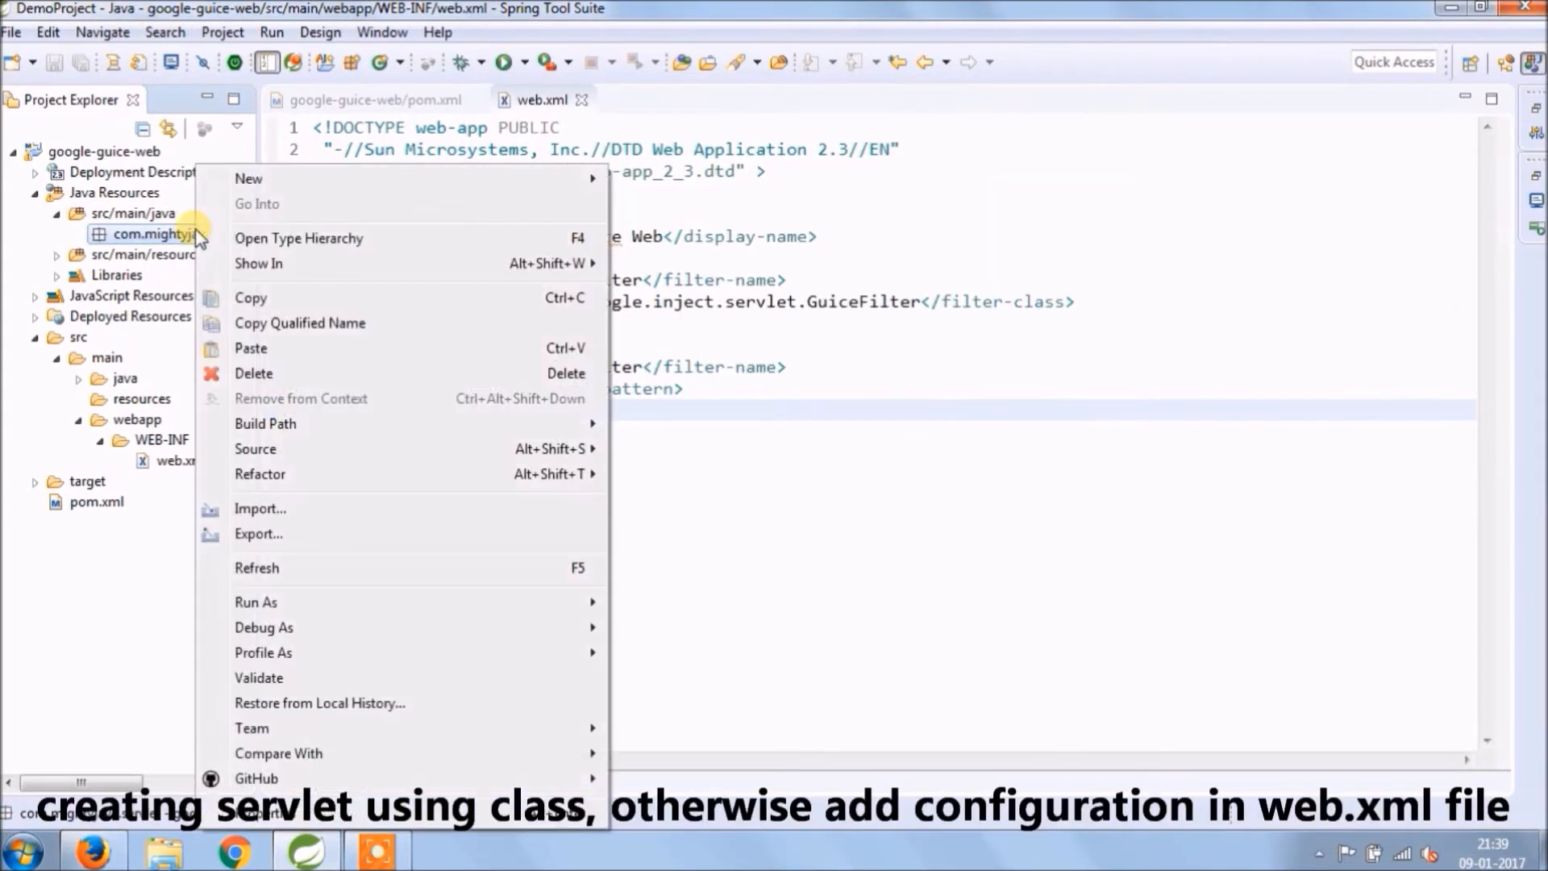
{"action": "mouse_move", "coordinate": [247, 179]}
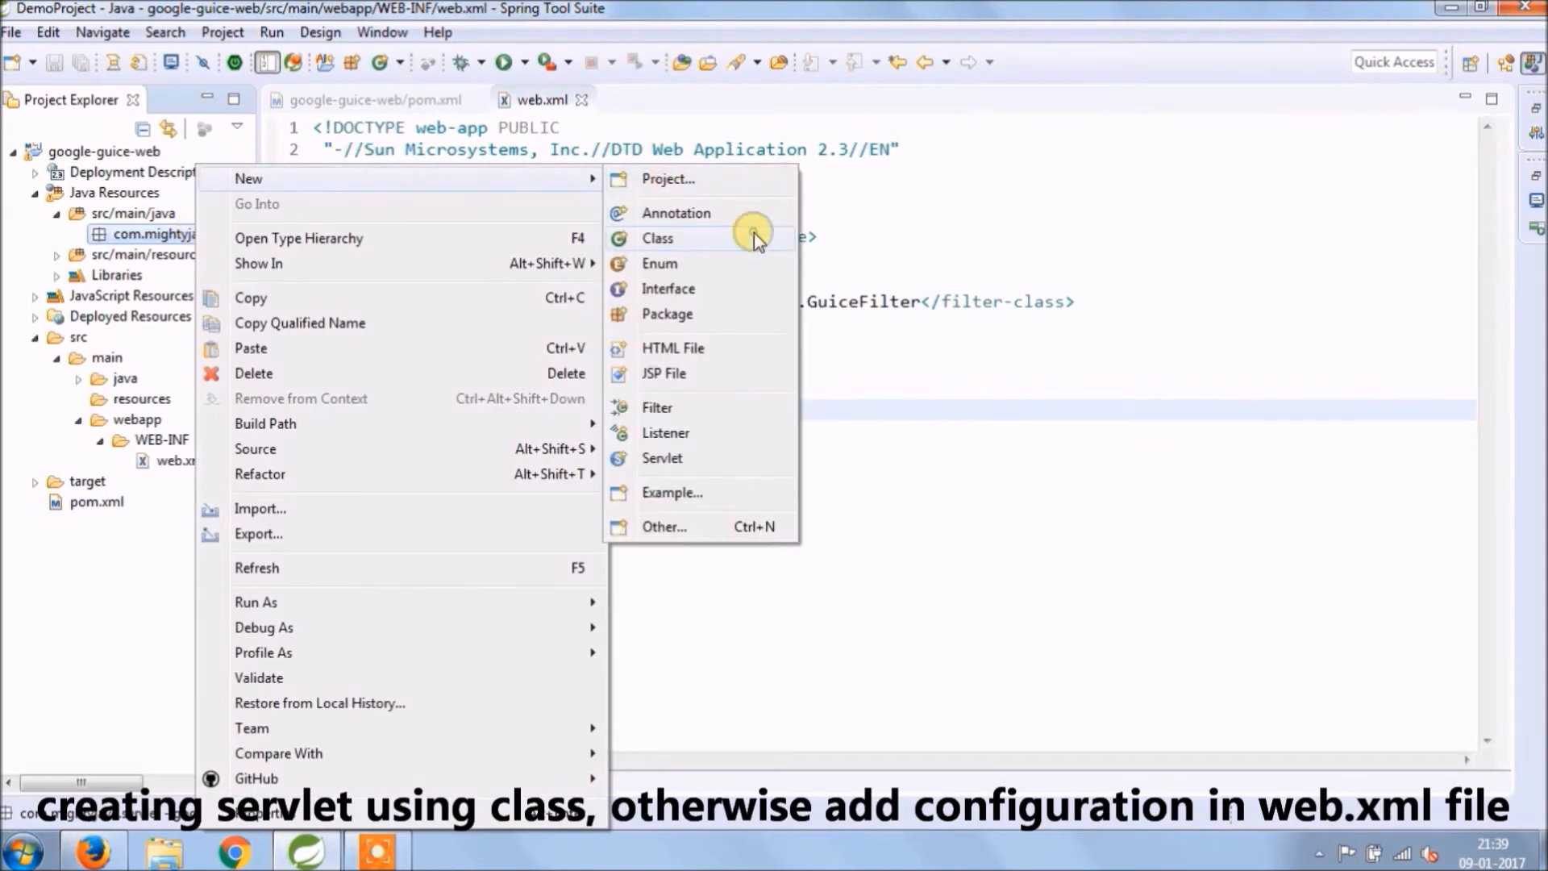
{"action": "left_click", "coordinate": [658, 238]}
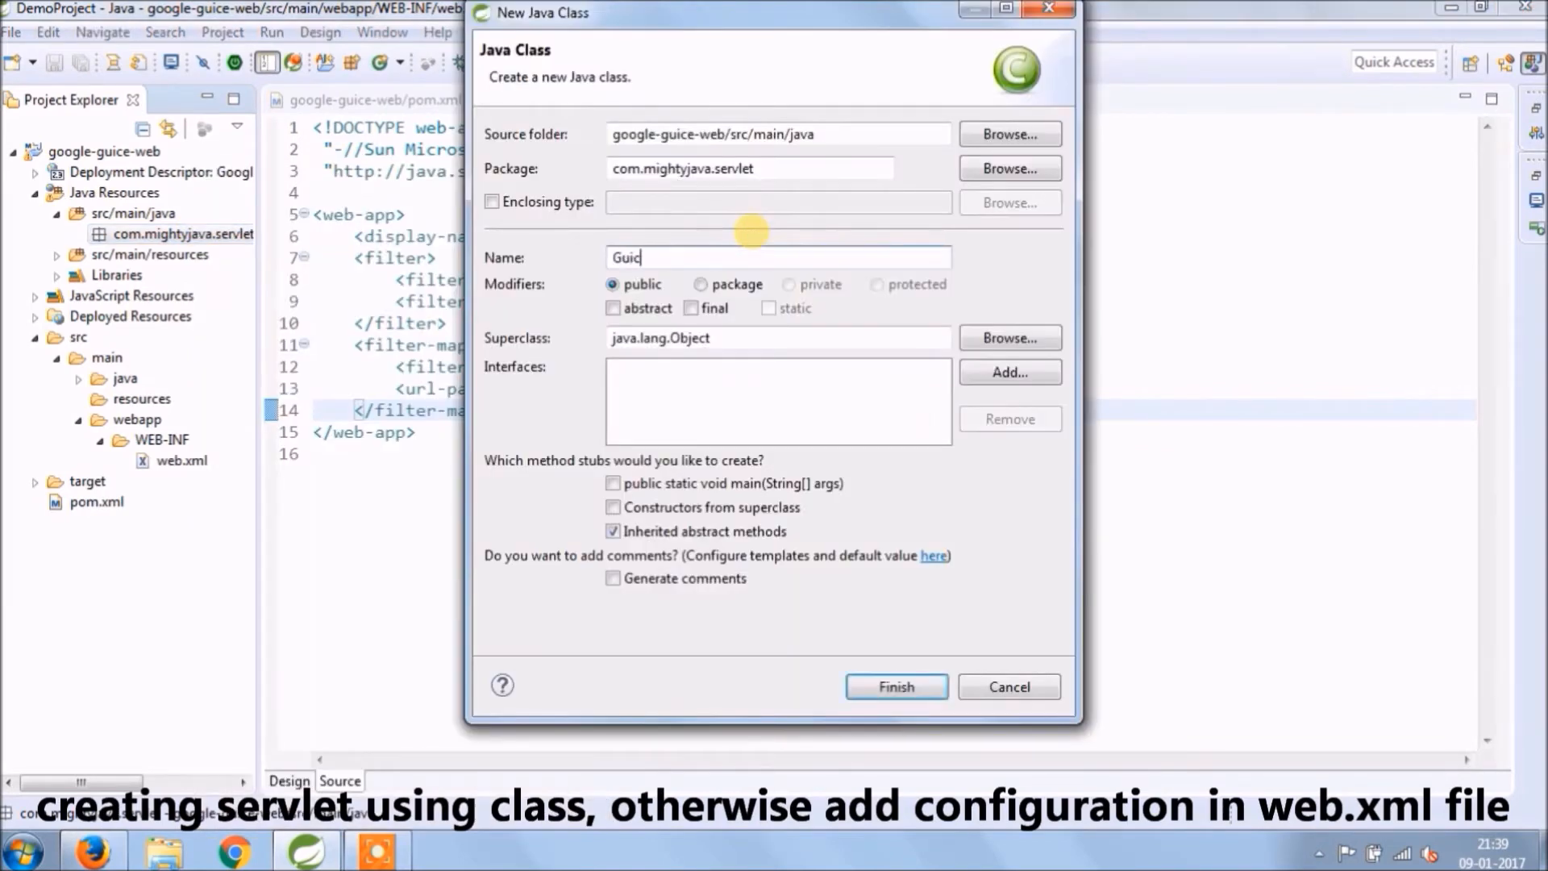
{"action": "left_click", "coordinate": [894, 686]}
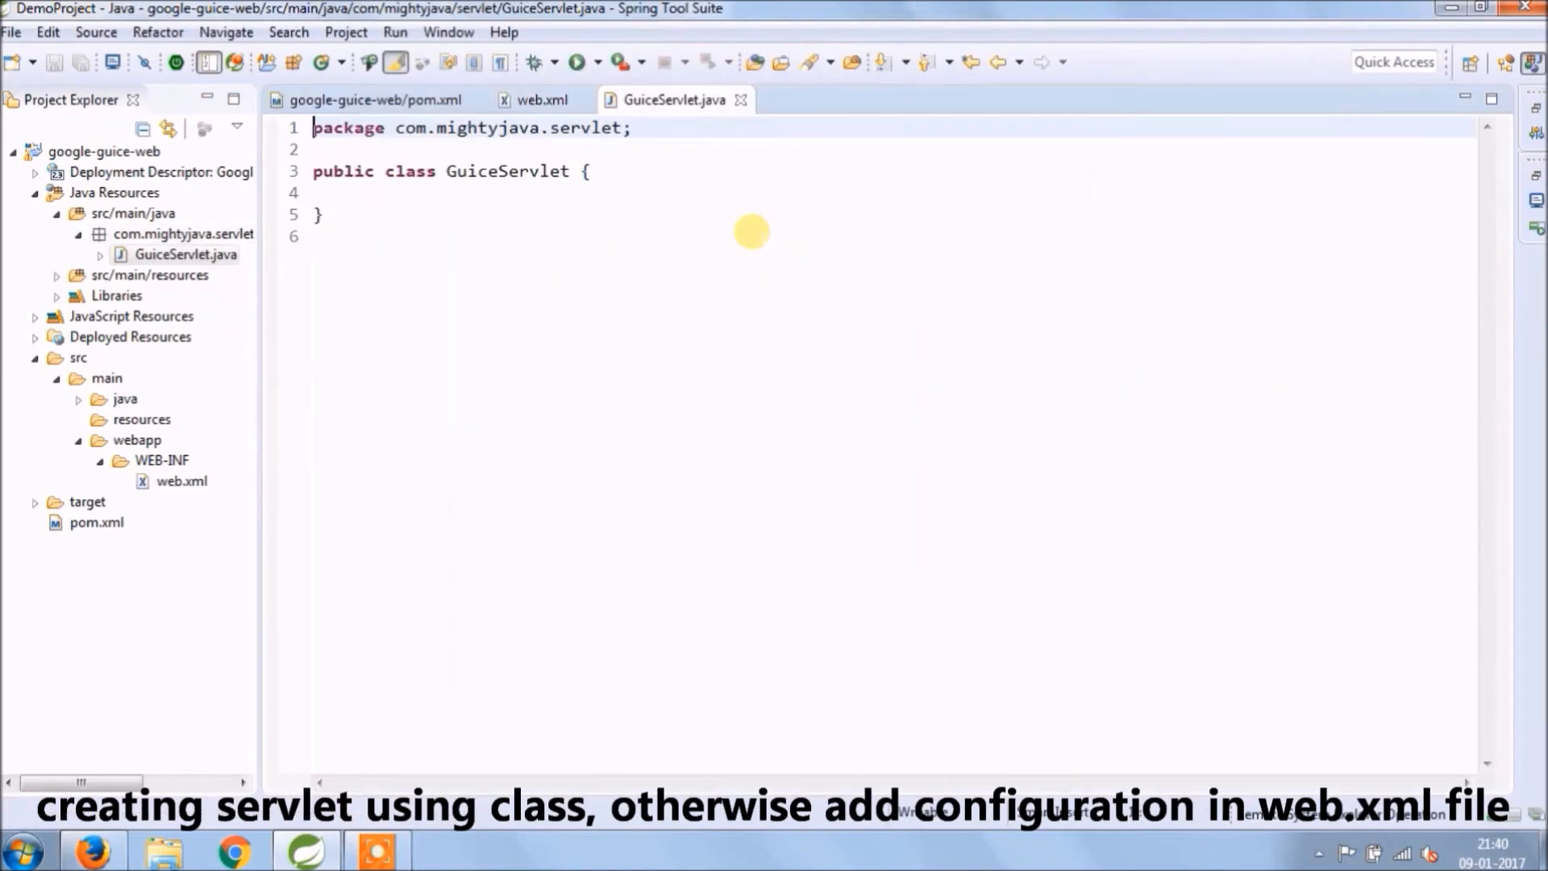
Make GuiceServlet extend HttpServlet and override service to call response.getWriter().println.
{"action": "type", "text": "extends H"}
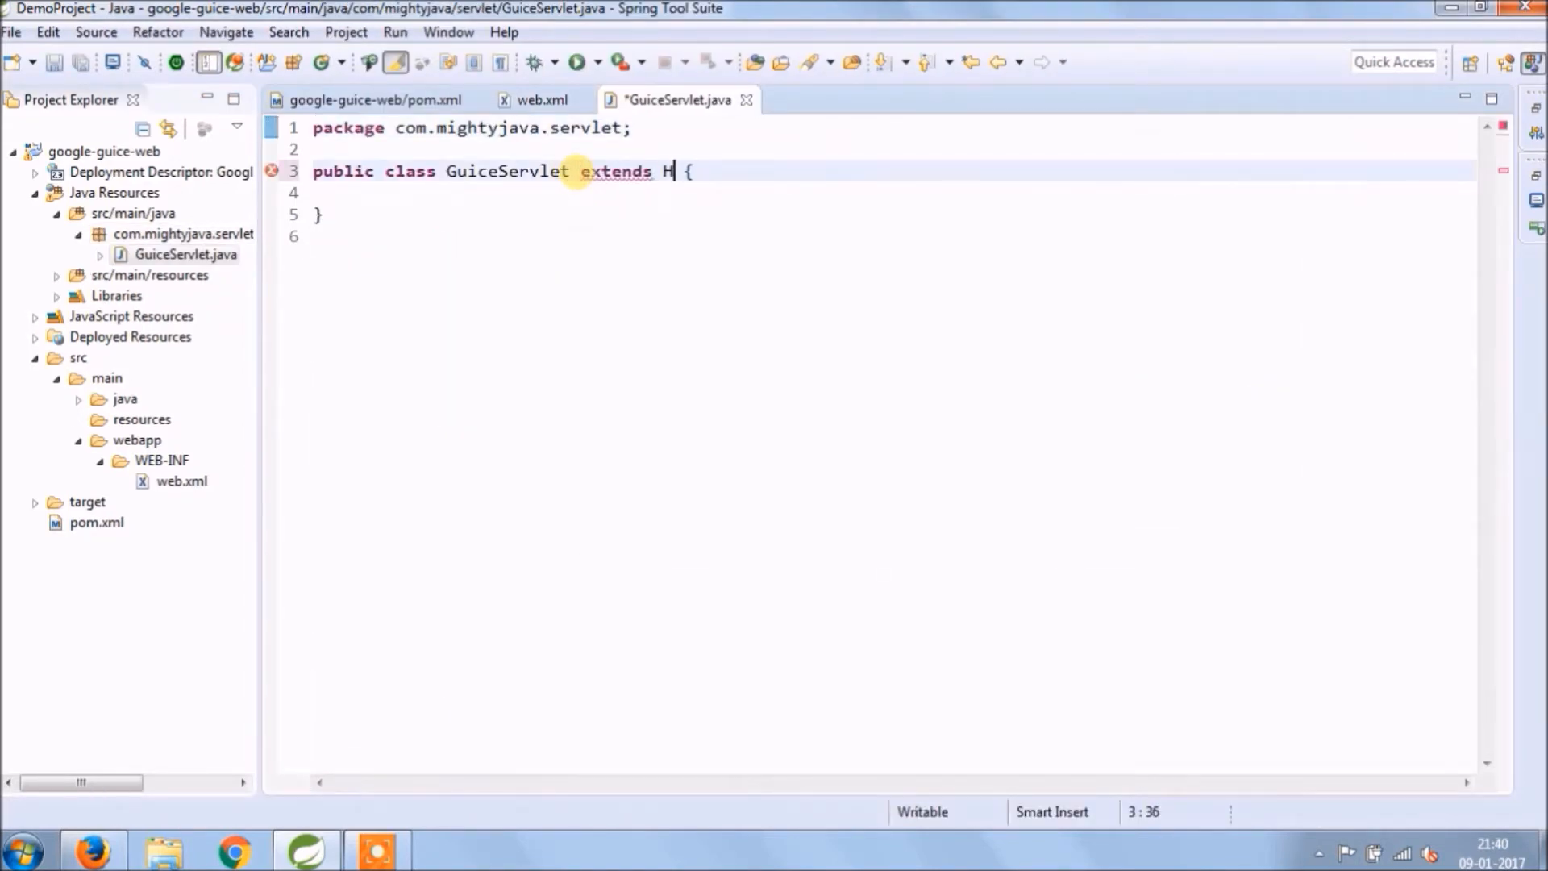
{"action": "type", "text": "ttpServlet"}
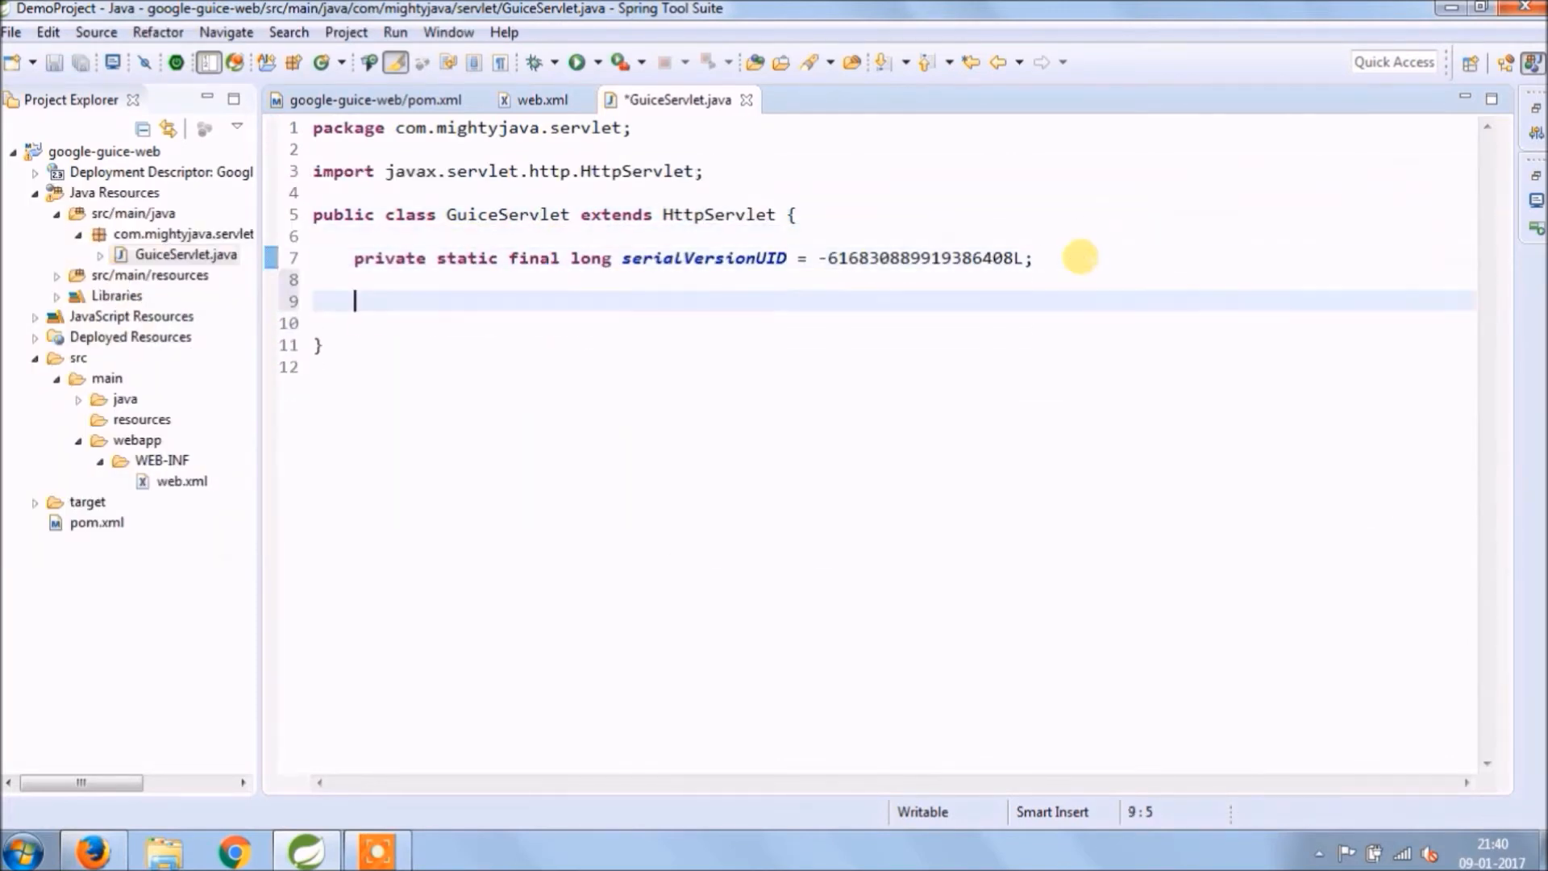
{"action": "type", "text": "service"}
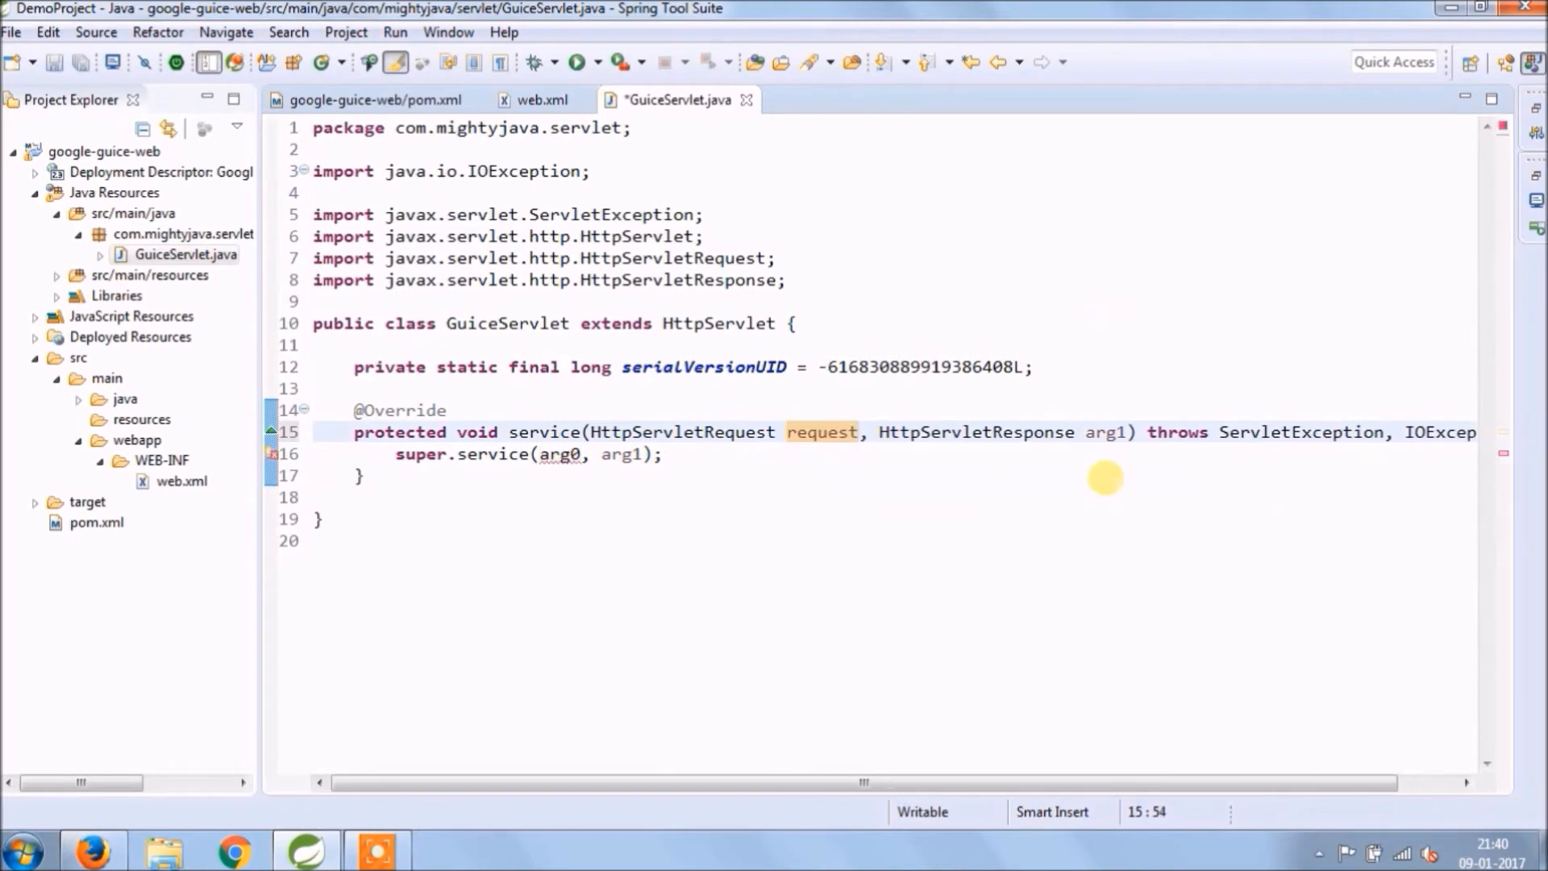
{"action": "type", "text": "response"}
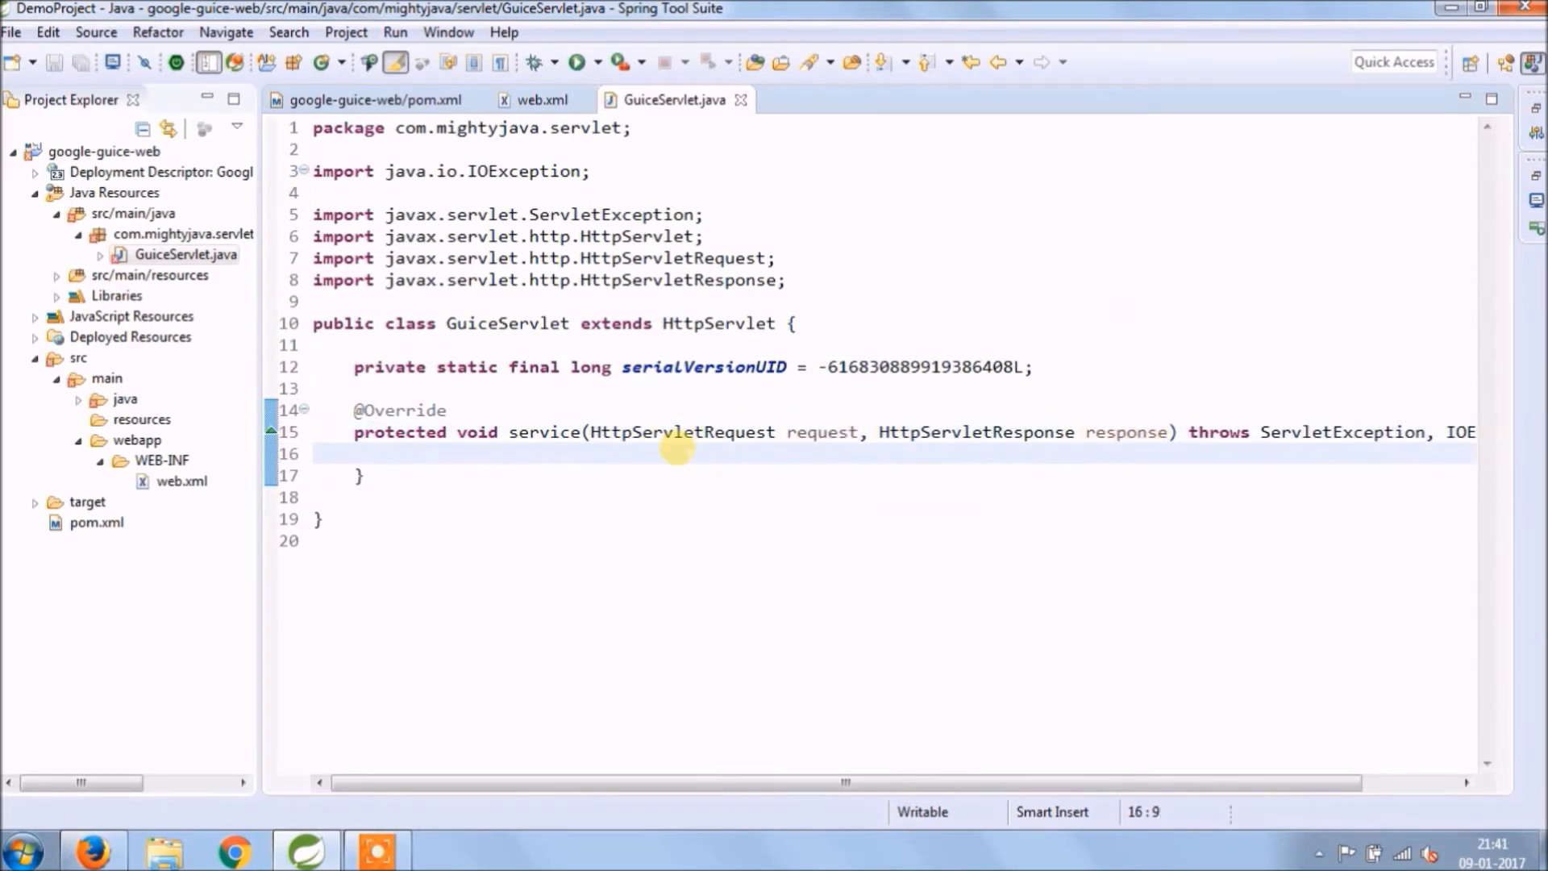
{"action": "type", "text": "response."}
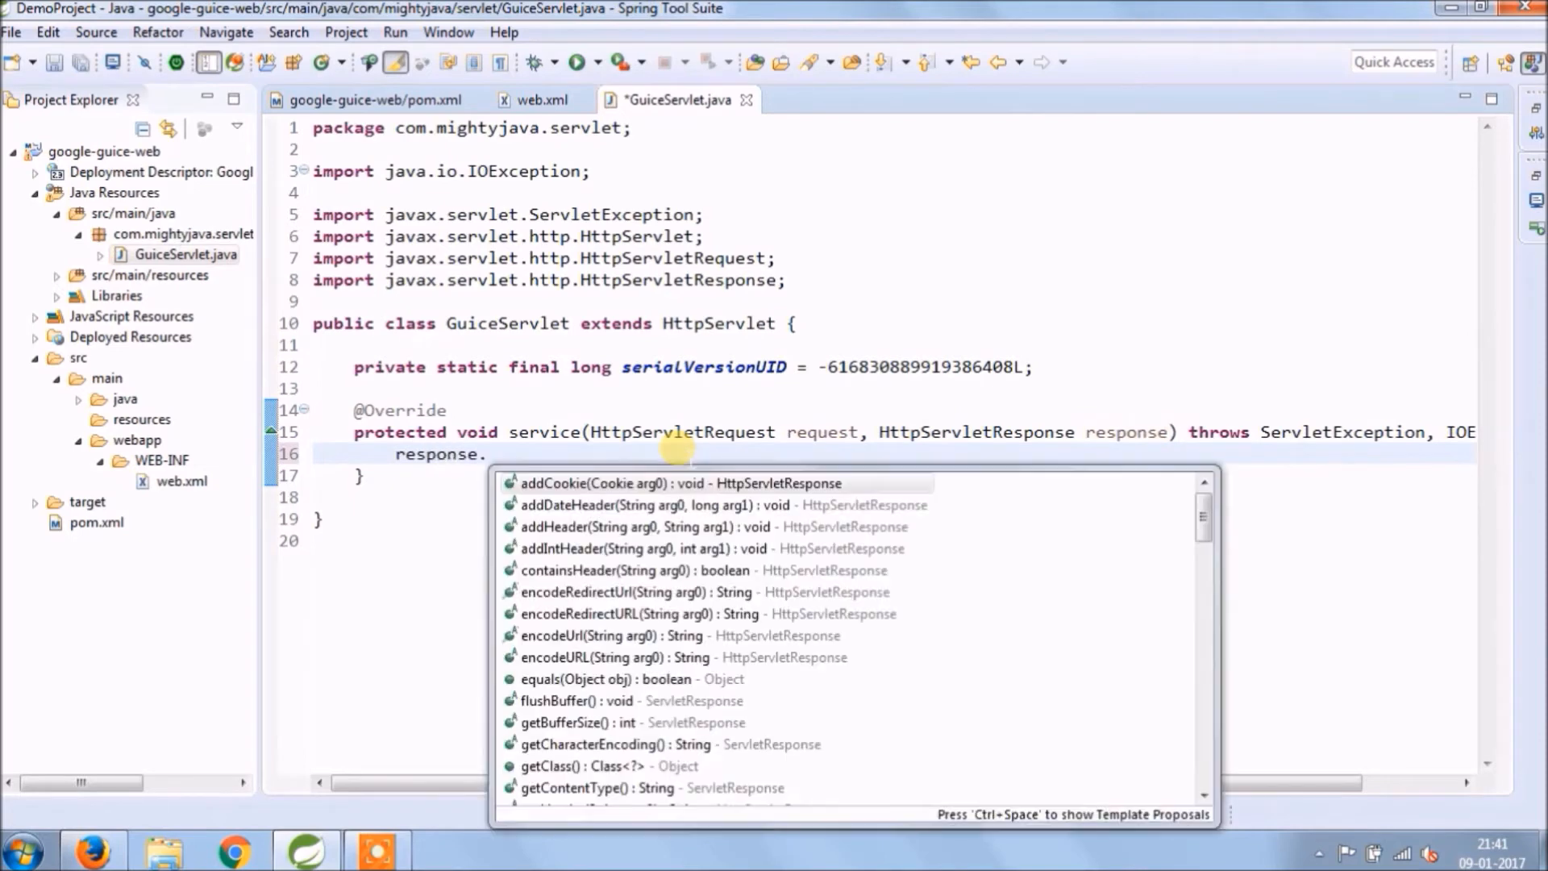
{"action": "type", "text": "getWriter()"}
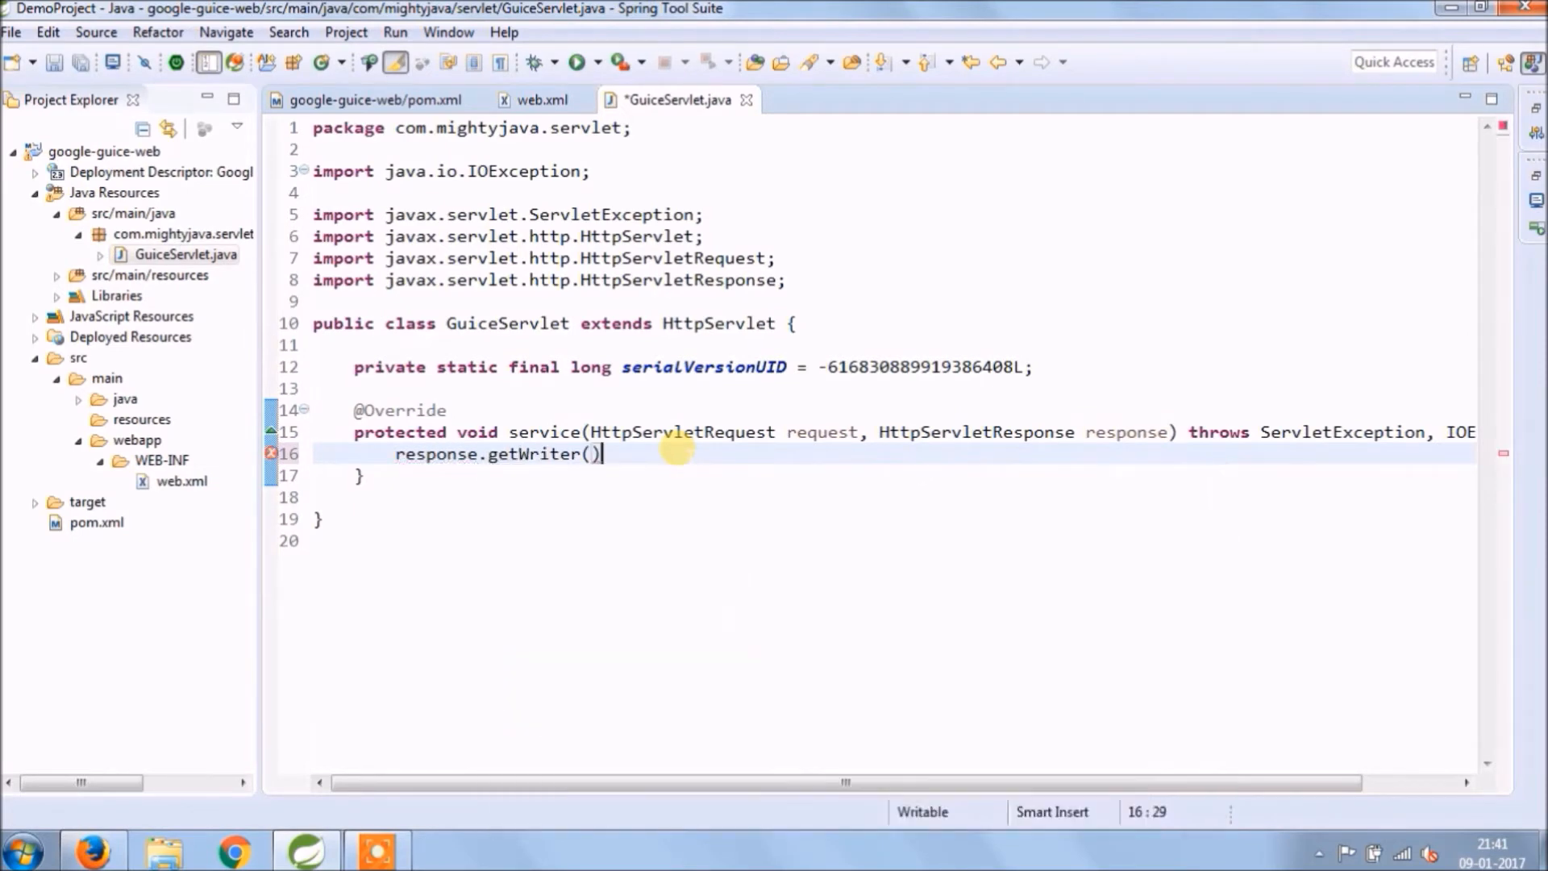
{"action": "type", "text": ".println"}
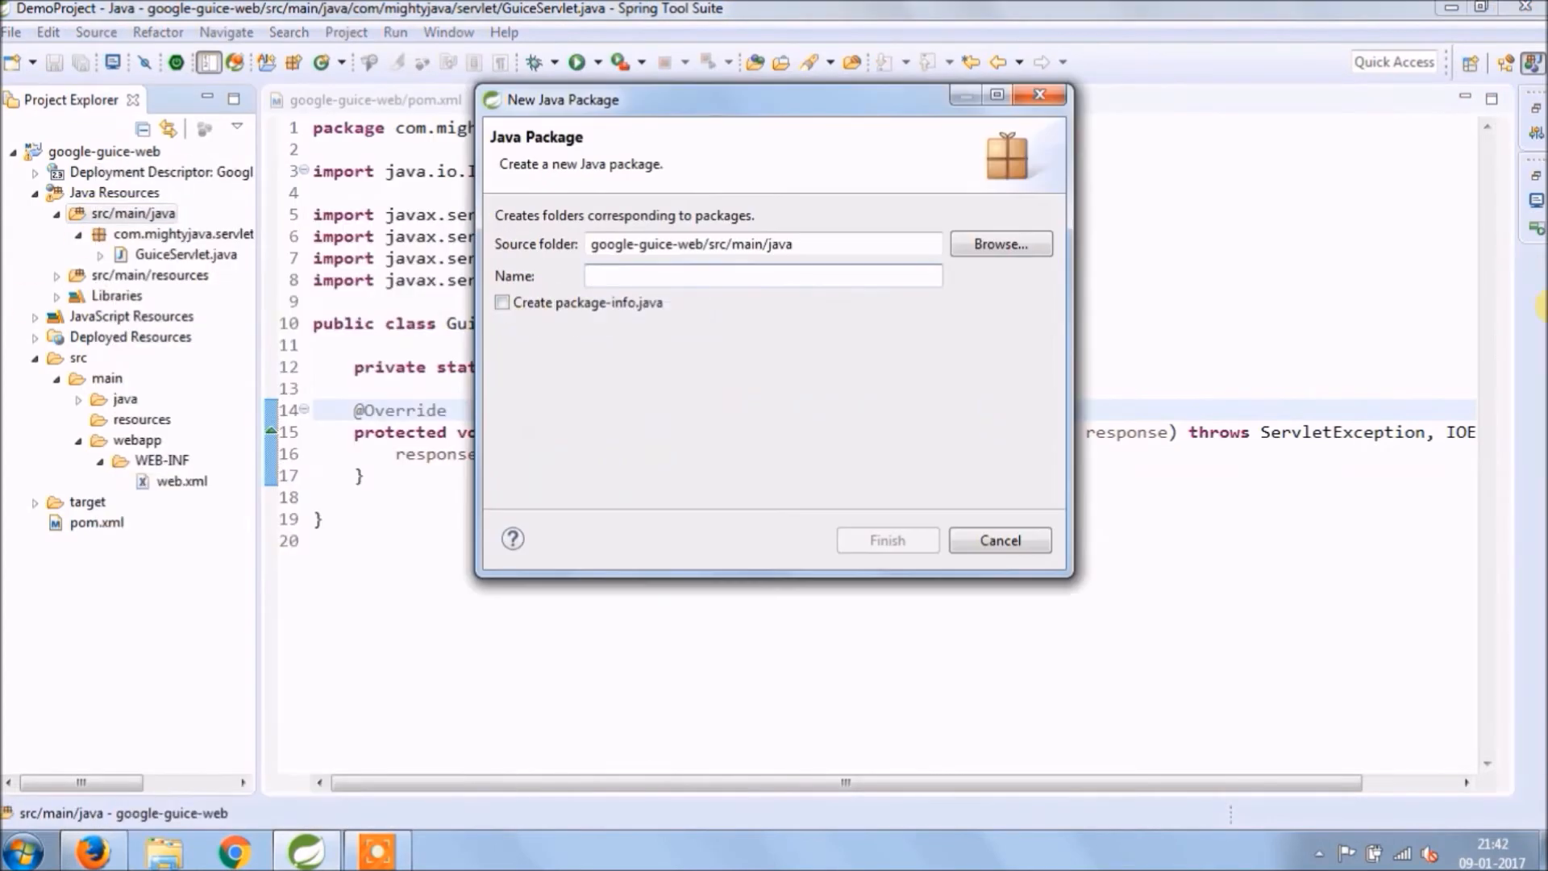
Create com.mightyjava.module.GuiceModule extending ServletModule, serving '/' with GuiceServlet in configureServlets.
{"action": "type", "text": "com.mightyjava.module"}
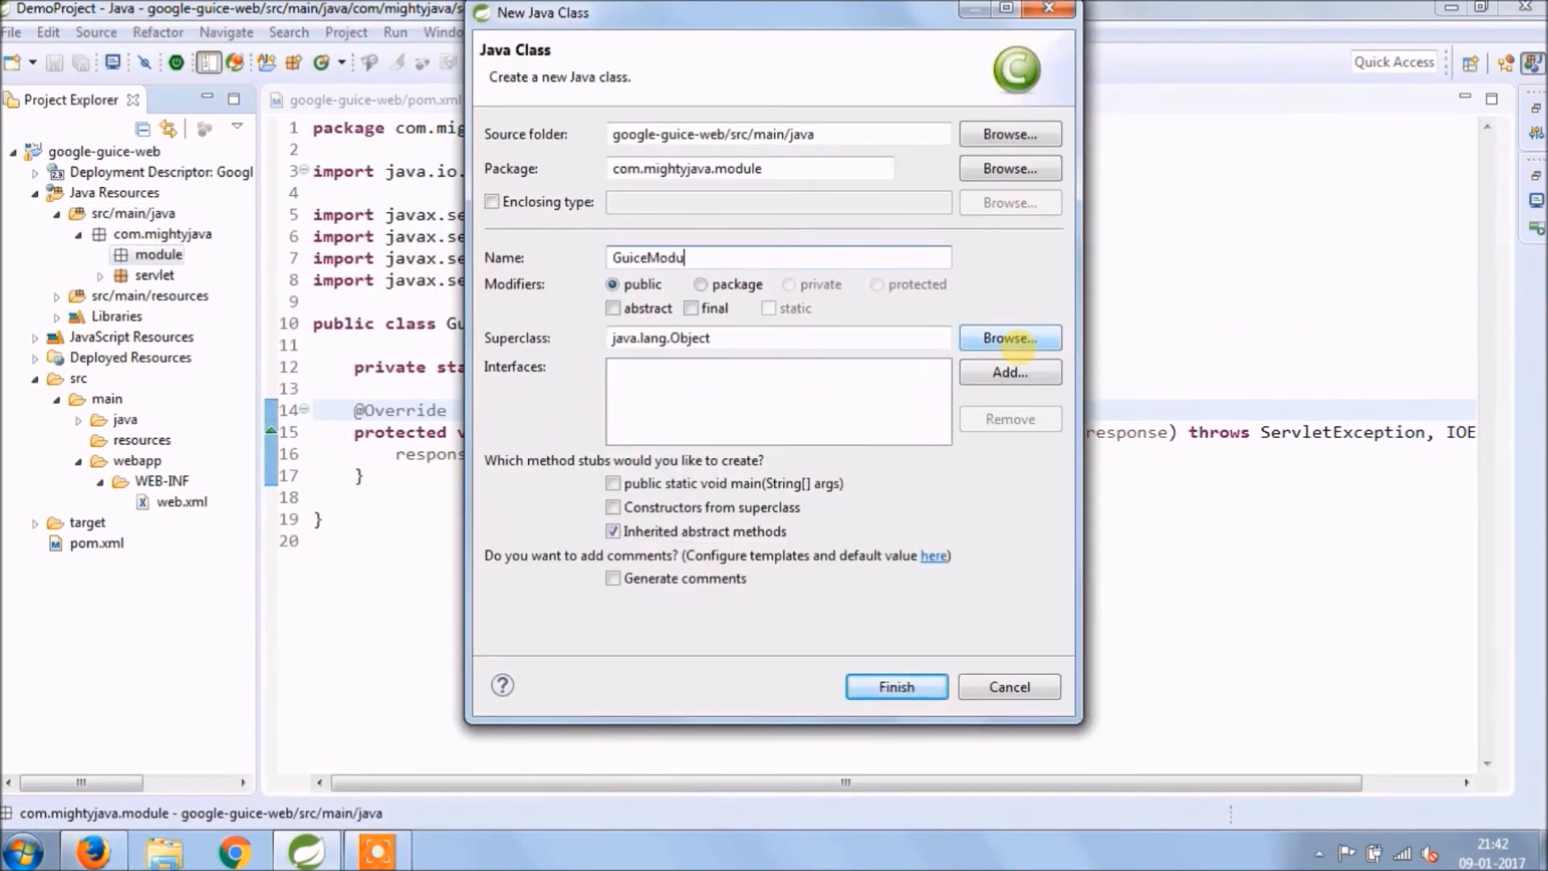
{"action": "left_click", "coordinate": [894, 687]}
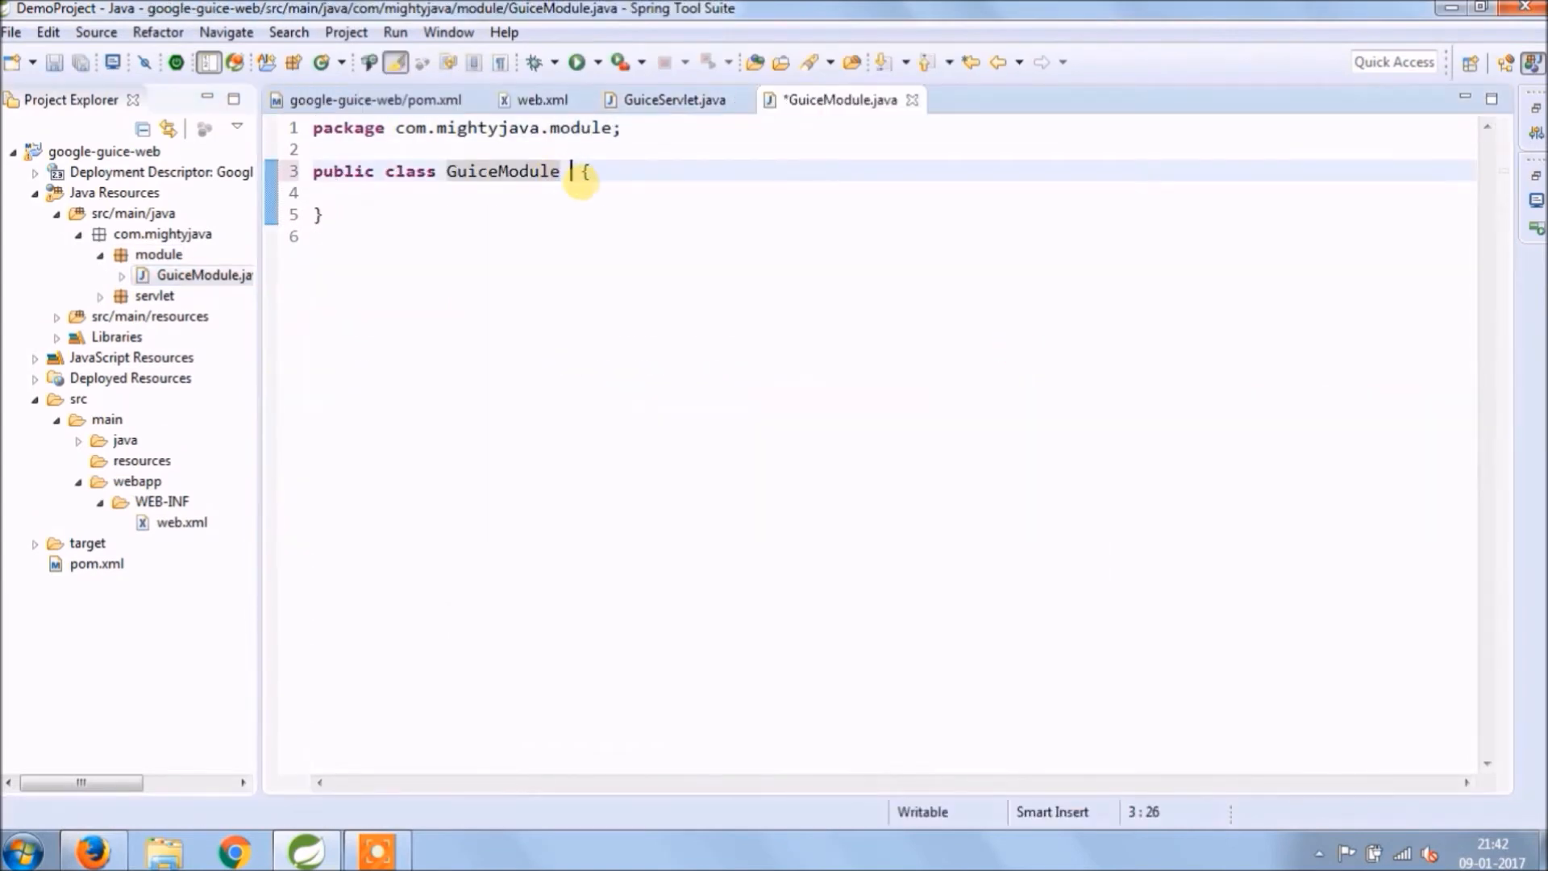
{"action": "type", "text": "extends Ser"}
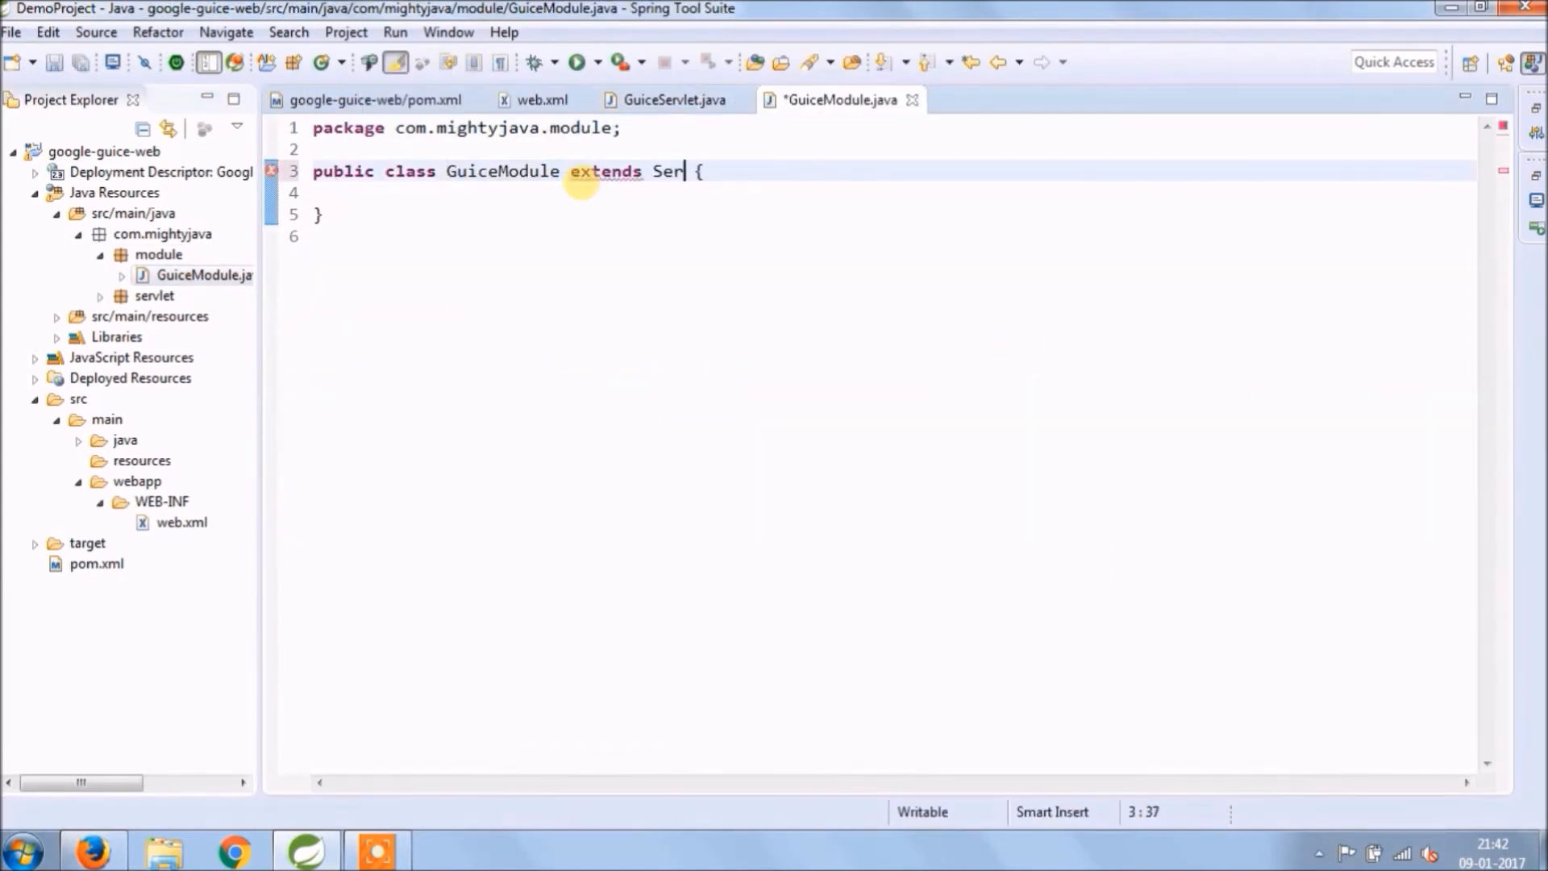
{"action": "type", "text": "ServletModule"}
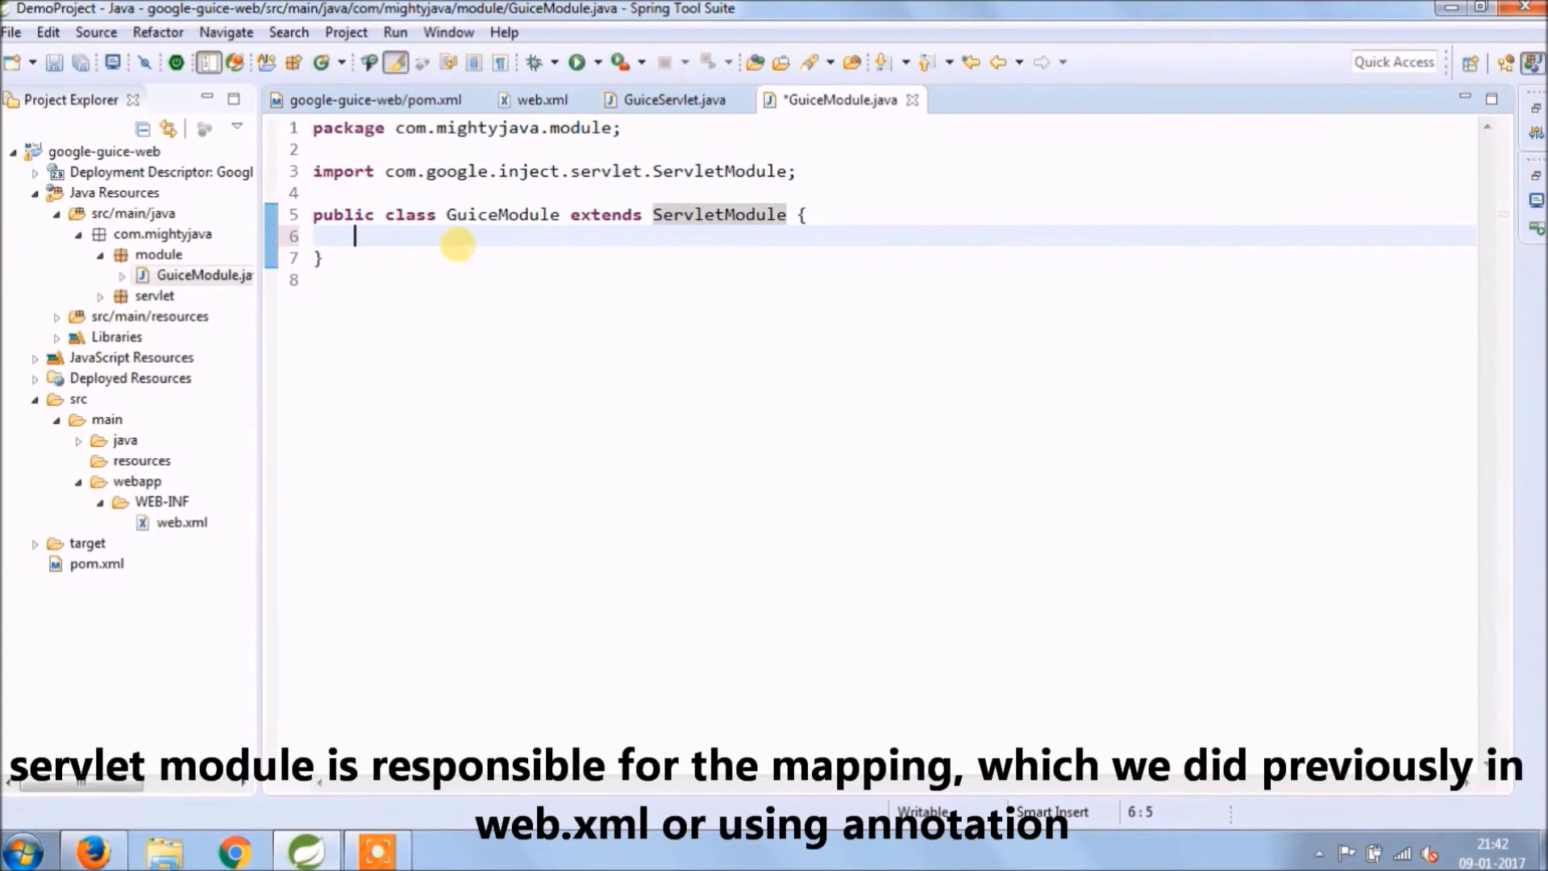
{"action": "type", "text": "c"}
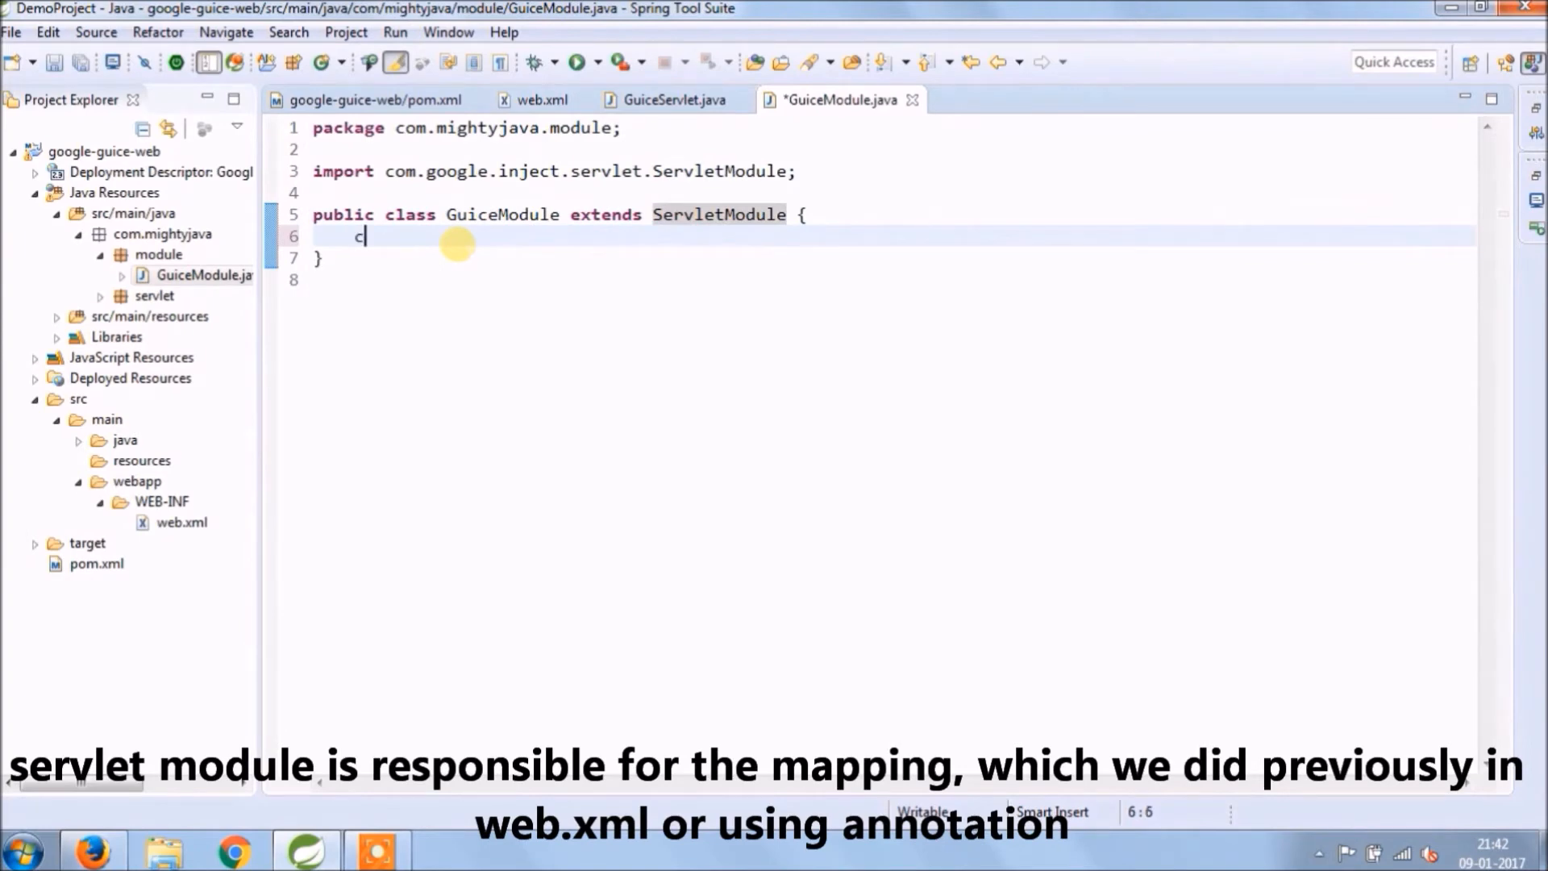
{"action": "key", "text": "backspace"}
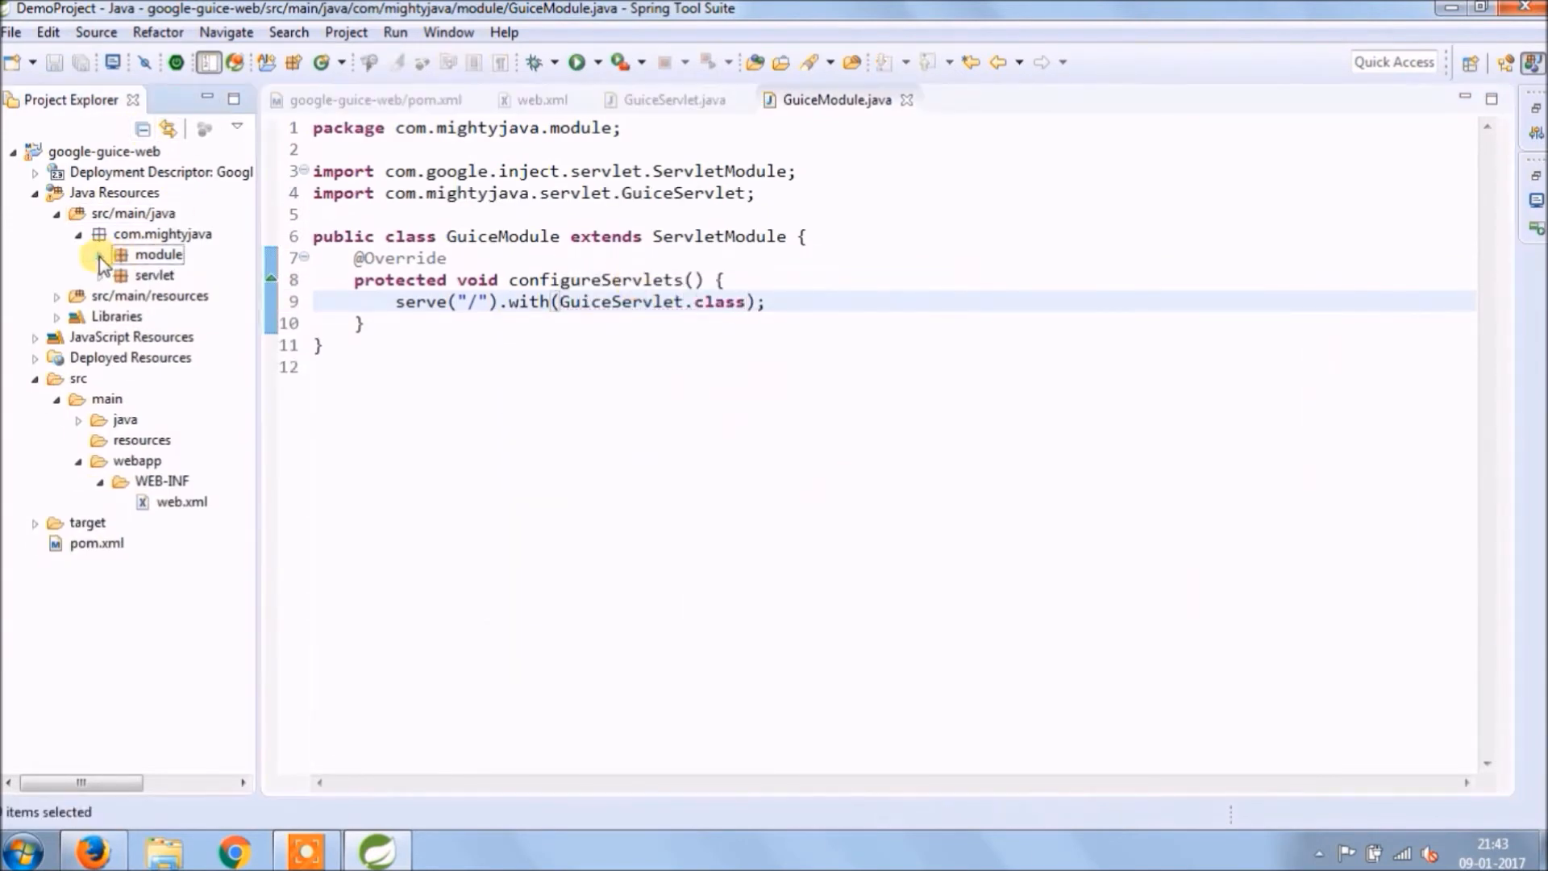
Create a GuiceListener class in com.mightyjava.listener extending GuiceServletContextListener.
{"action": "left_click", "coordinate": [163, 234]}
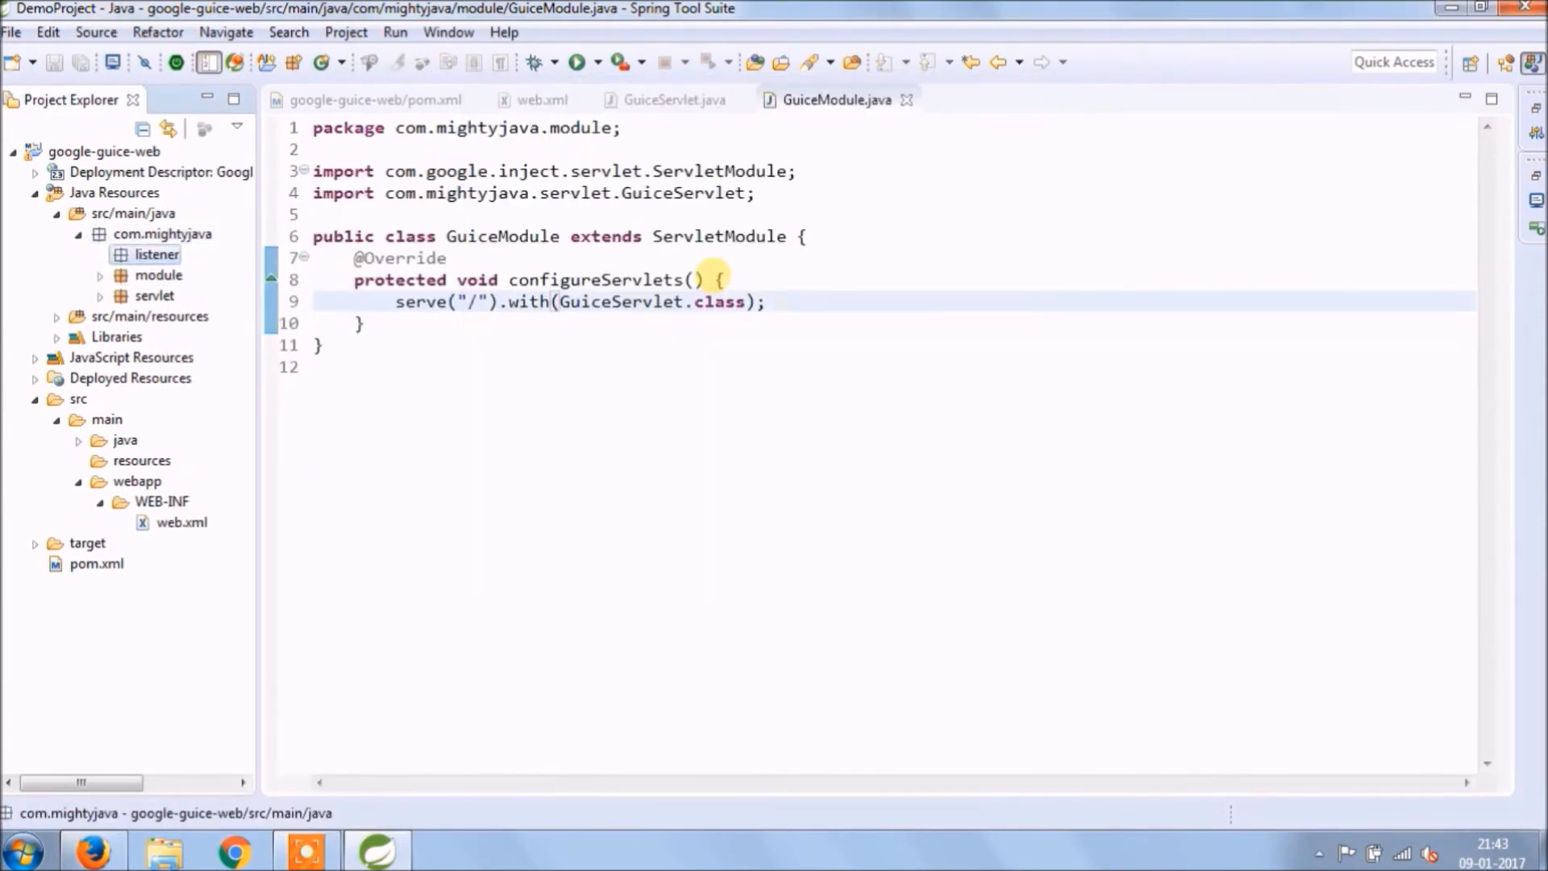
{"action": "right_click", "coordinate": [157, 254]}
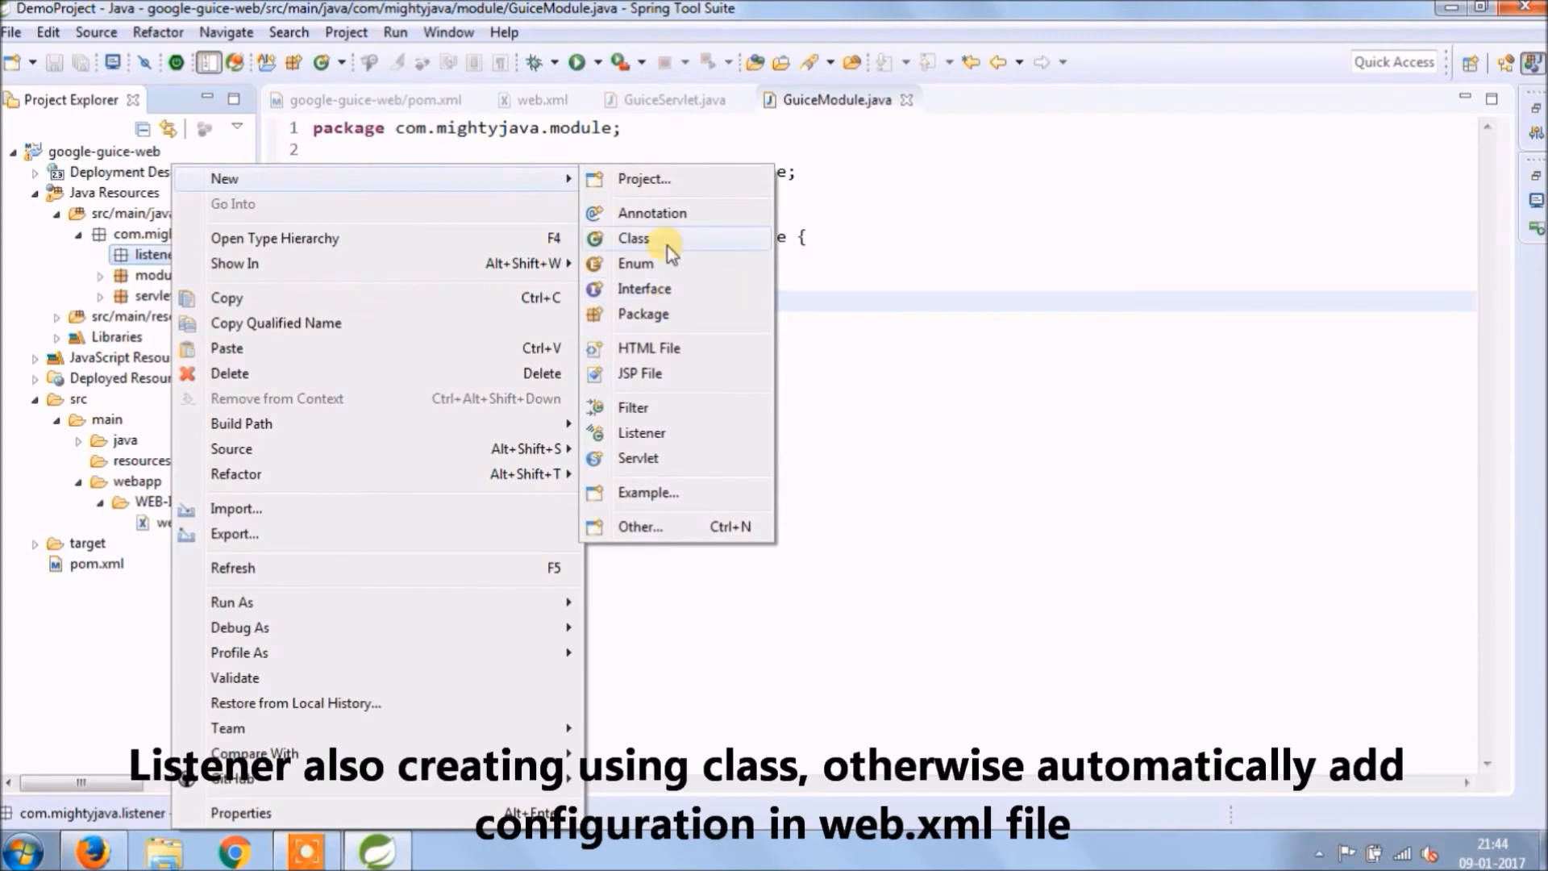
{"action": "left_click", "coordinate": [634, 238]}
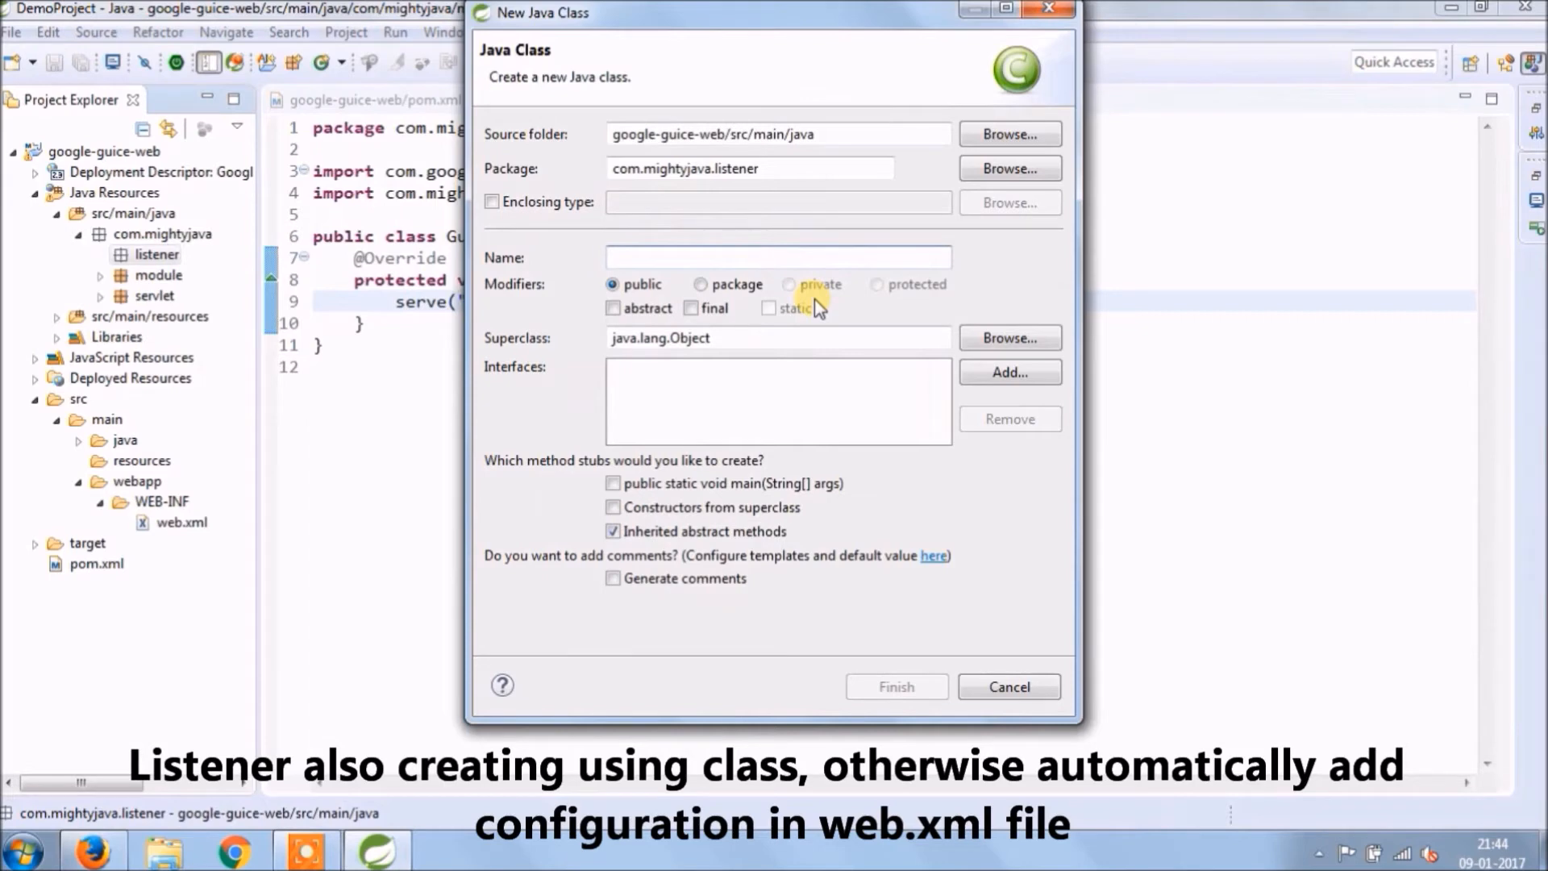
{"action": "type", "text": "GuiceListener"}
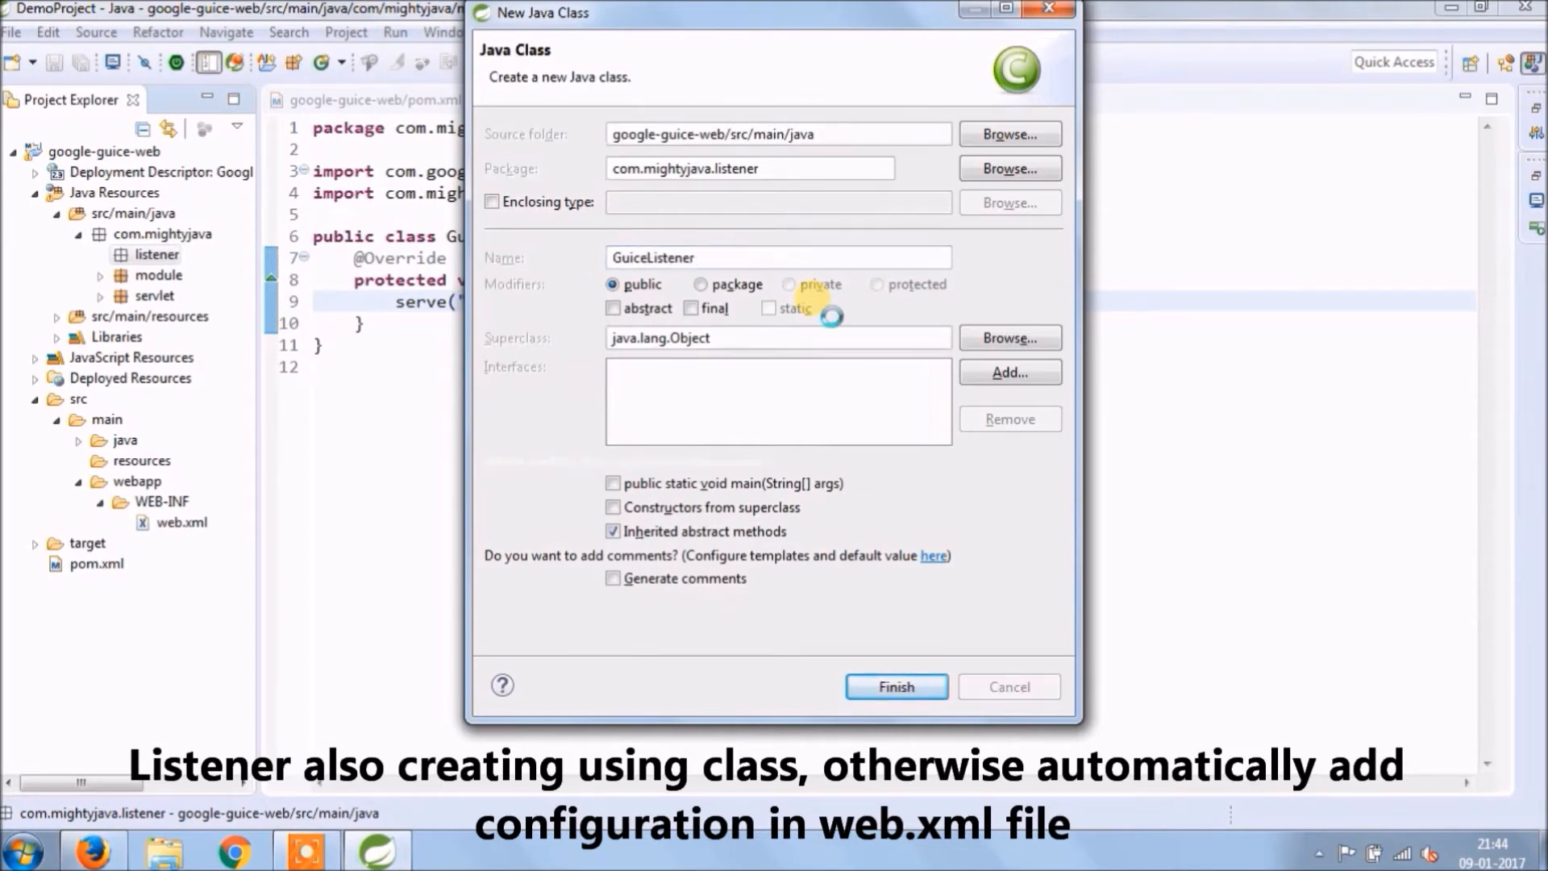
{"action": "left_click", "coordinate": [894, 687]}
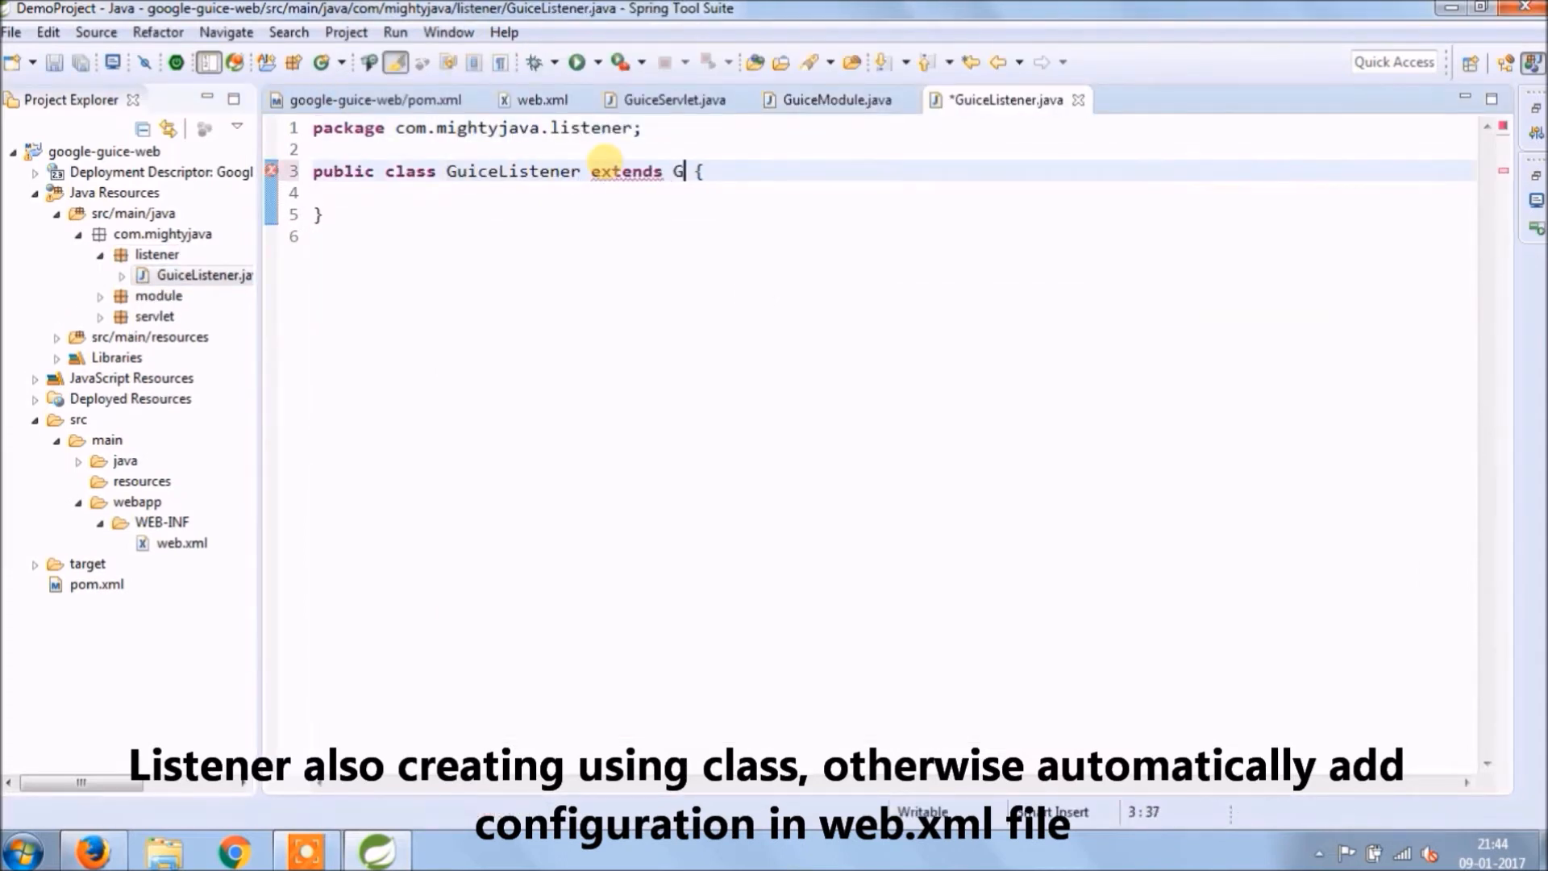
{"action": "type", "text": "uiceServletContextListener"}
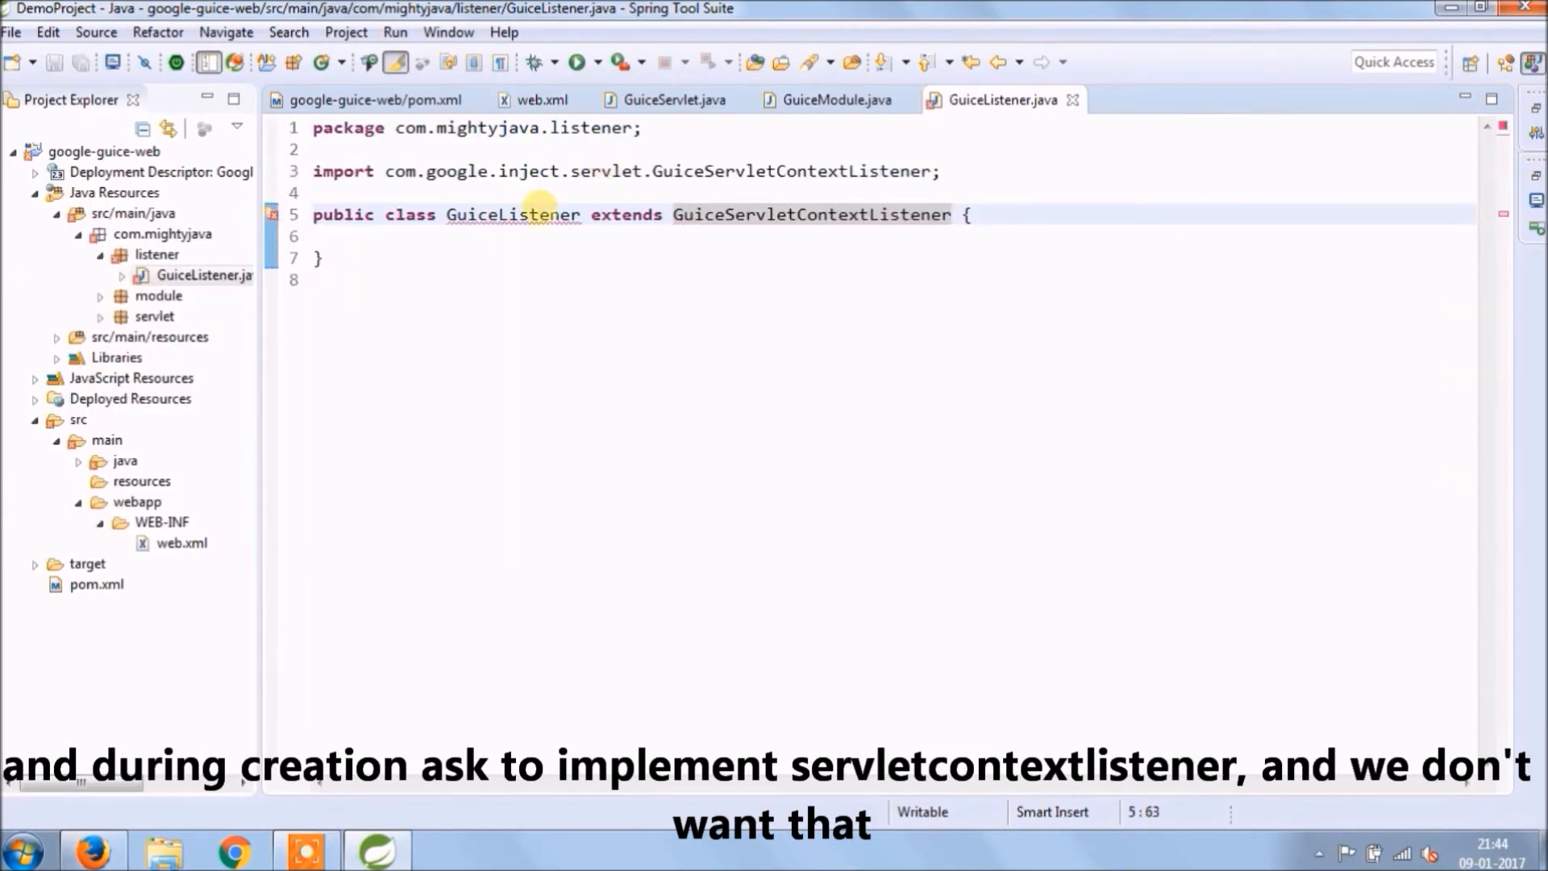
{"action": "left_click", "coordinate": [513, 214]}
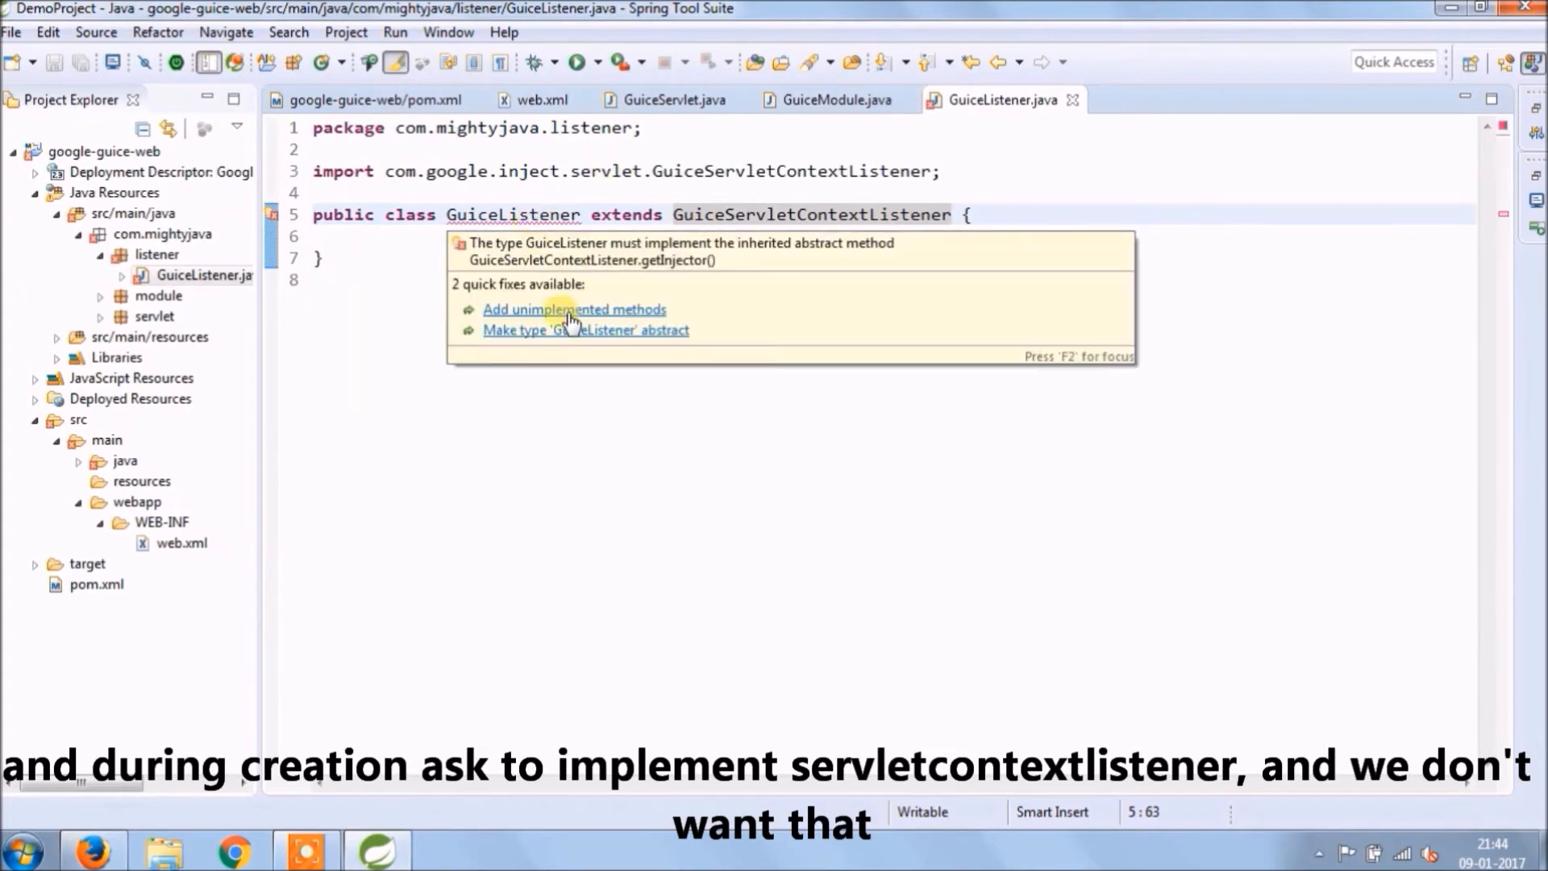
{"action": "left_click", "coordinate": [573, 309]}
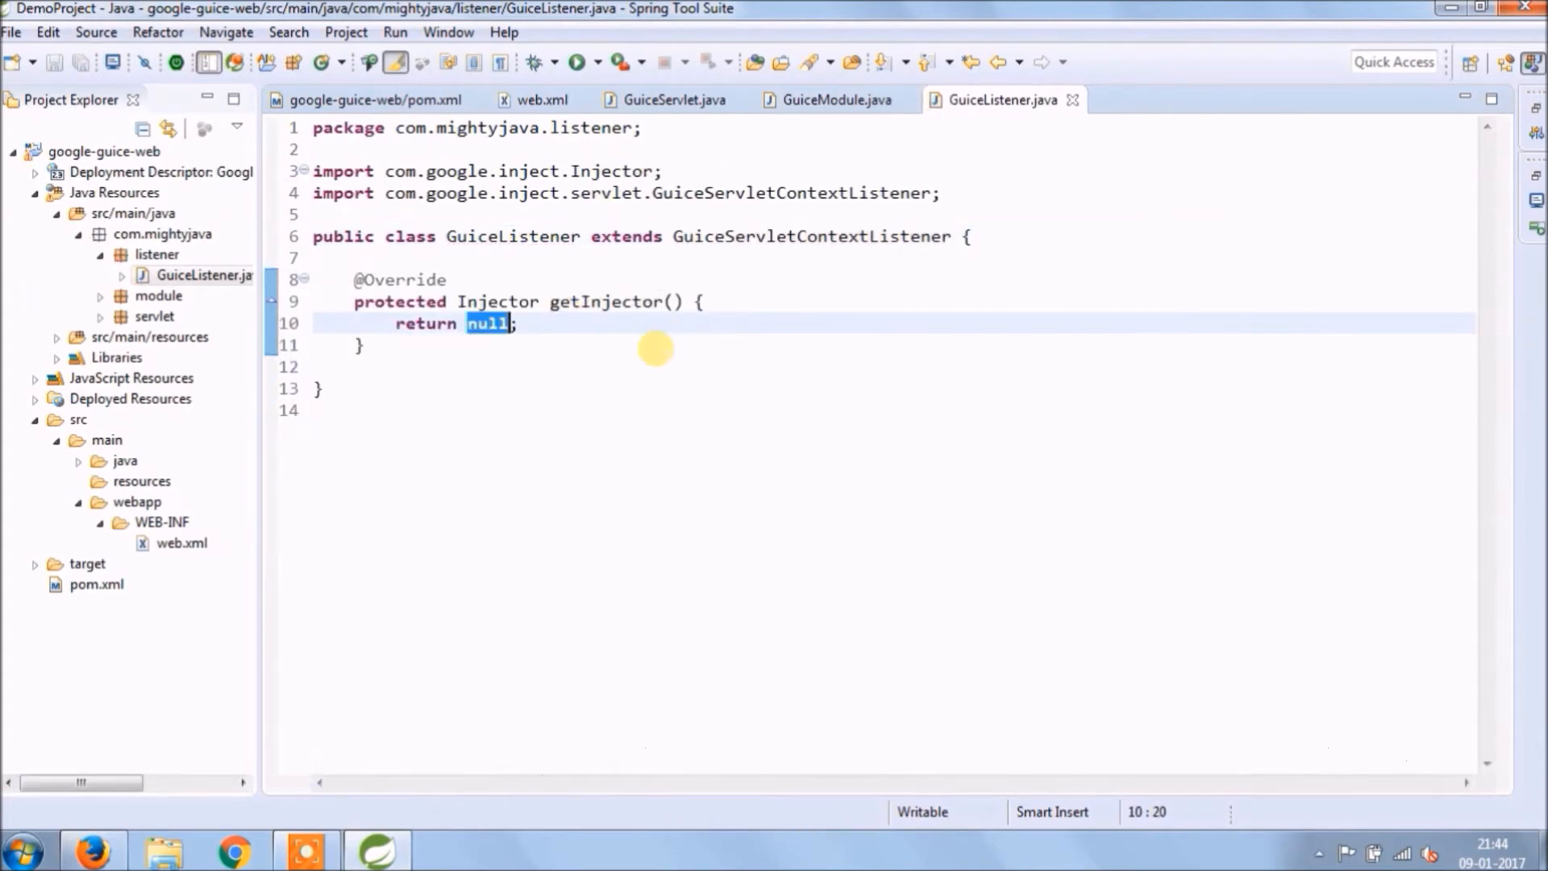
{"action": "type", "text": "Guice"}
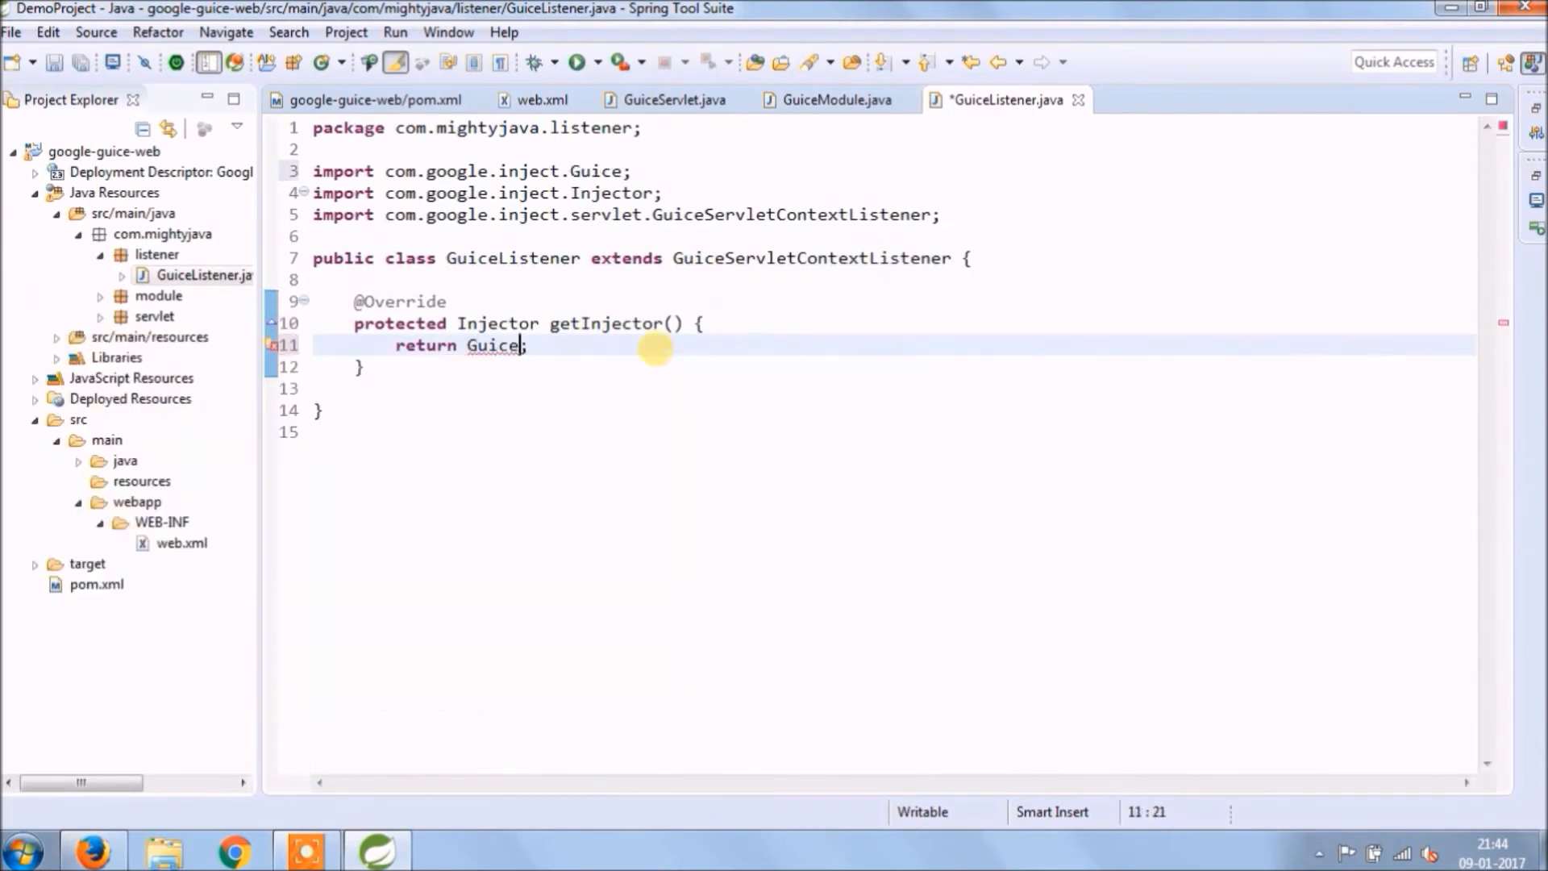
{"action": "type", "text": ".createInjector(modules"}
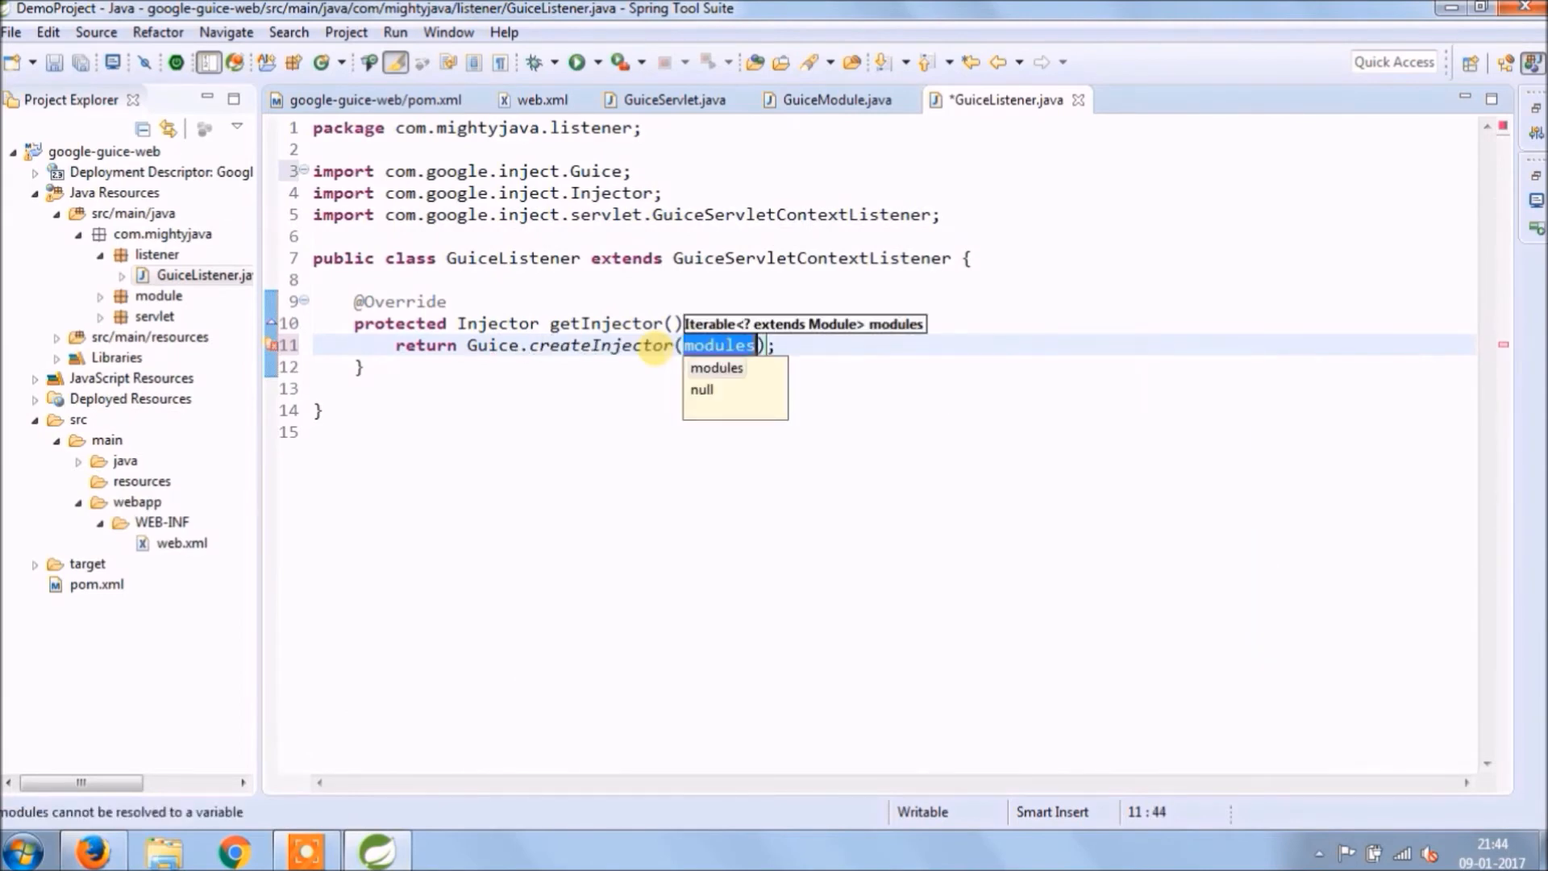
{"action": "type", "text": "new GuiceM"}
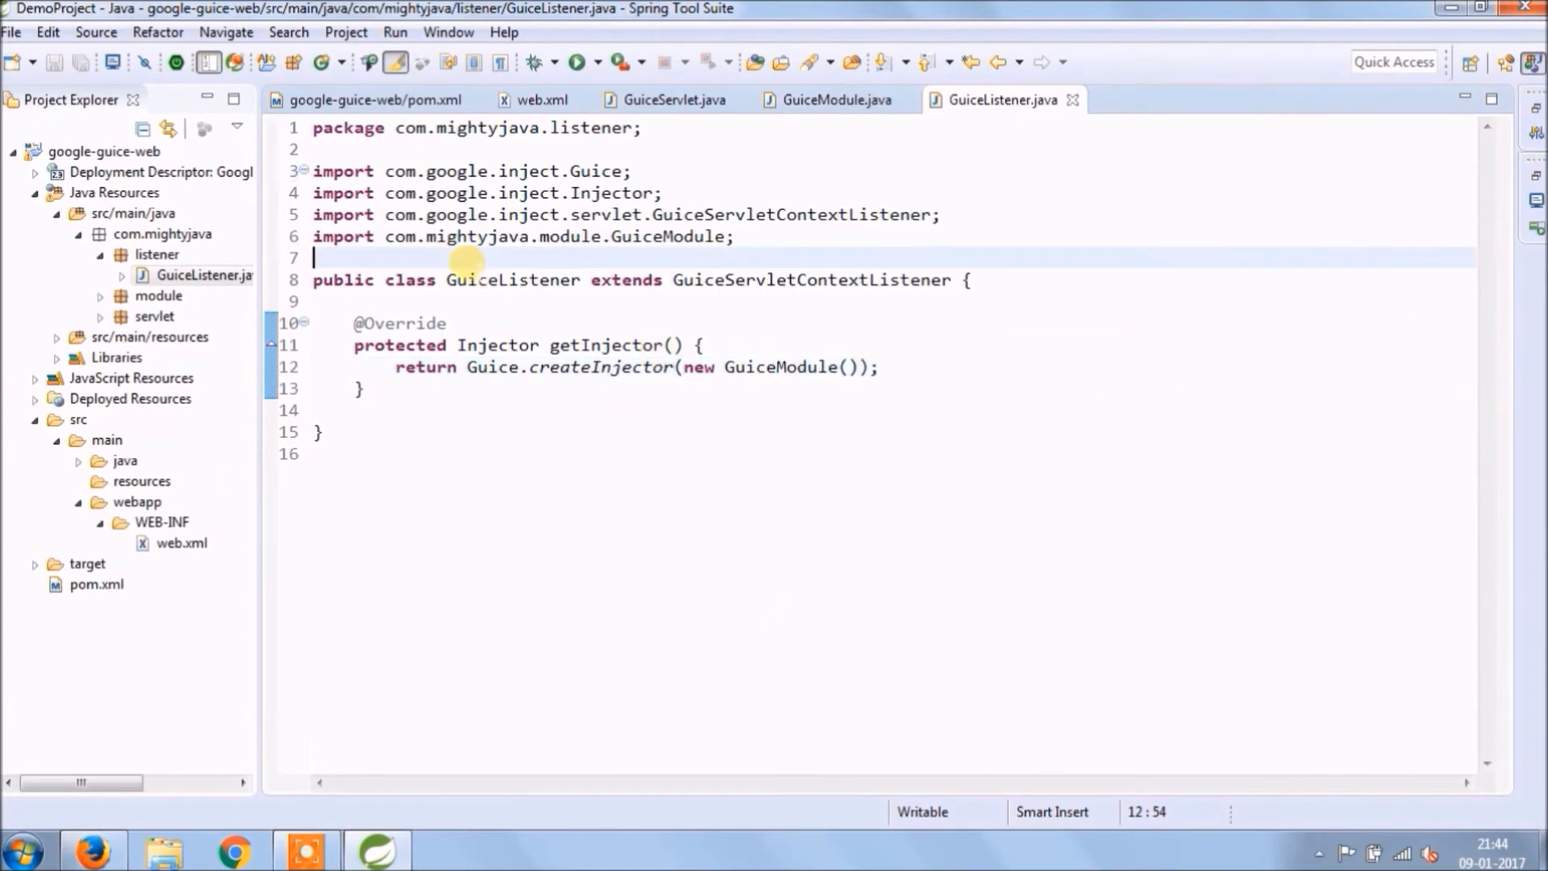
{"action": "type", "text": "@WebListener"}
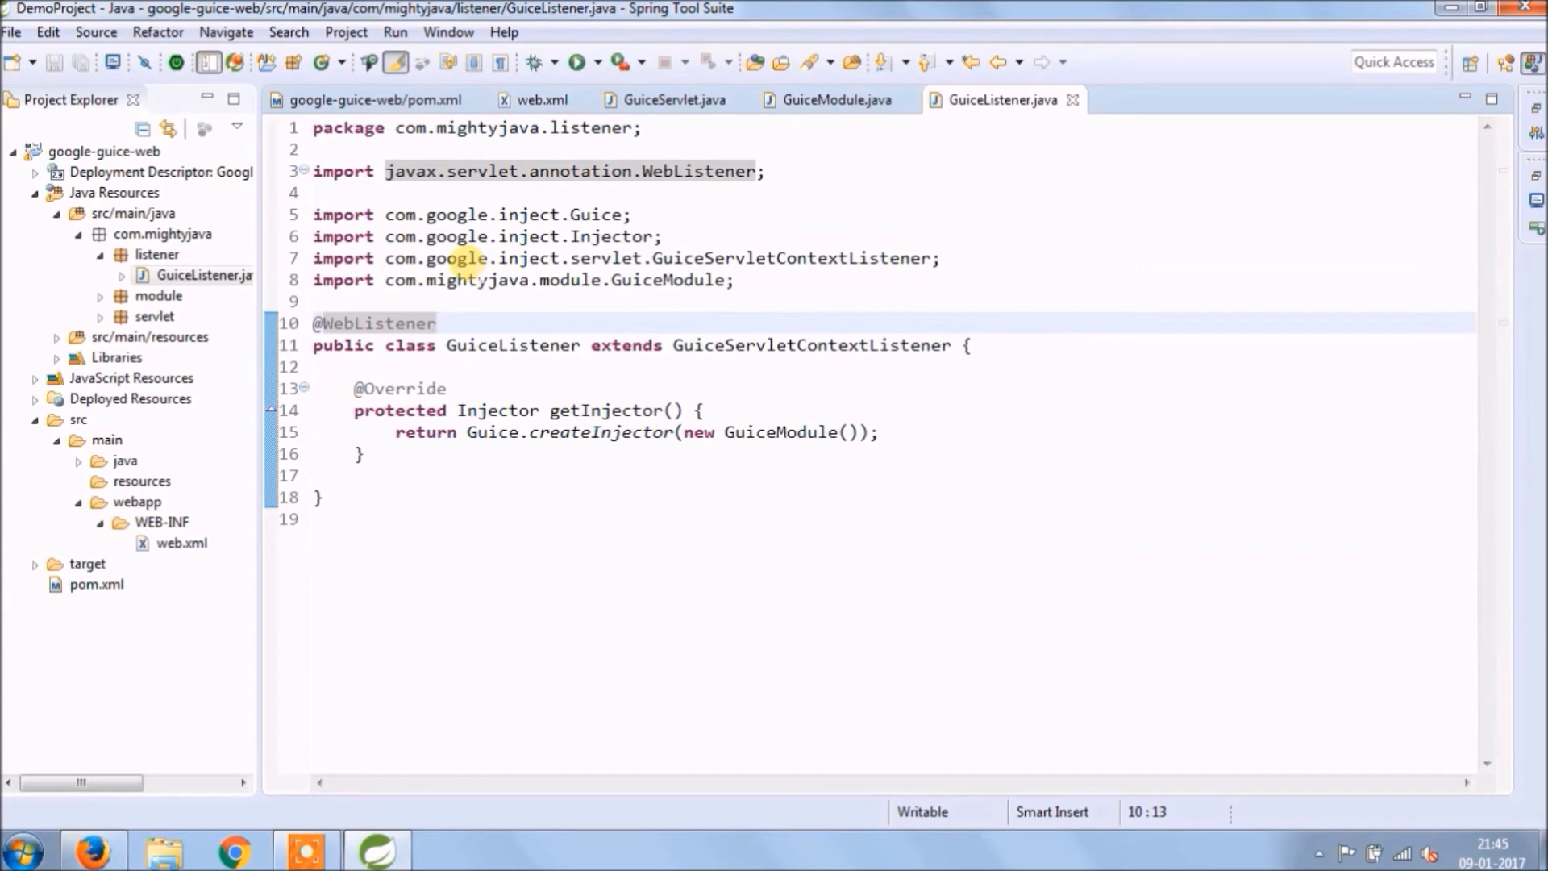
Add a <listener> entry for com.mightyjava.listener.GuiceListener to web.xml.
{"action": "left_click", "coordinate": [540, 100]}
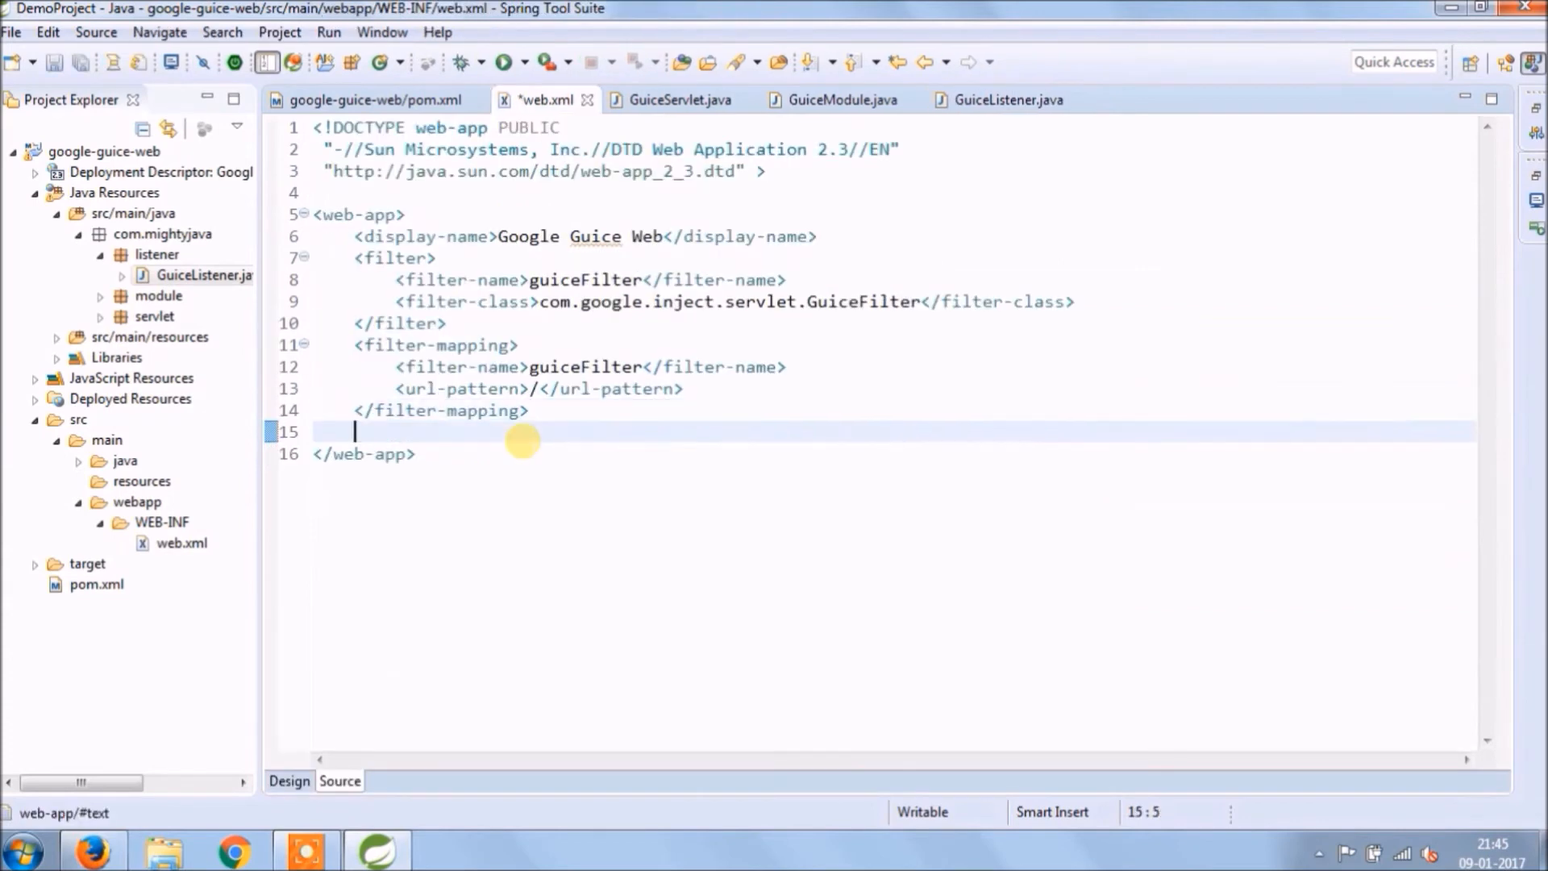
{"action": "type", "text": "<listener>"}
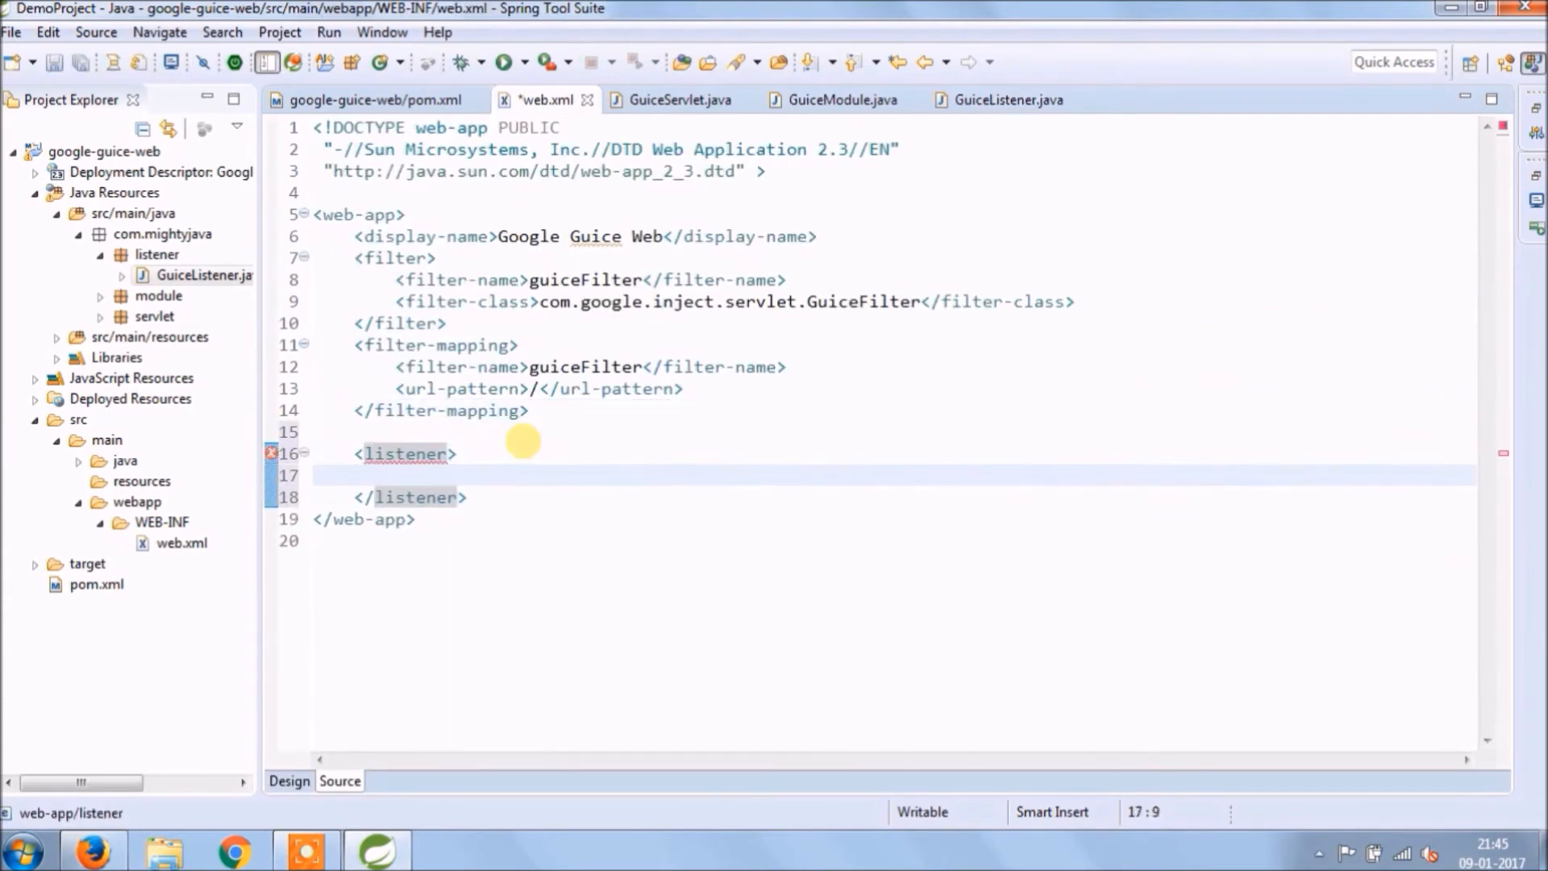
{"action": "type", "text": "<listener-class></listener-class>"}
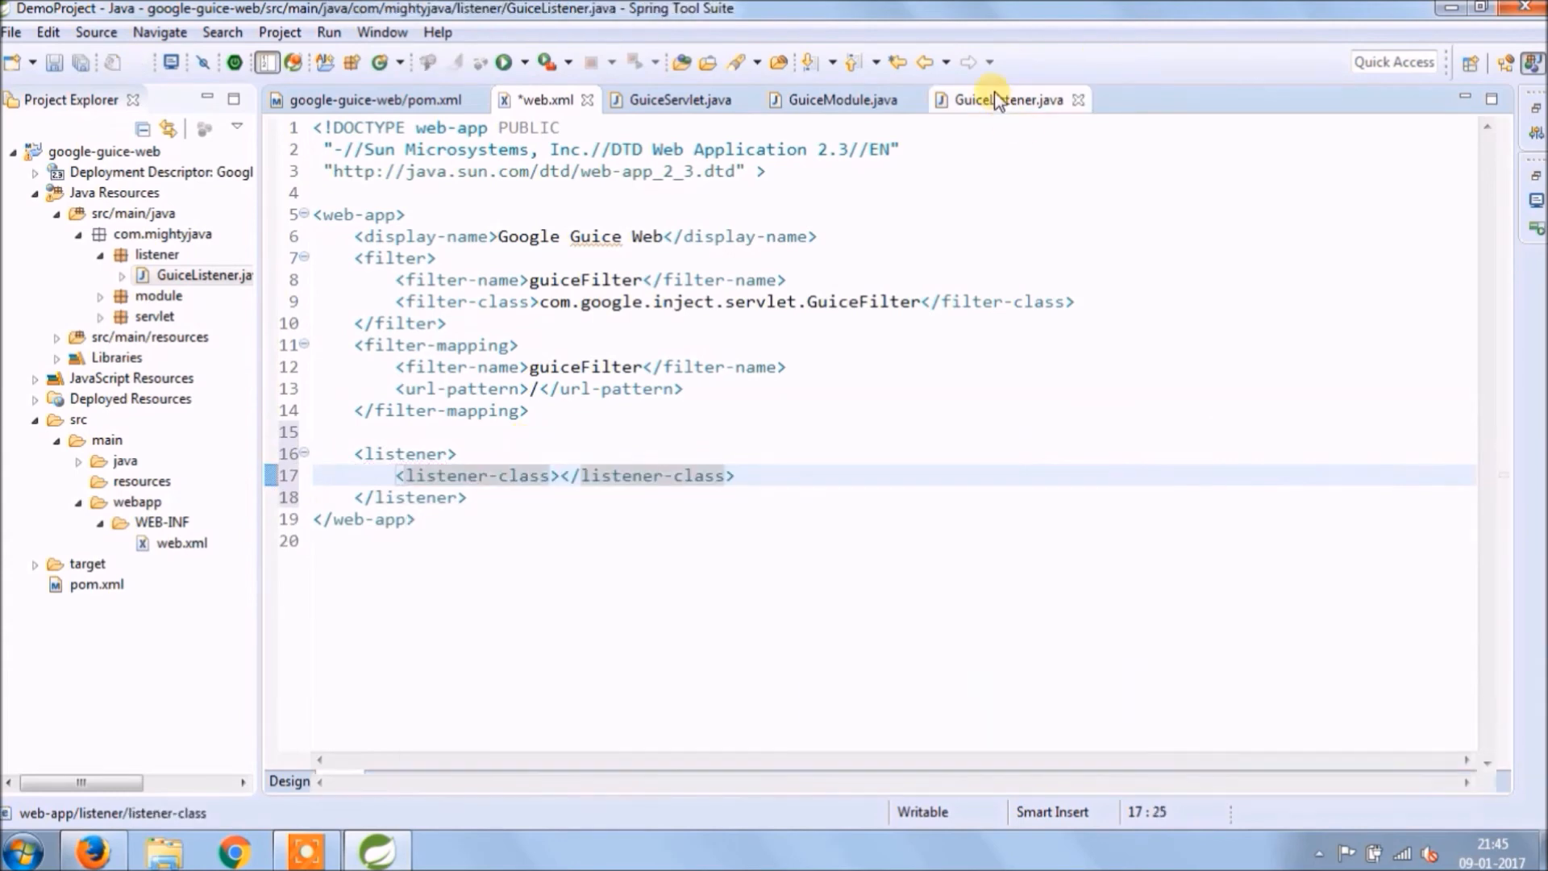
{"action": "type", "text": "com.mightyjava.listener."}
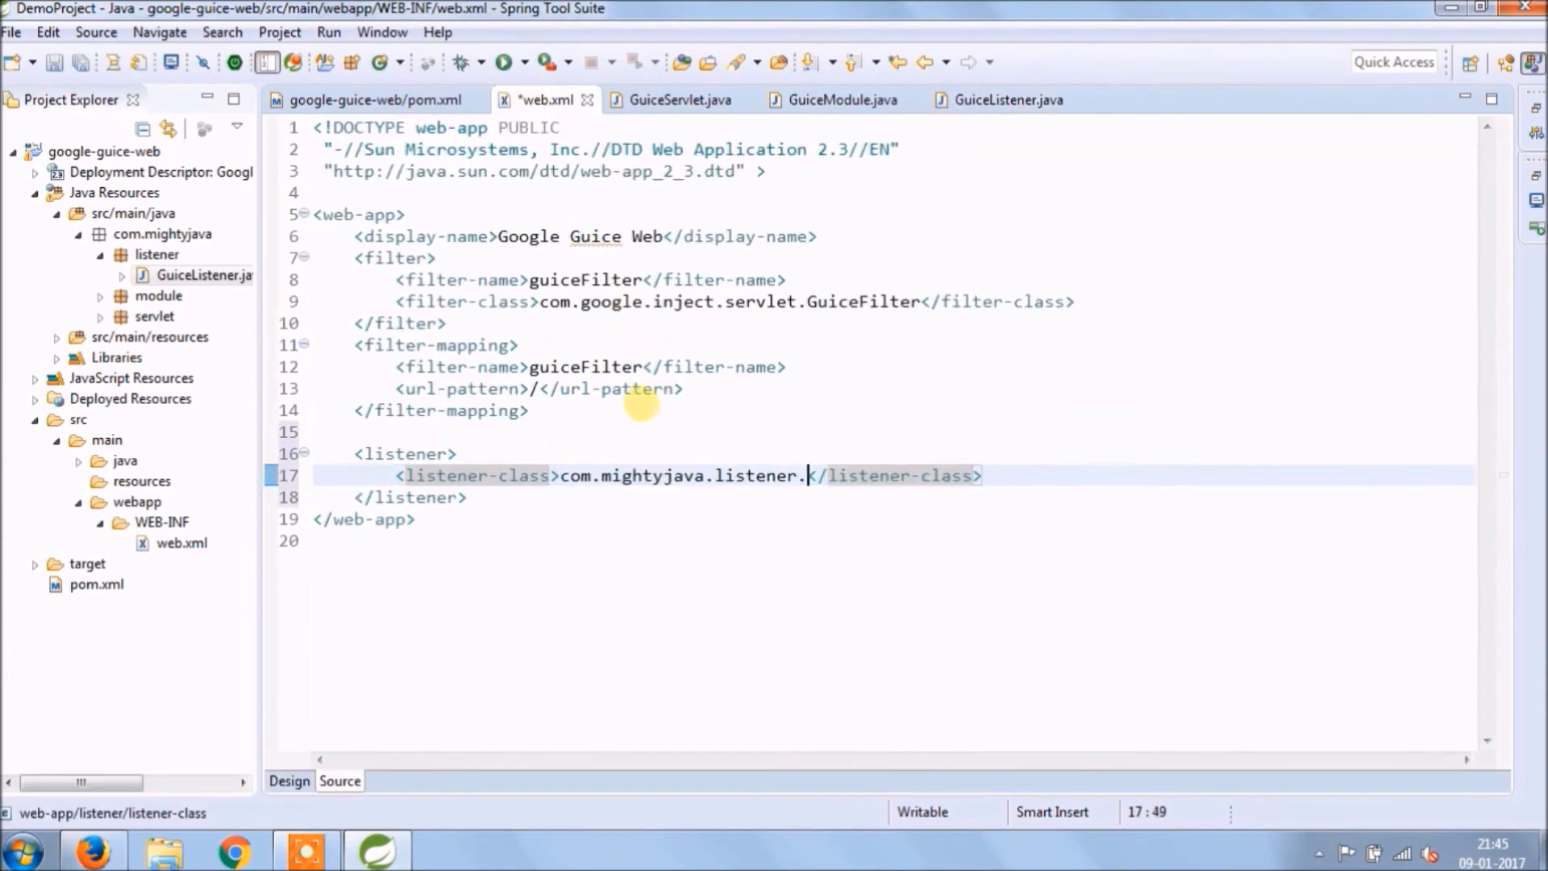
{"action": "type", "text": "GuiceListener"}
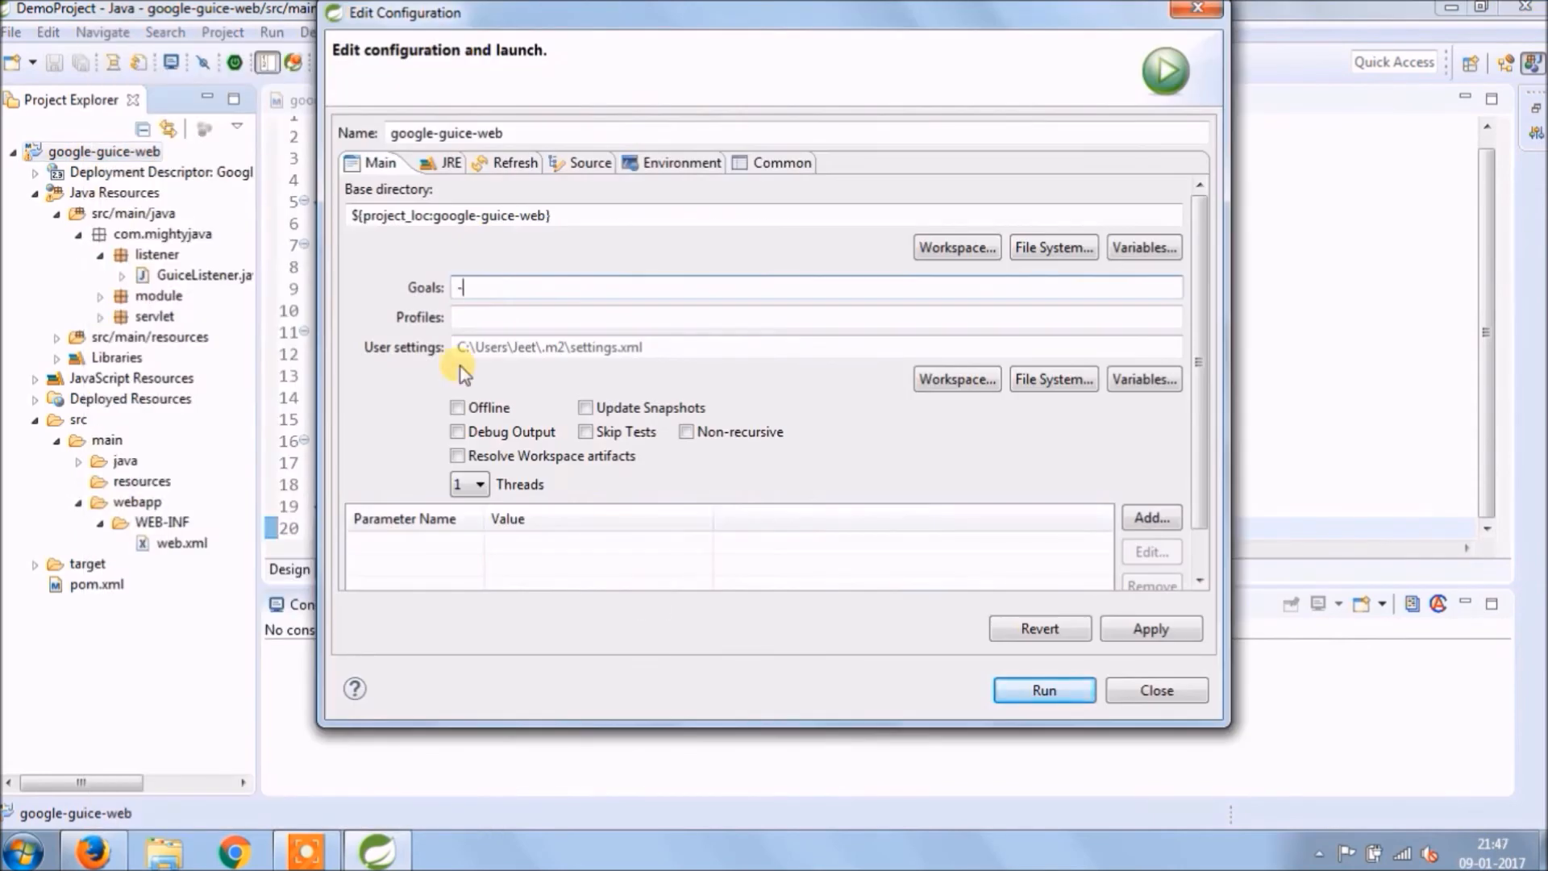
Run the Maven build with goals '-Dmaven.tomcat.port=8080 tomcat:run'.
{"action": "type", "text": "Dmaven"}
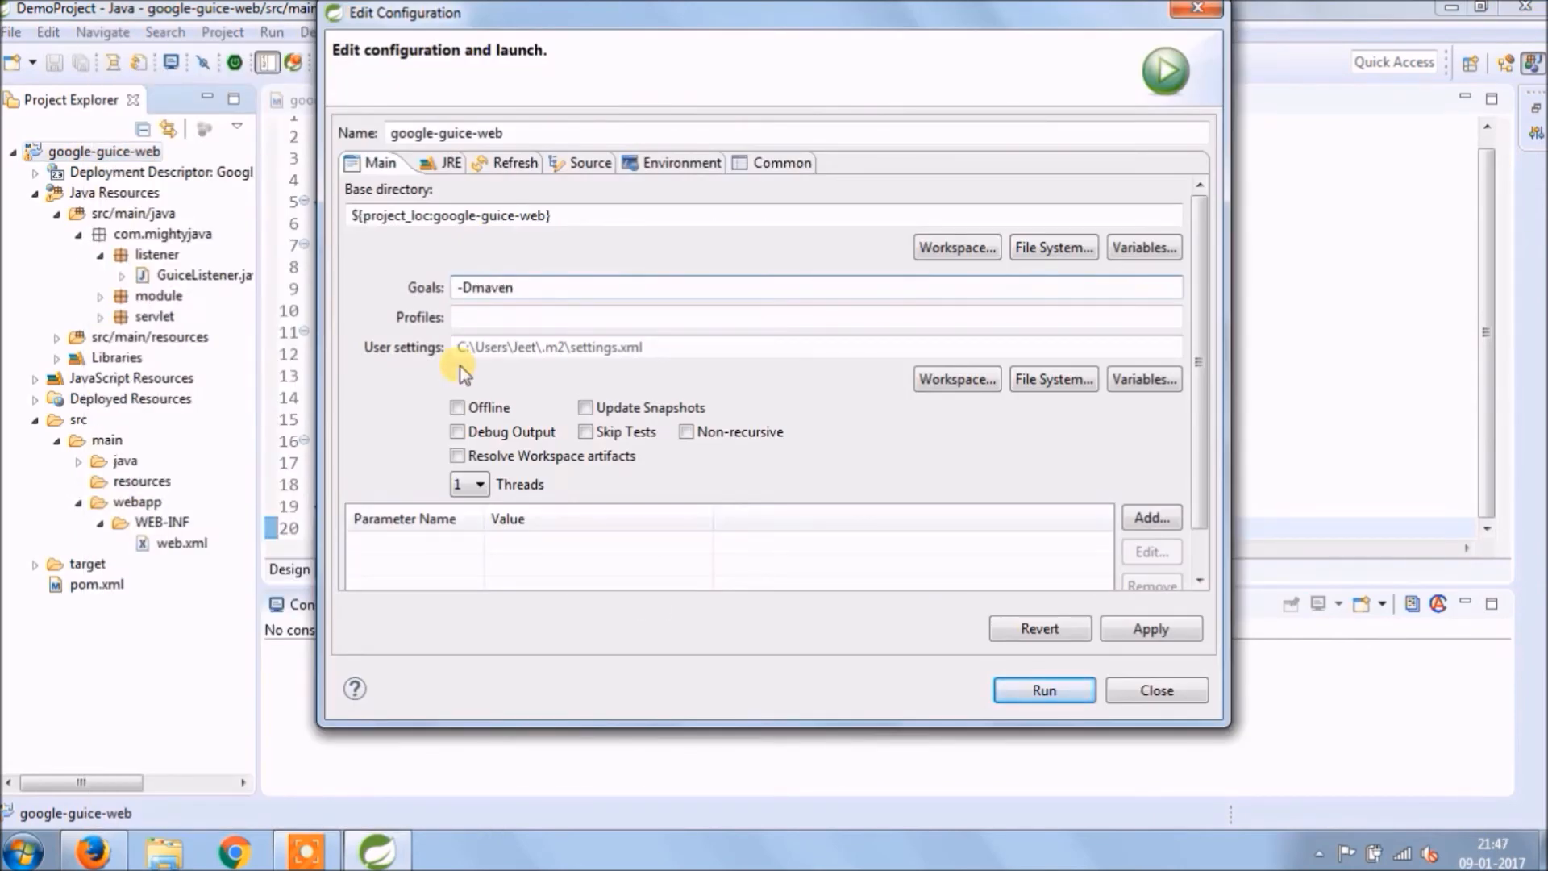
{"action": "type", "text": ".tomcat.port"}
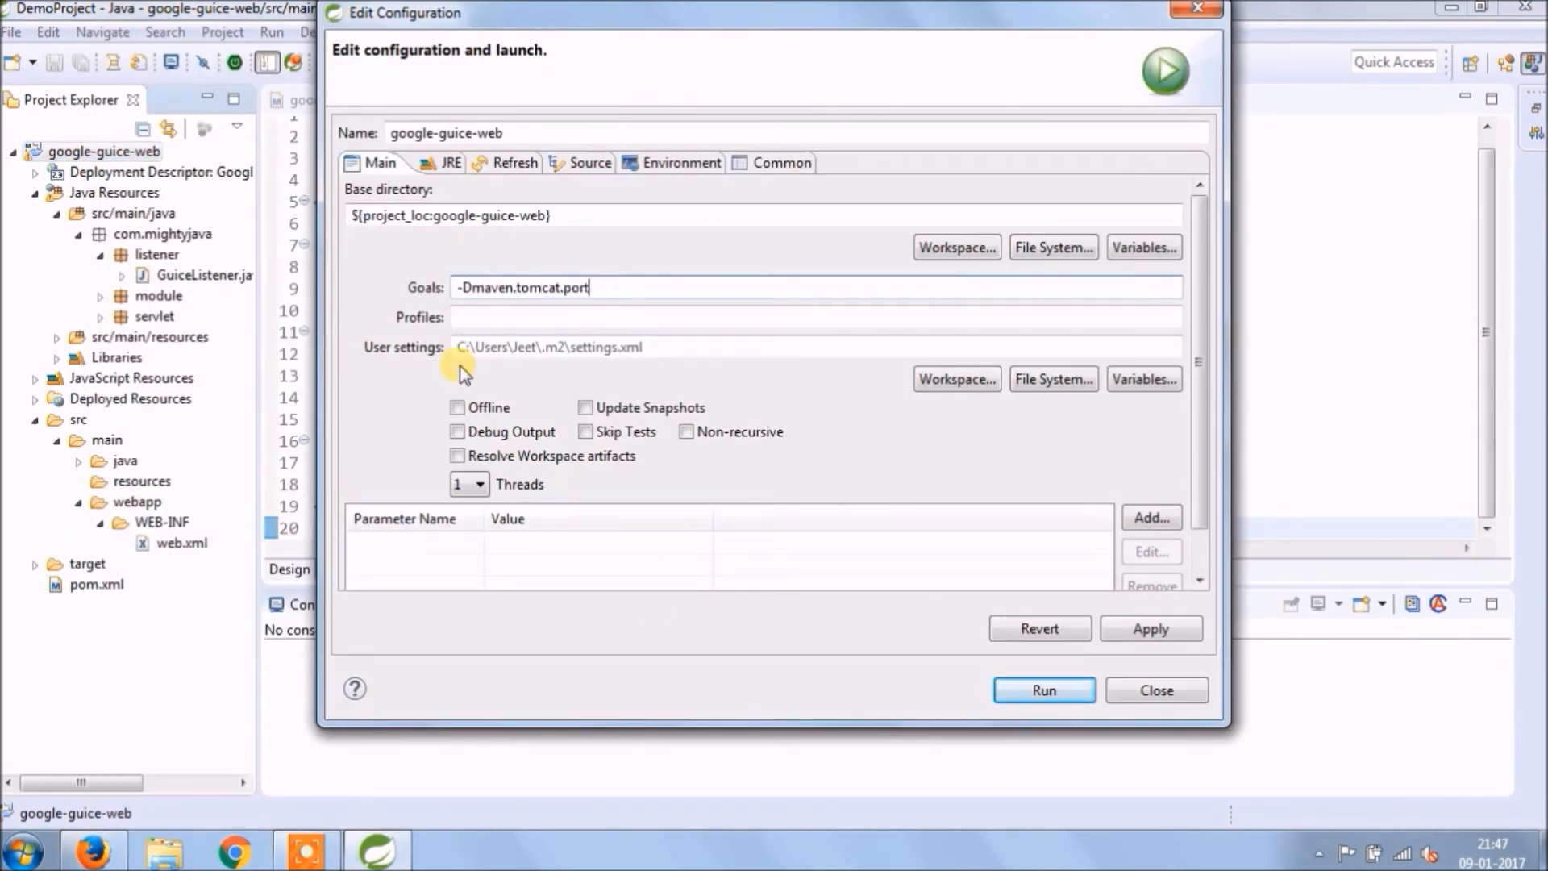
{"action": "type", "text": "=8080 tomcat:run"}
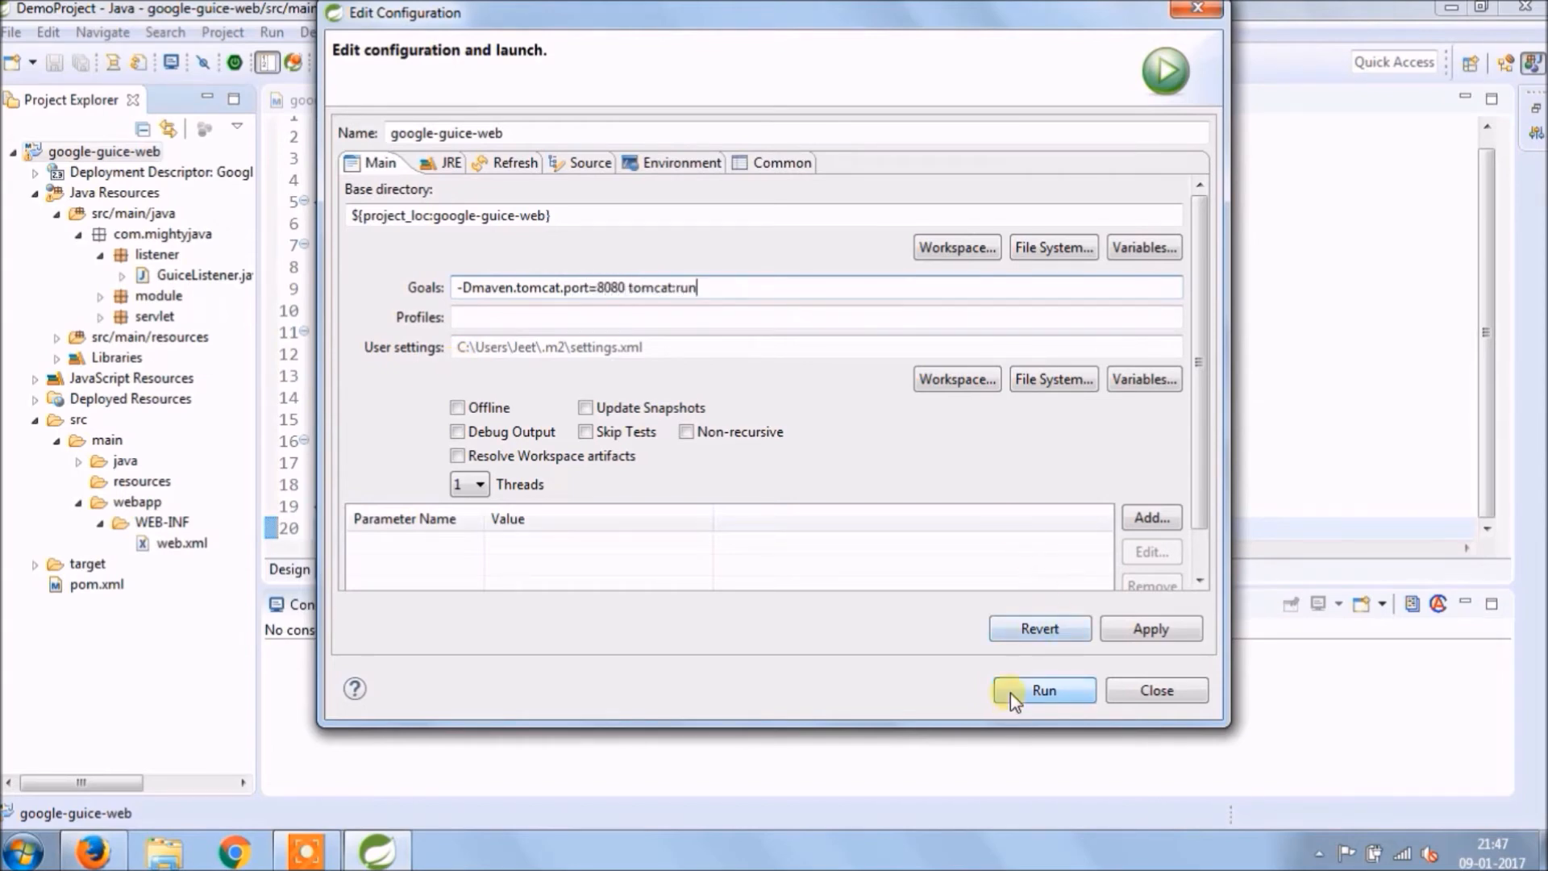
{"action": "left_click", "coordinate": [1042, 689]}
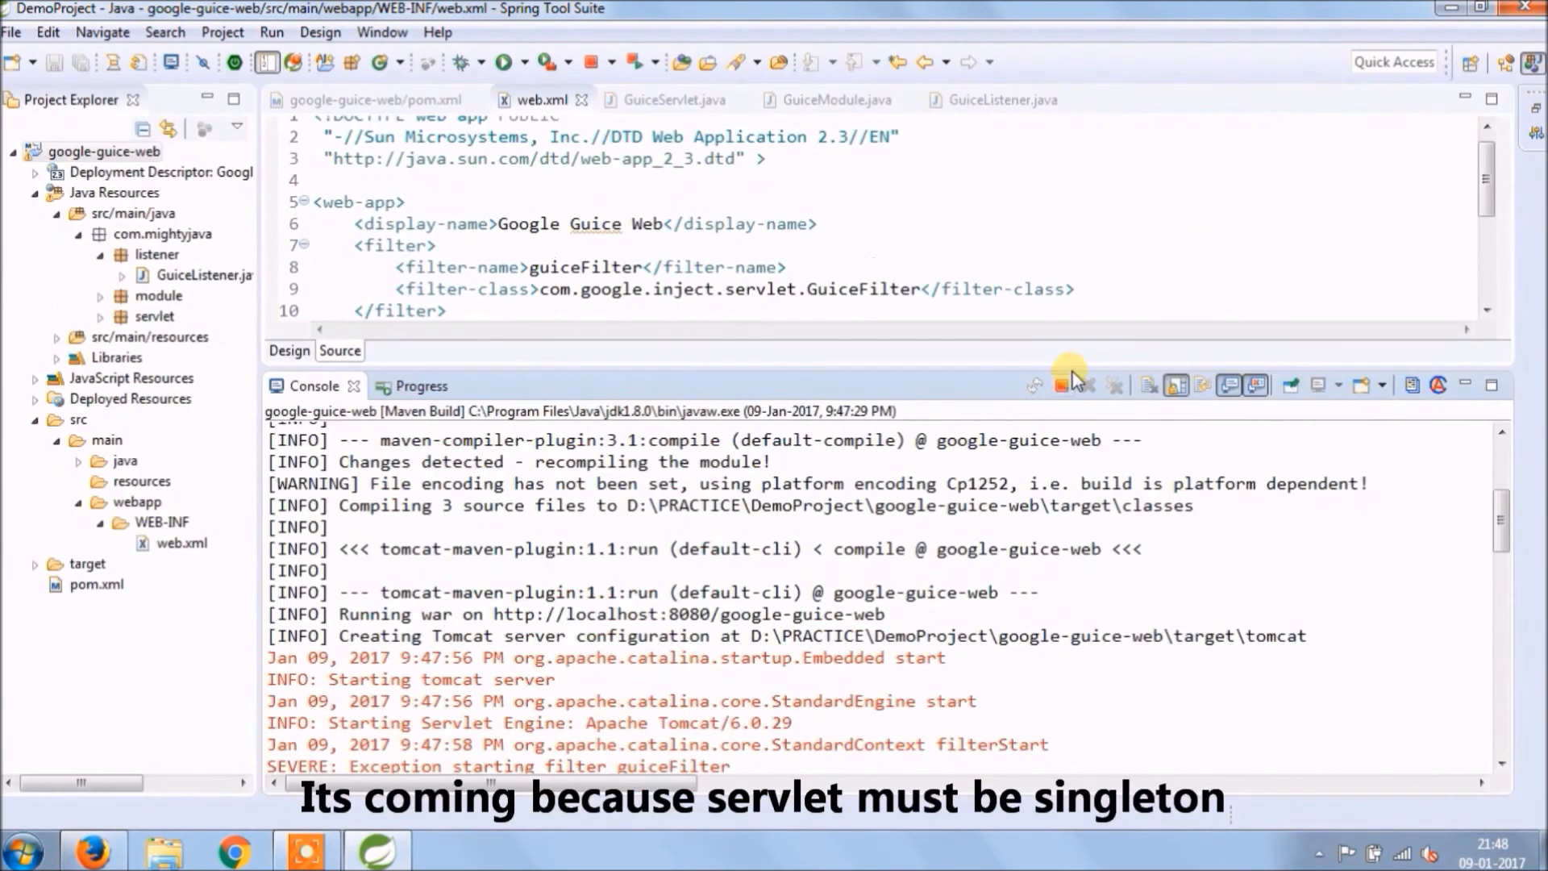
{"action": "left_click", "coordinate": [676, 100]}
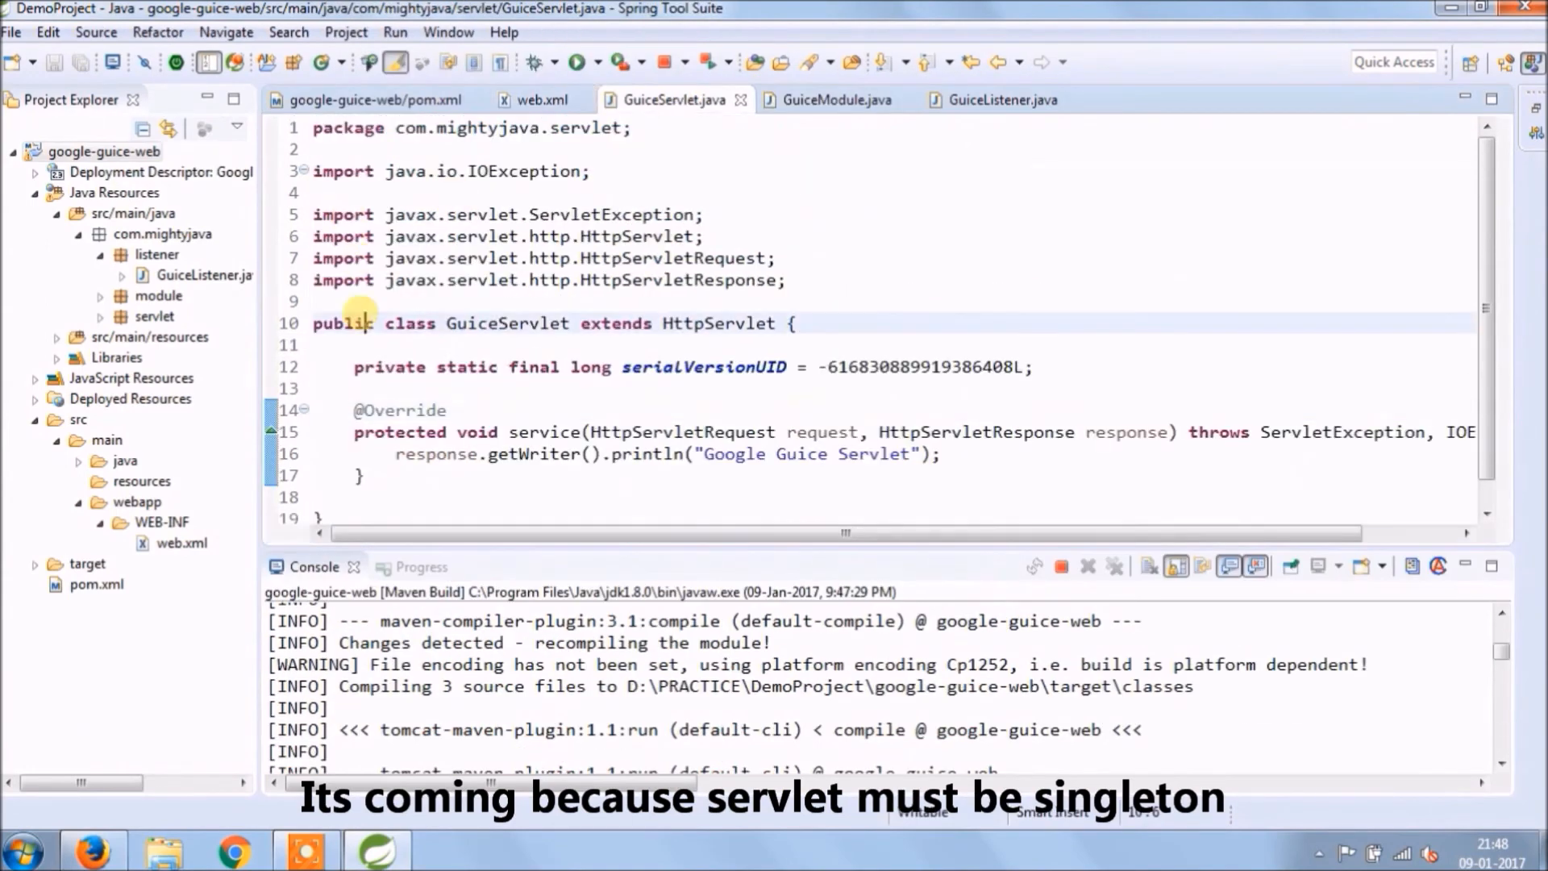
{"action": "type", "text": "@Sin"}
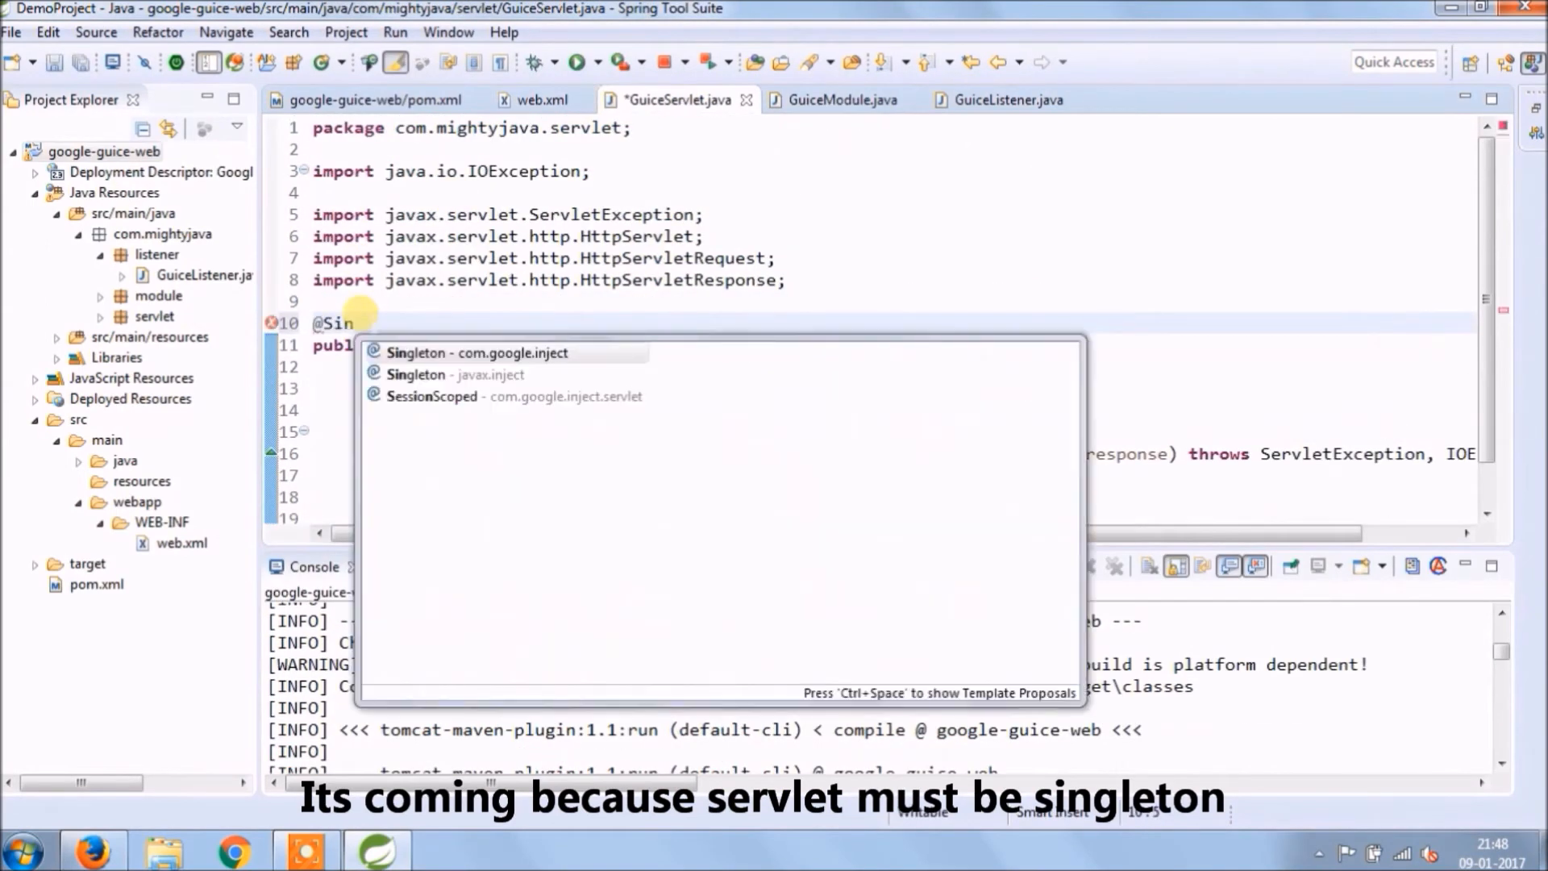
{"action": "left_click", "coordinate": [479, 352]}
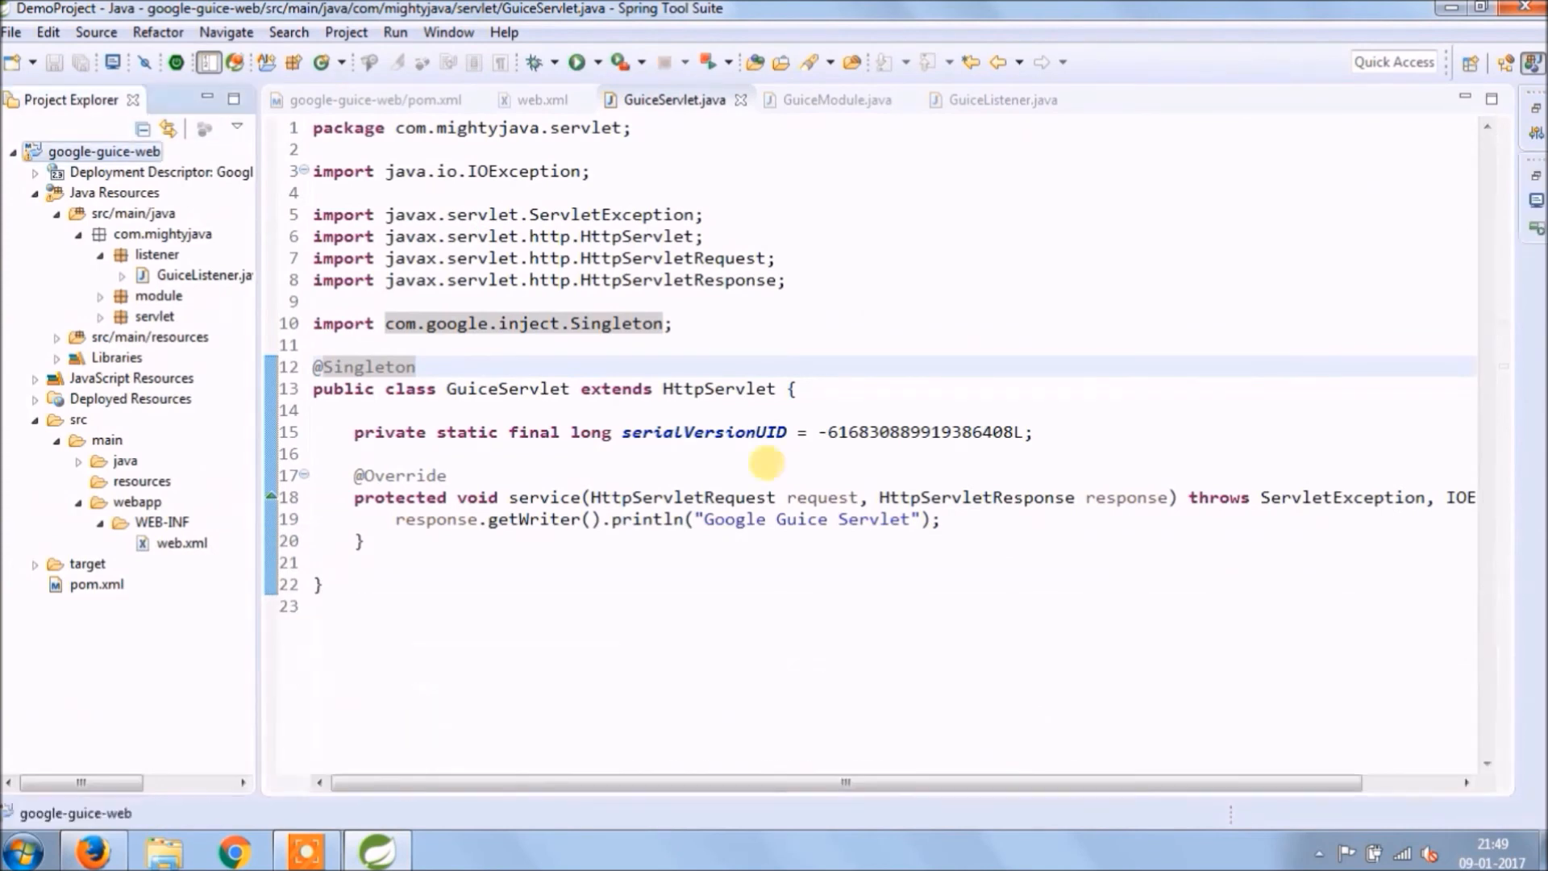
{"action": "left_click", "coordinate": [829, 99]}
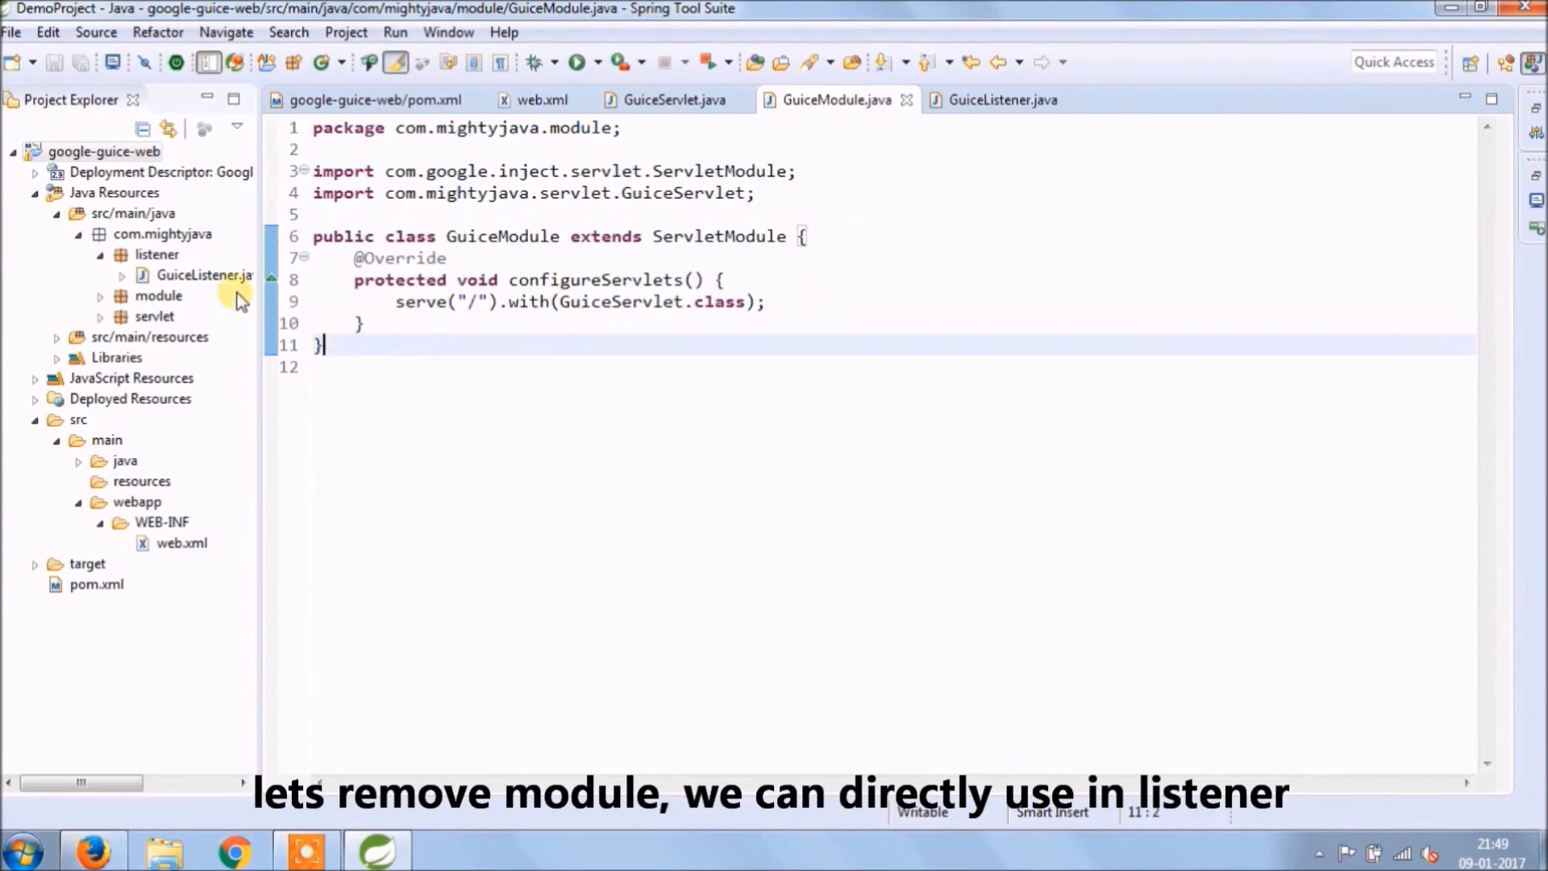
Delete the module package and give GuiceListener an inline ServletModule serving "/".
{"action": "left_click", "coordinate": [159, 295]}
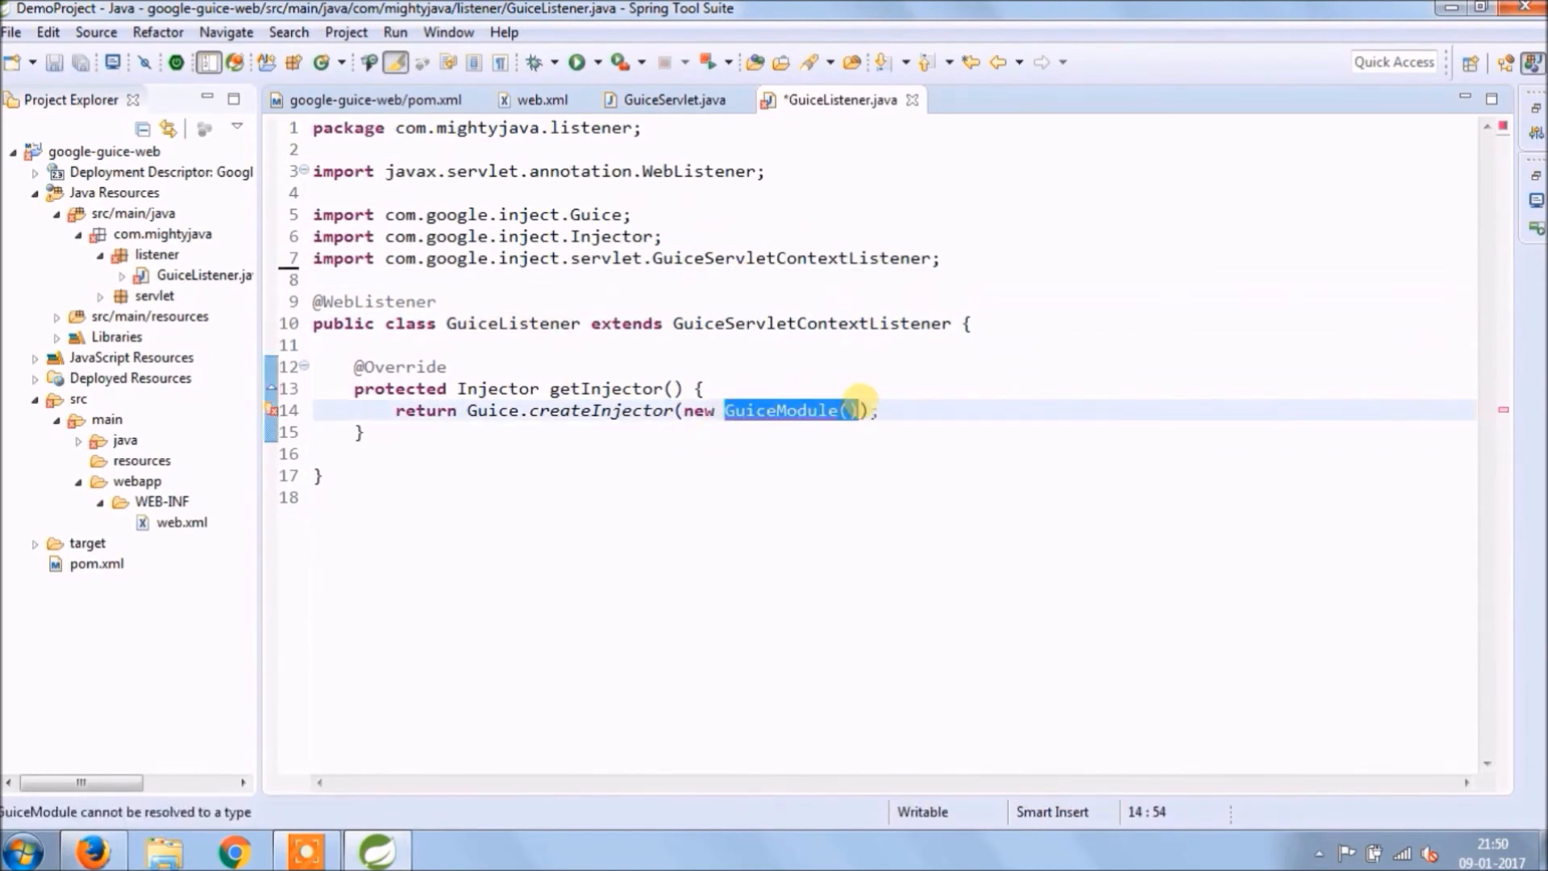
{"action": "type", "text": "ServletM"}
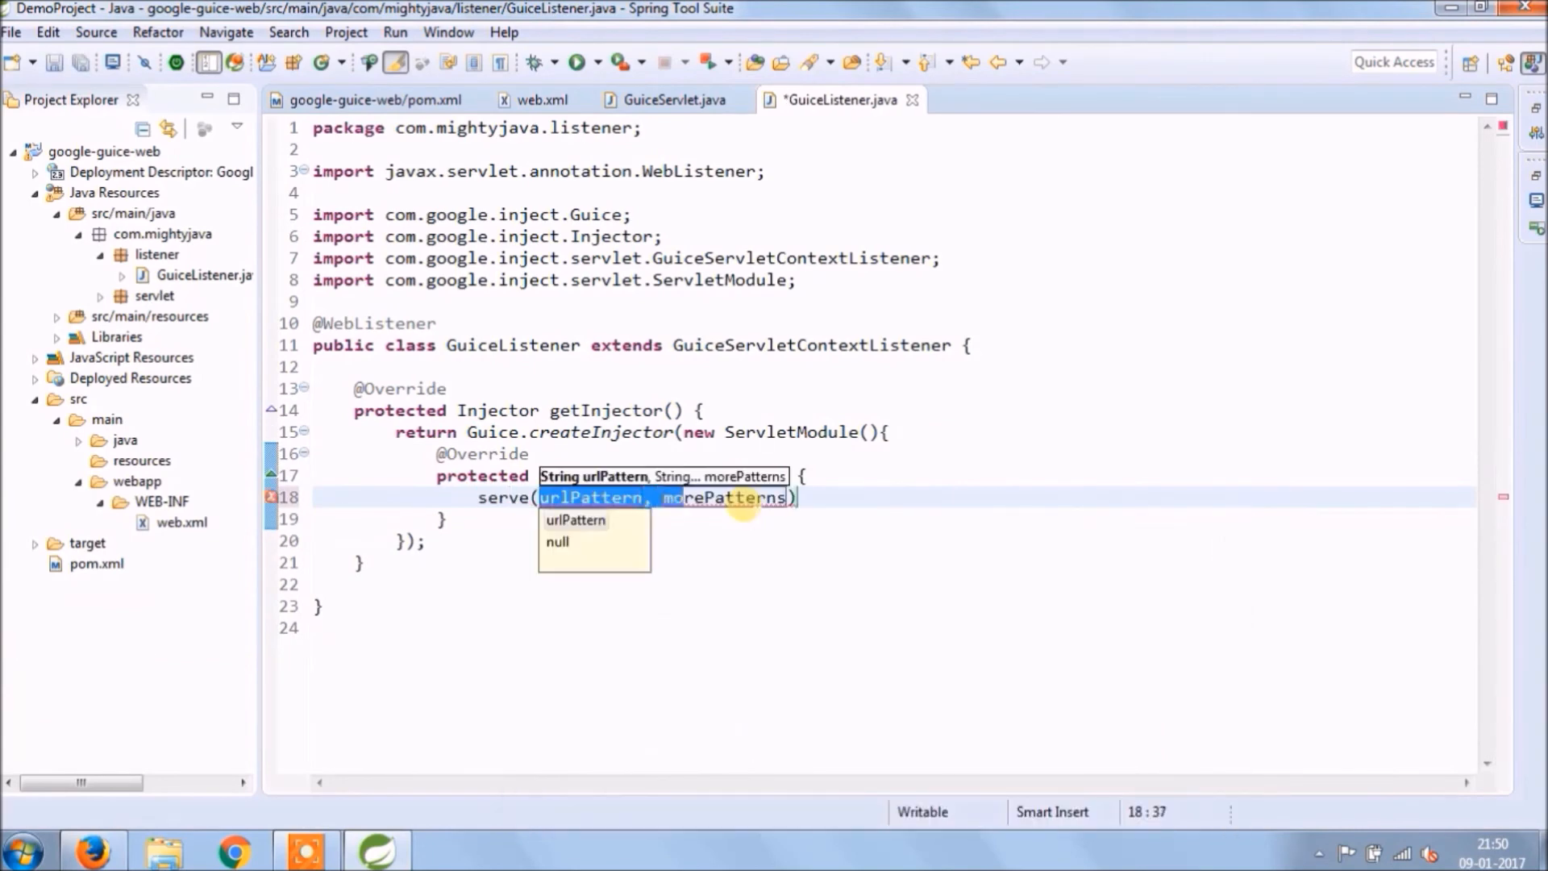
{"action": "type", "text": "\"/\""}
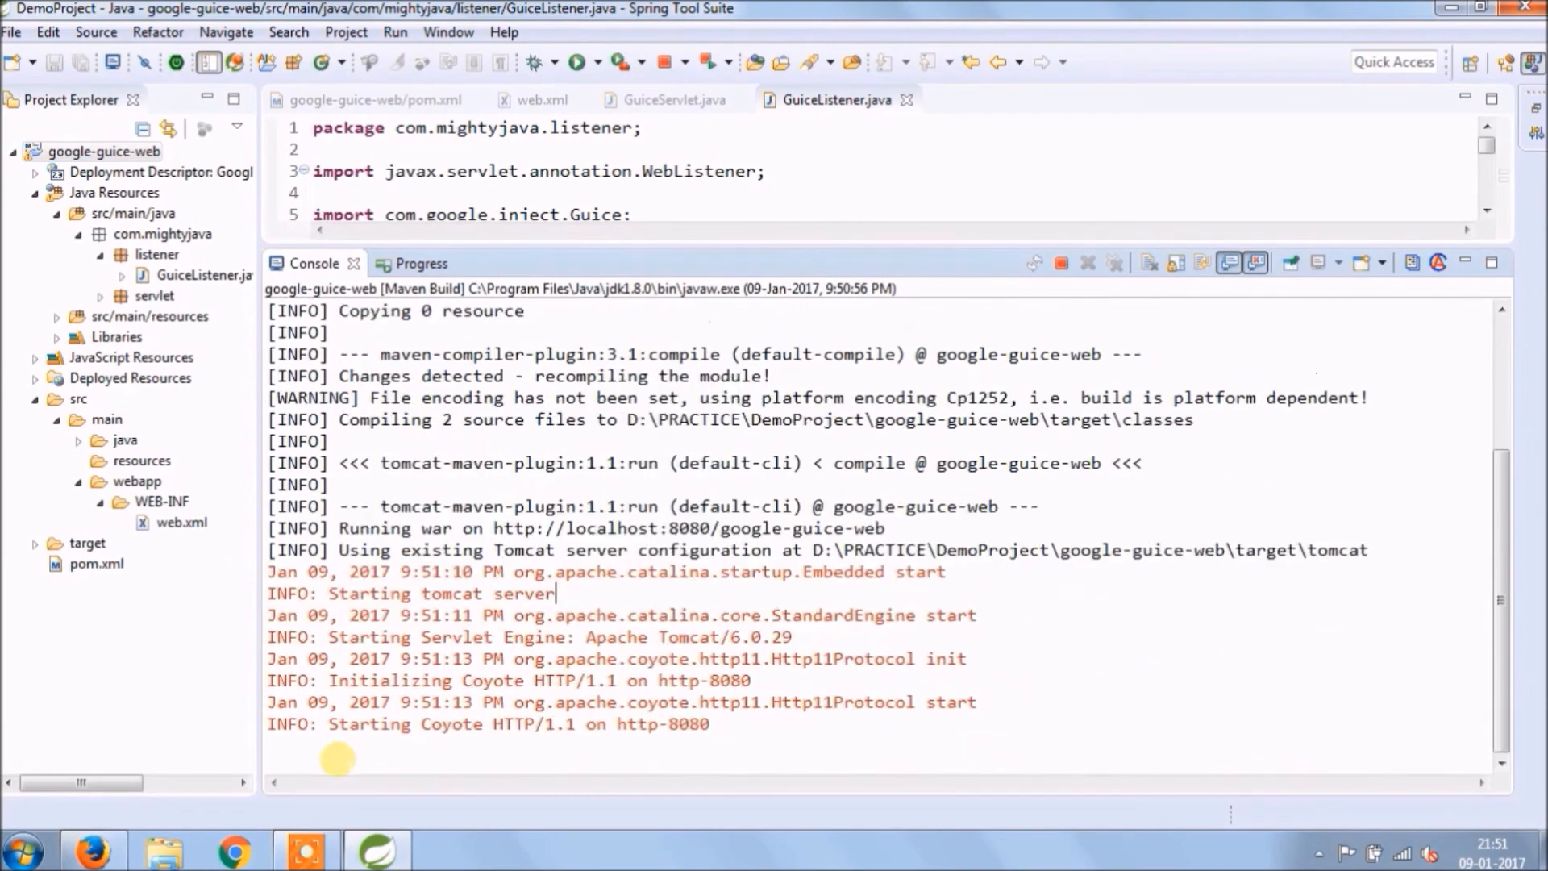
Relaunch the Maven tomcat:run configuration so Tomcat starts on http-8080.
{"action": "left_click", "coordinate": [92, 852]}
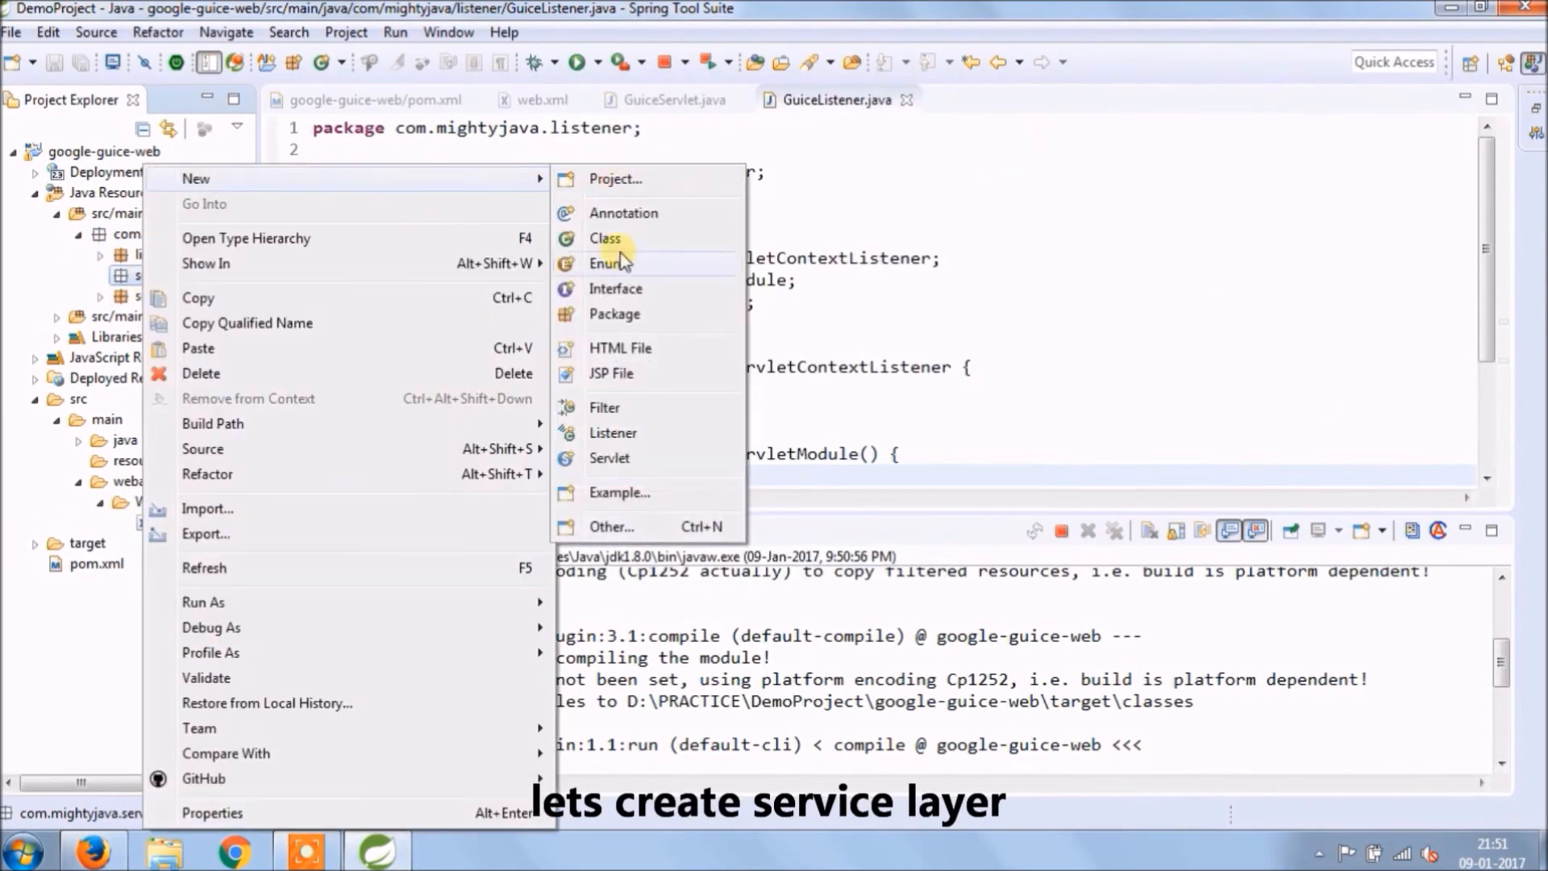
Create interface GuiceService in com.mightyjava.service declaring String sayHello();.
{"action": "left_click", "coordinate": [616, 289]}
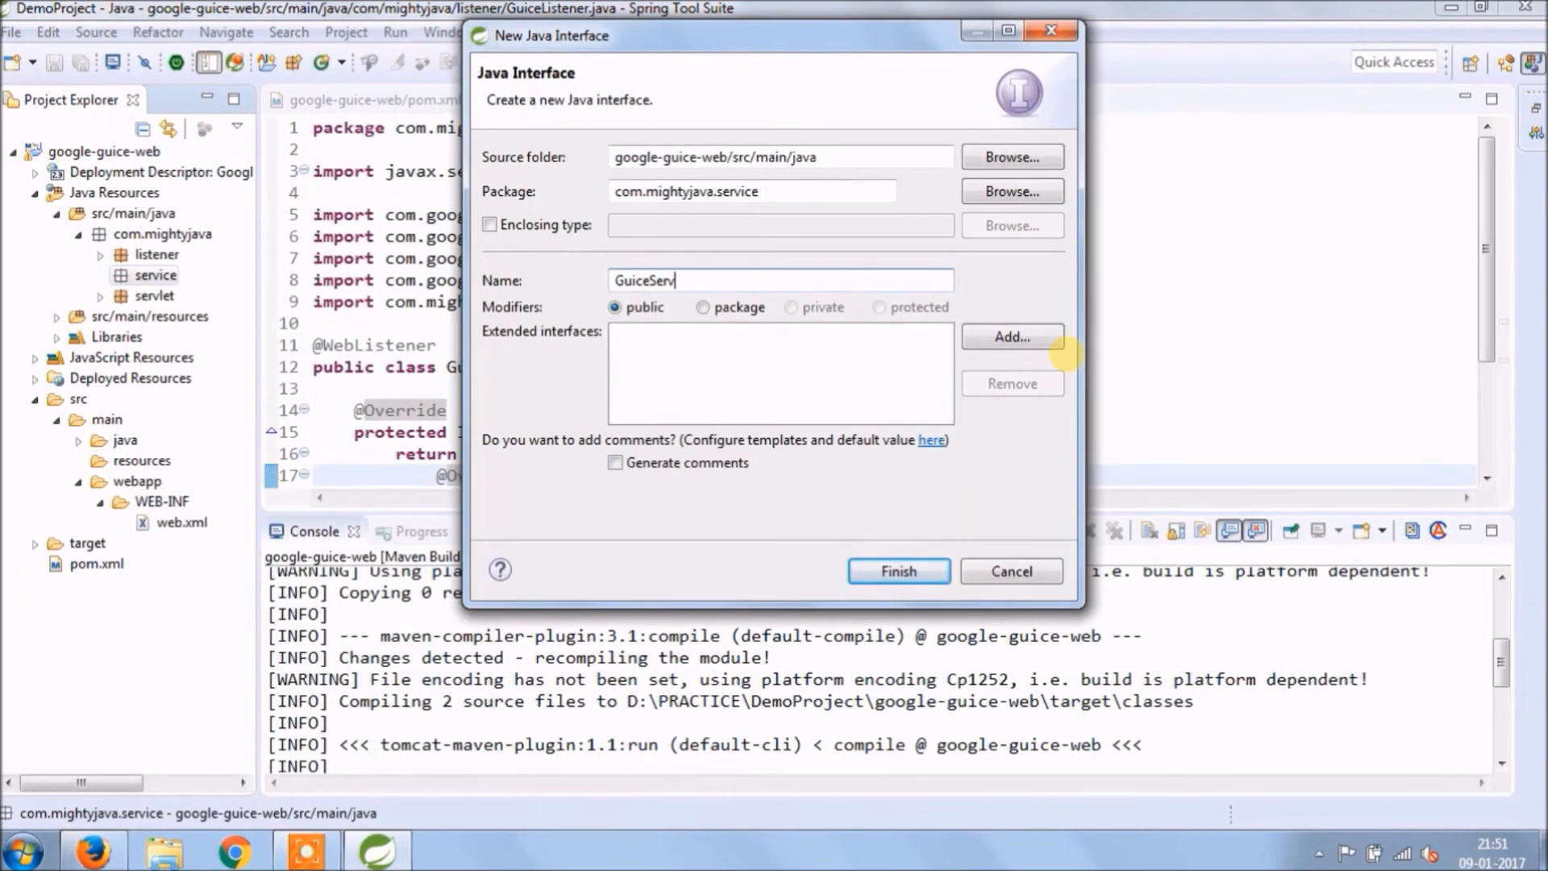
{"action": "left_click", "coordinate": [897, 571]}
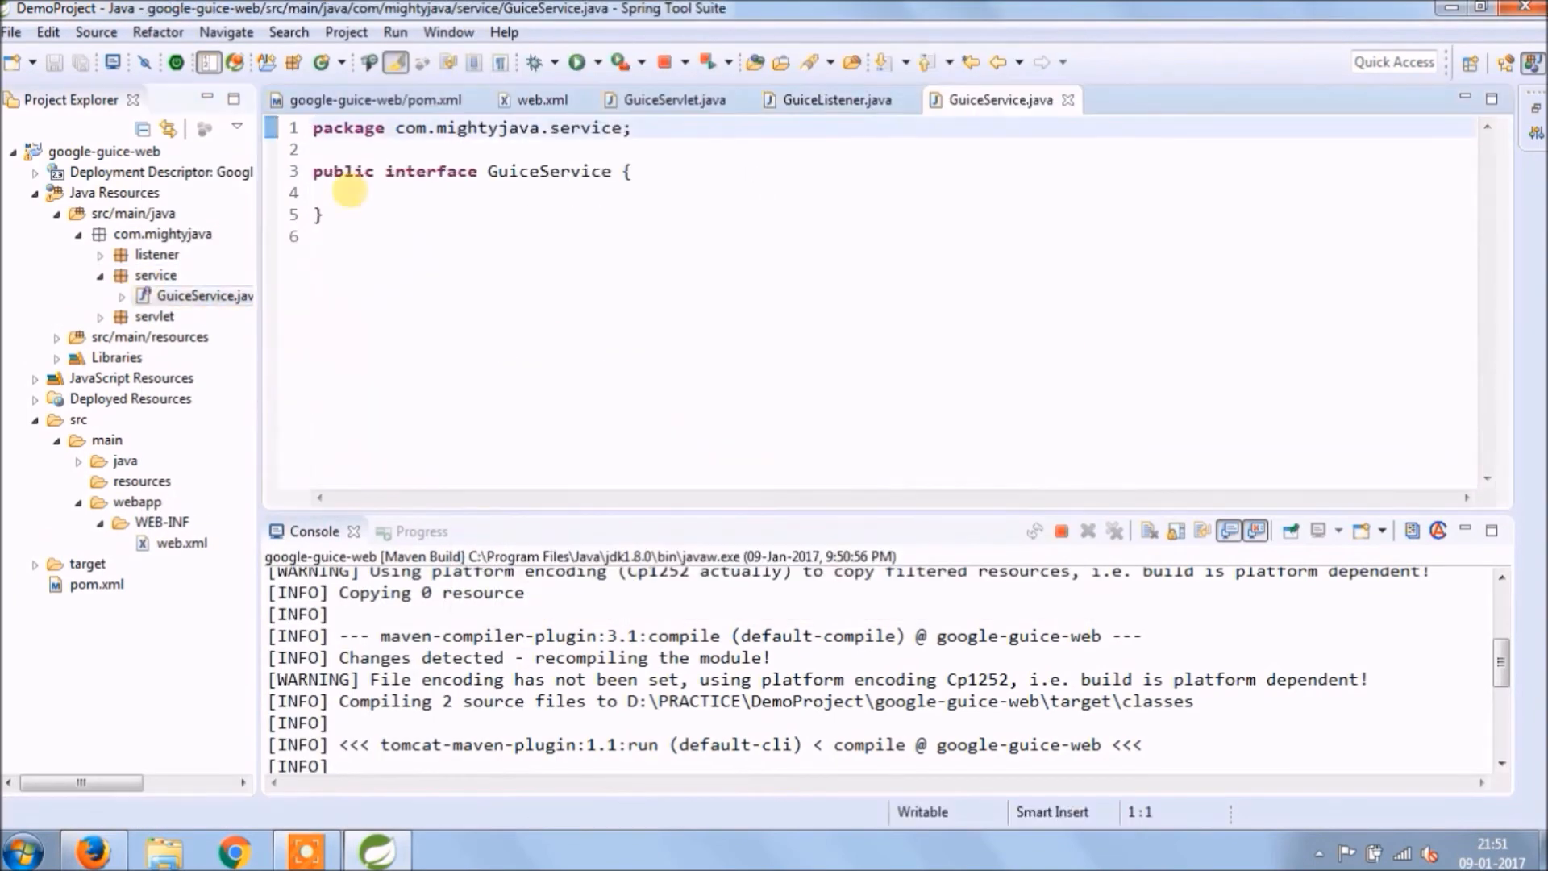
{"action": "type", "text": "String sa"}
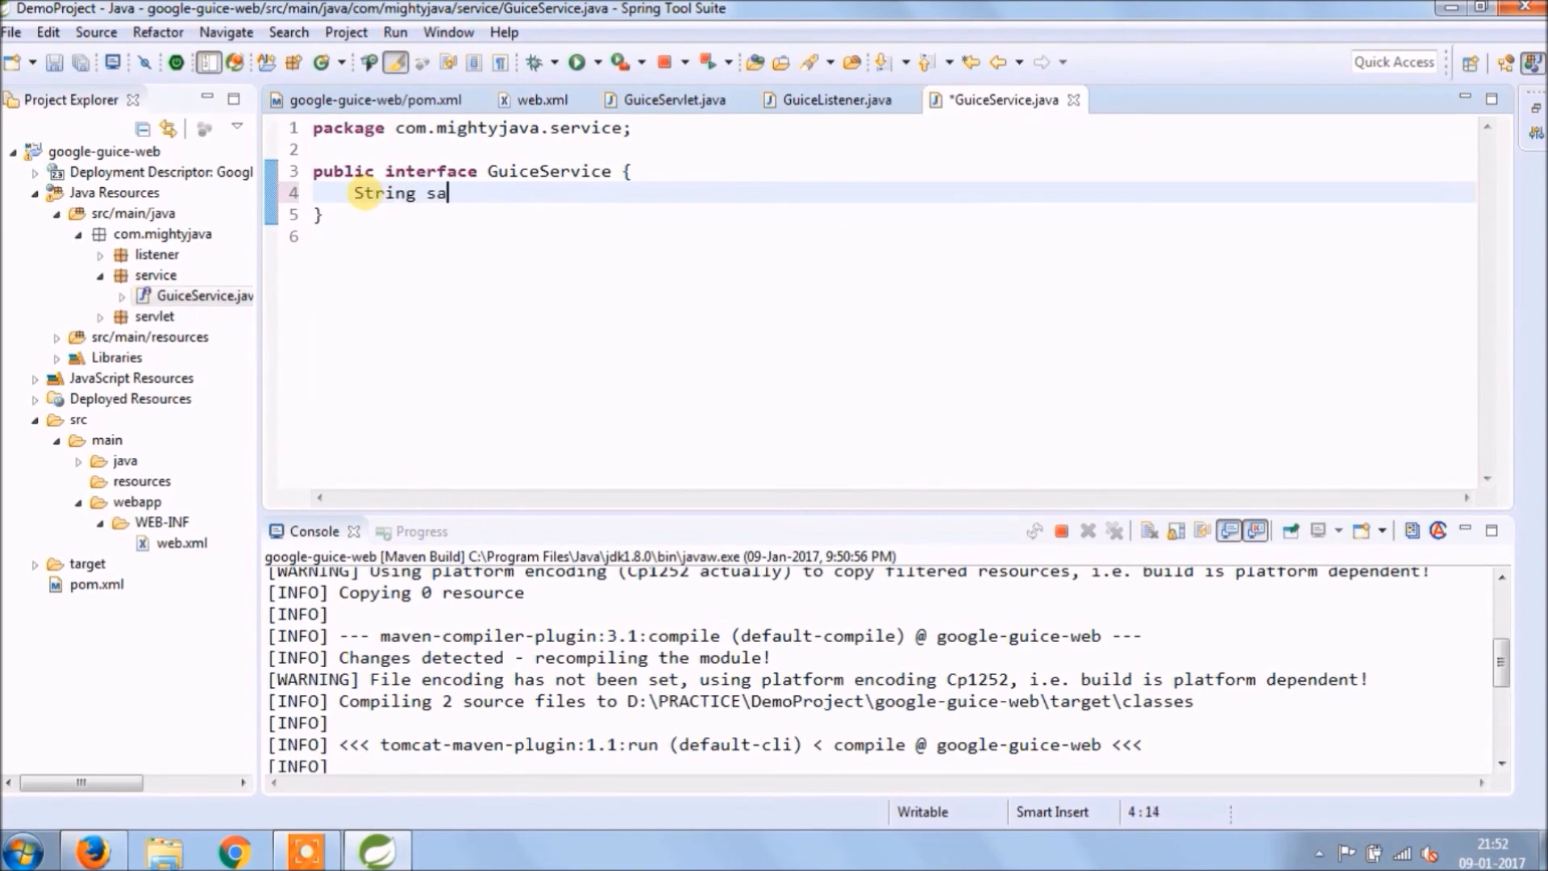
{"action": "type", "text": "yHello();"}
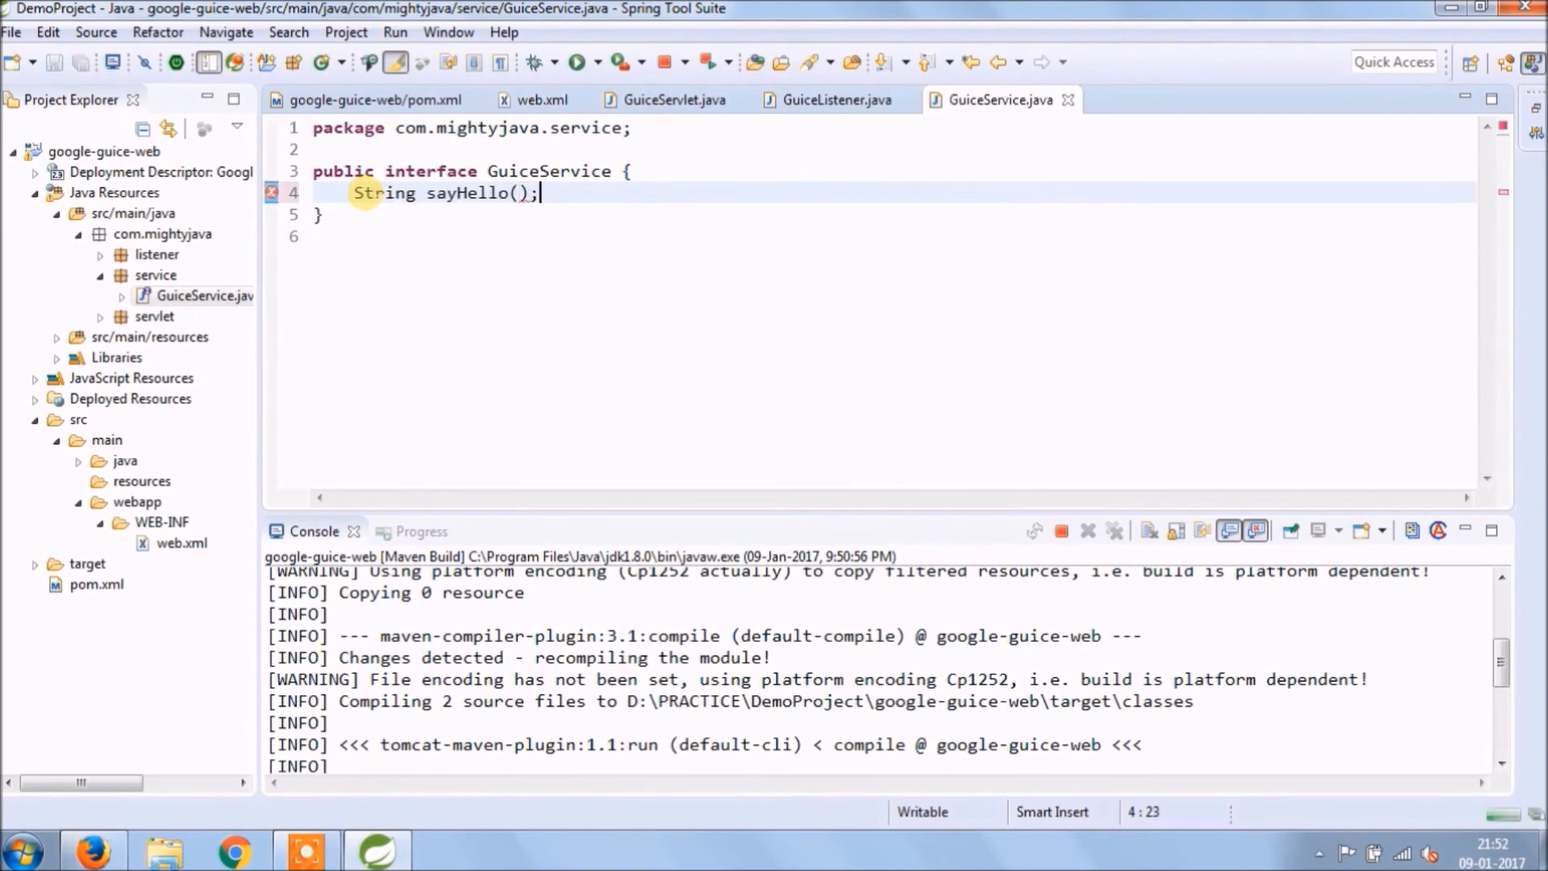
{"action": "right_click", "coordinate": [158, 234]}
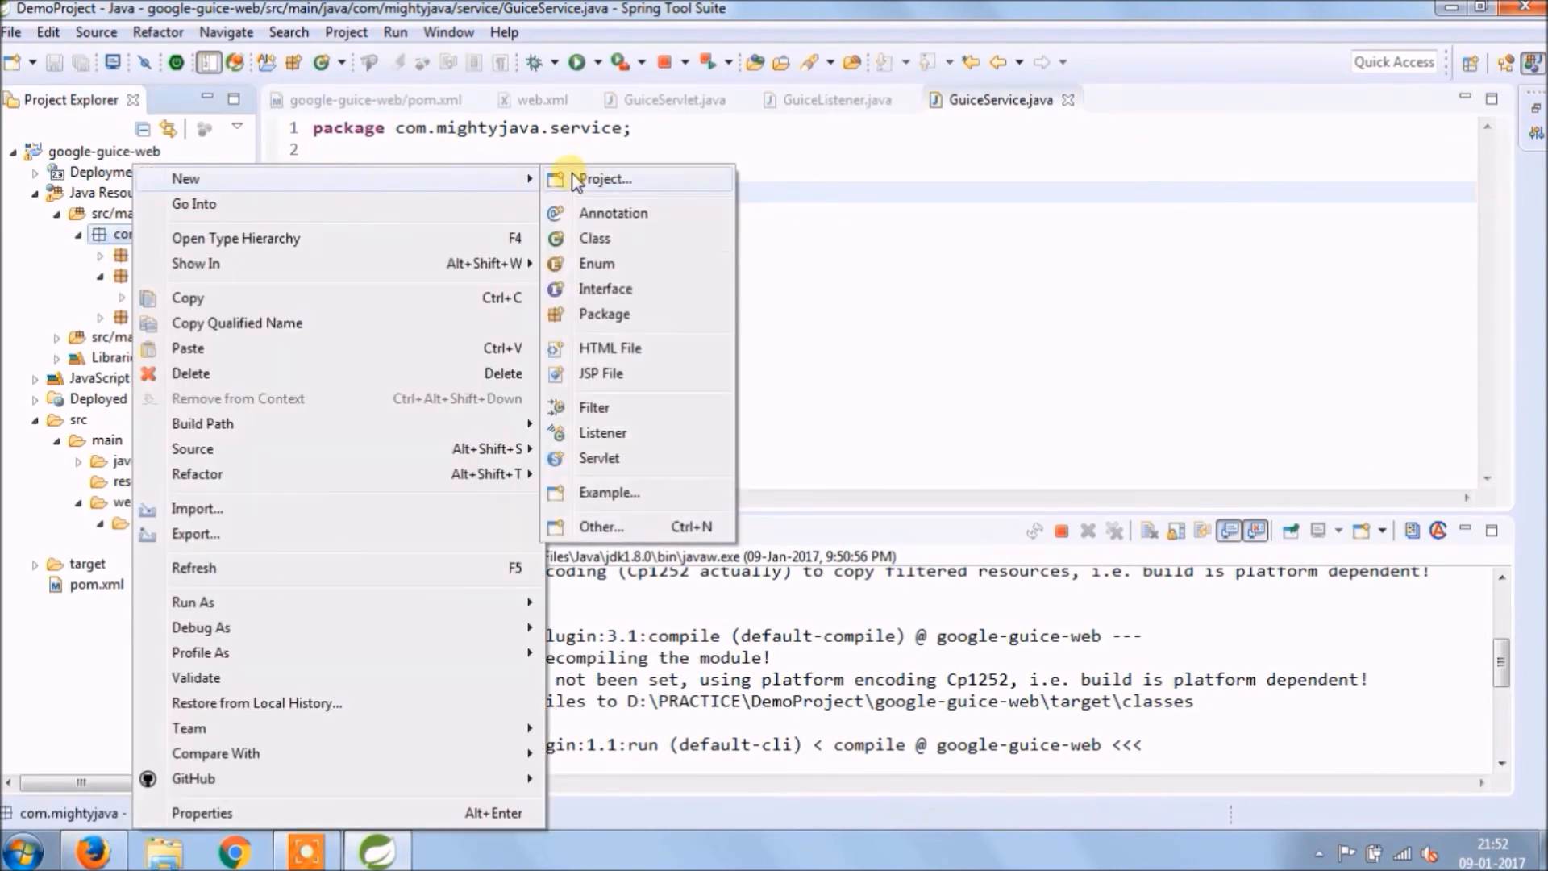
Create the impl package and a GuiceServiceImpl class implementing GuiceService.
{"action": "left_click", "coordinate": [603, 314]}
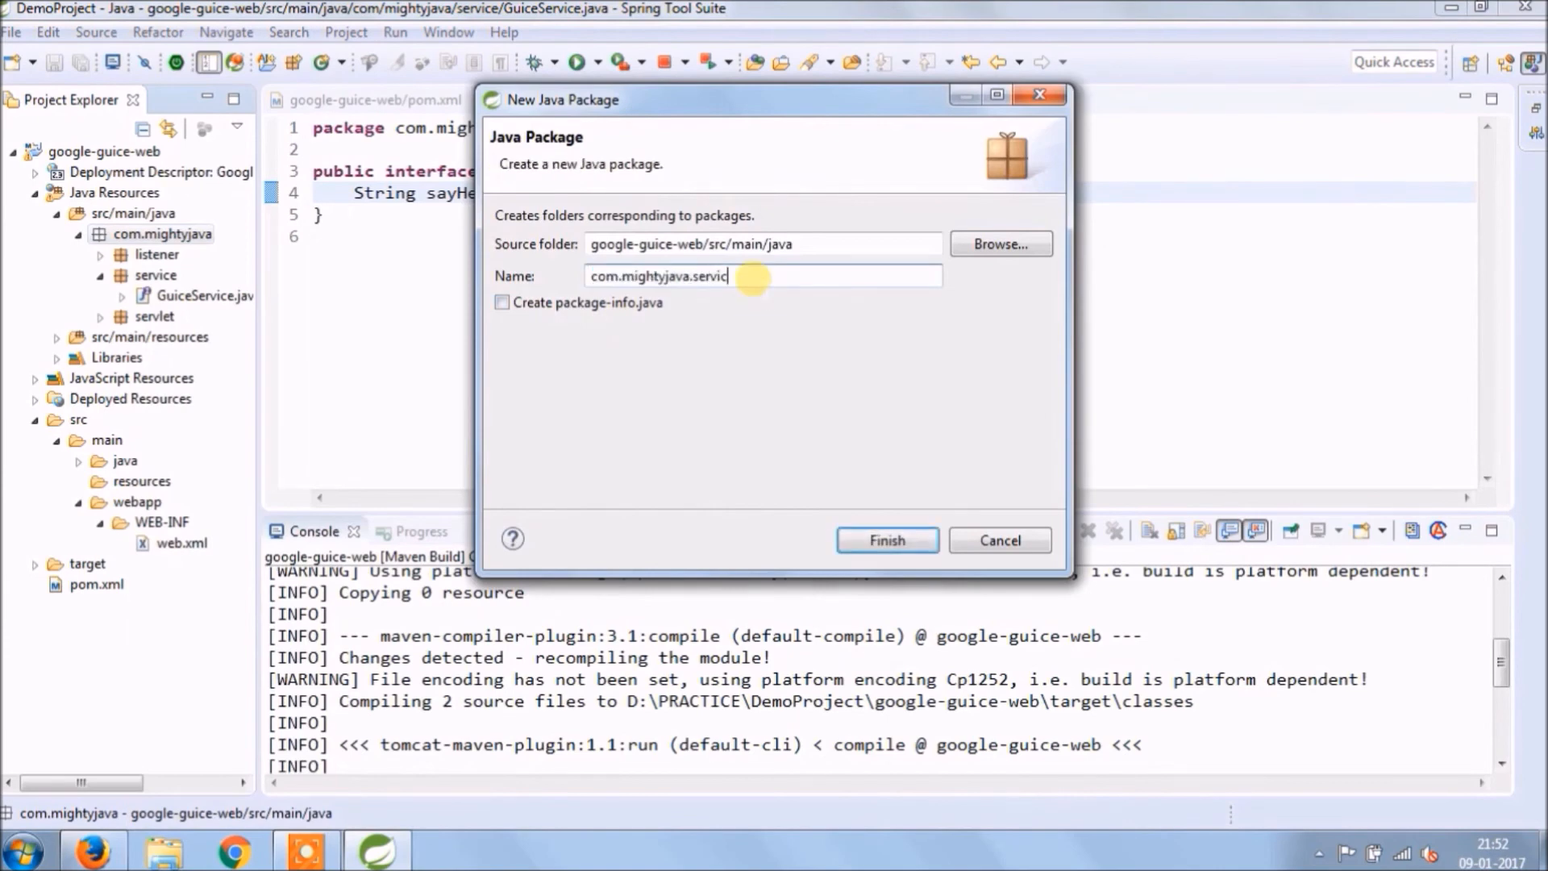
{"action": "left_click", "coordinate": [885, 540]}
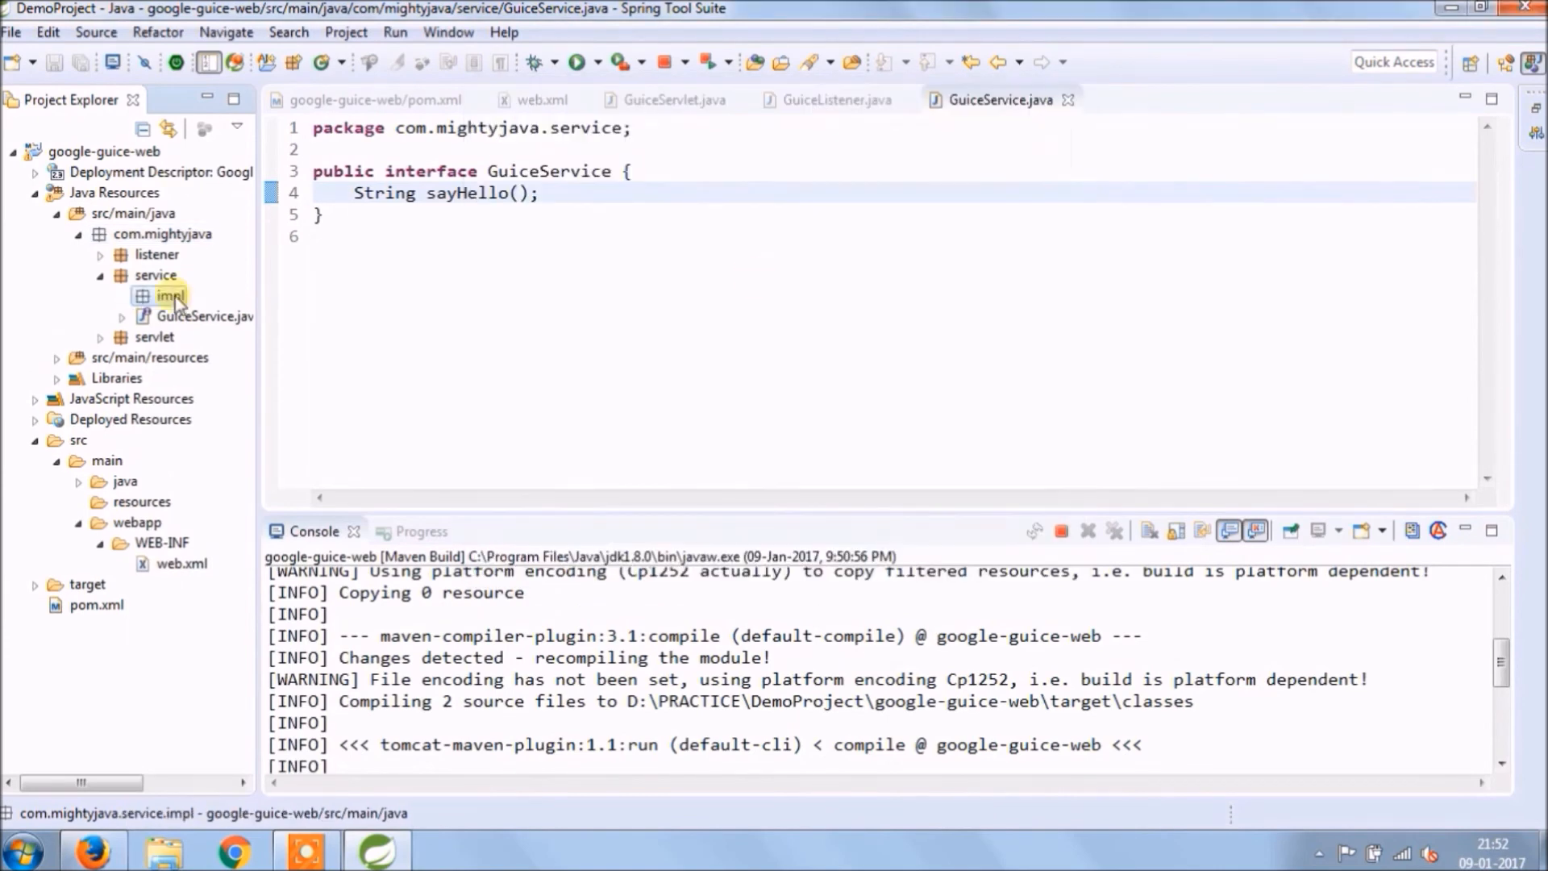
{"action": "type", "text": "GuiceServiceImpl"}
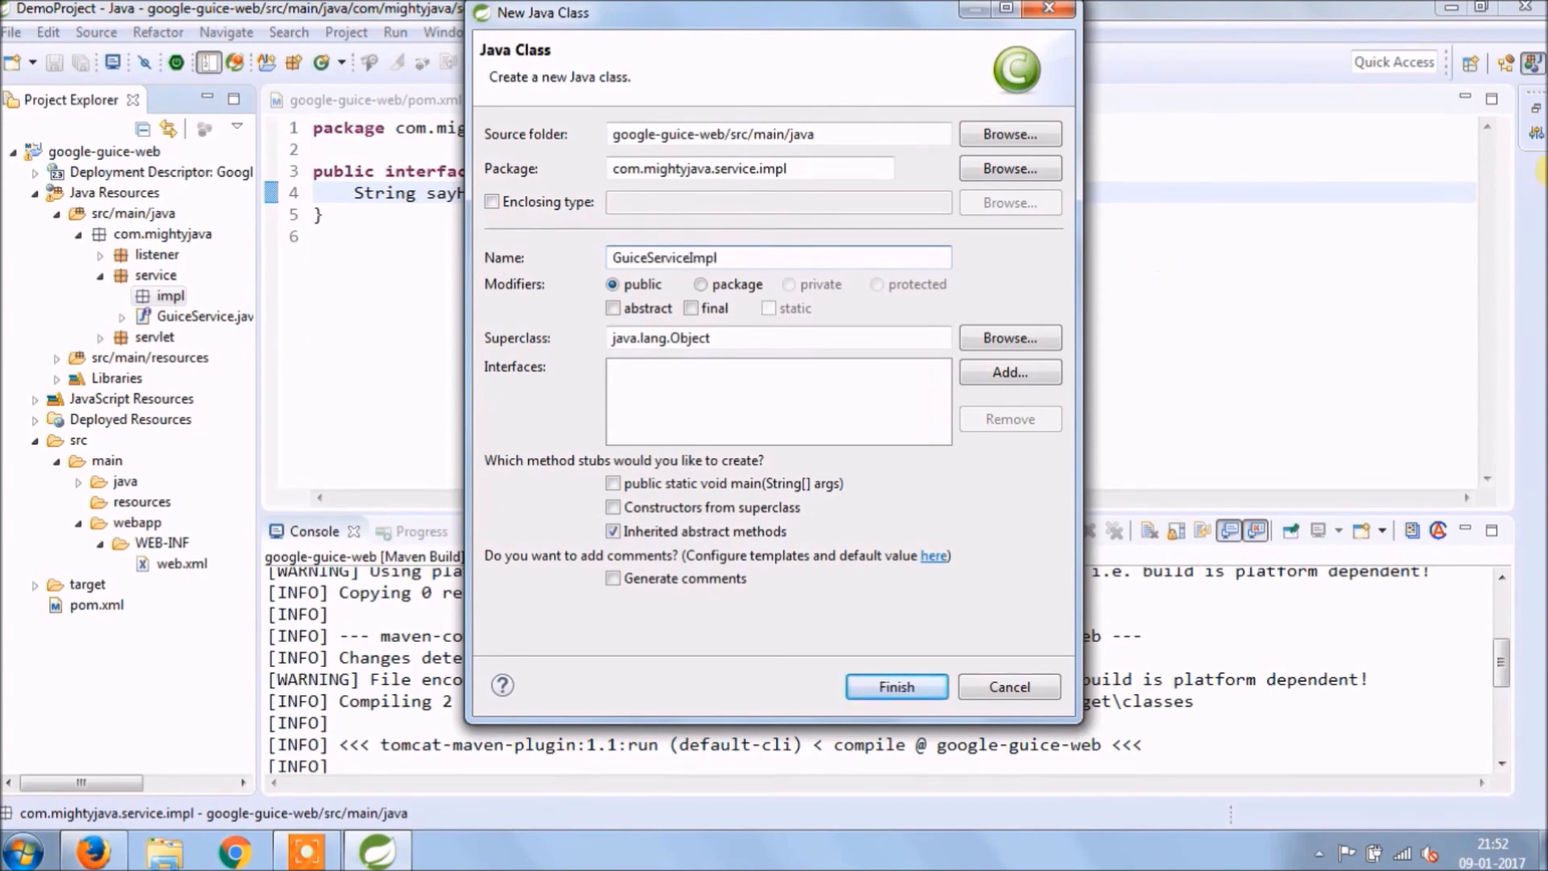
{"action": "left_click", "coordinate": [1009, 372]}
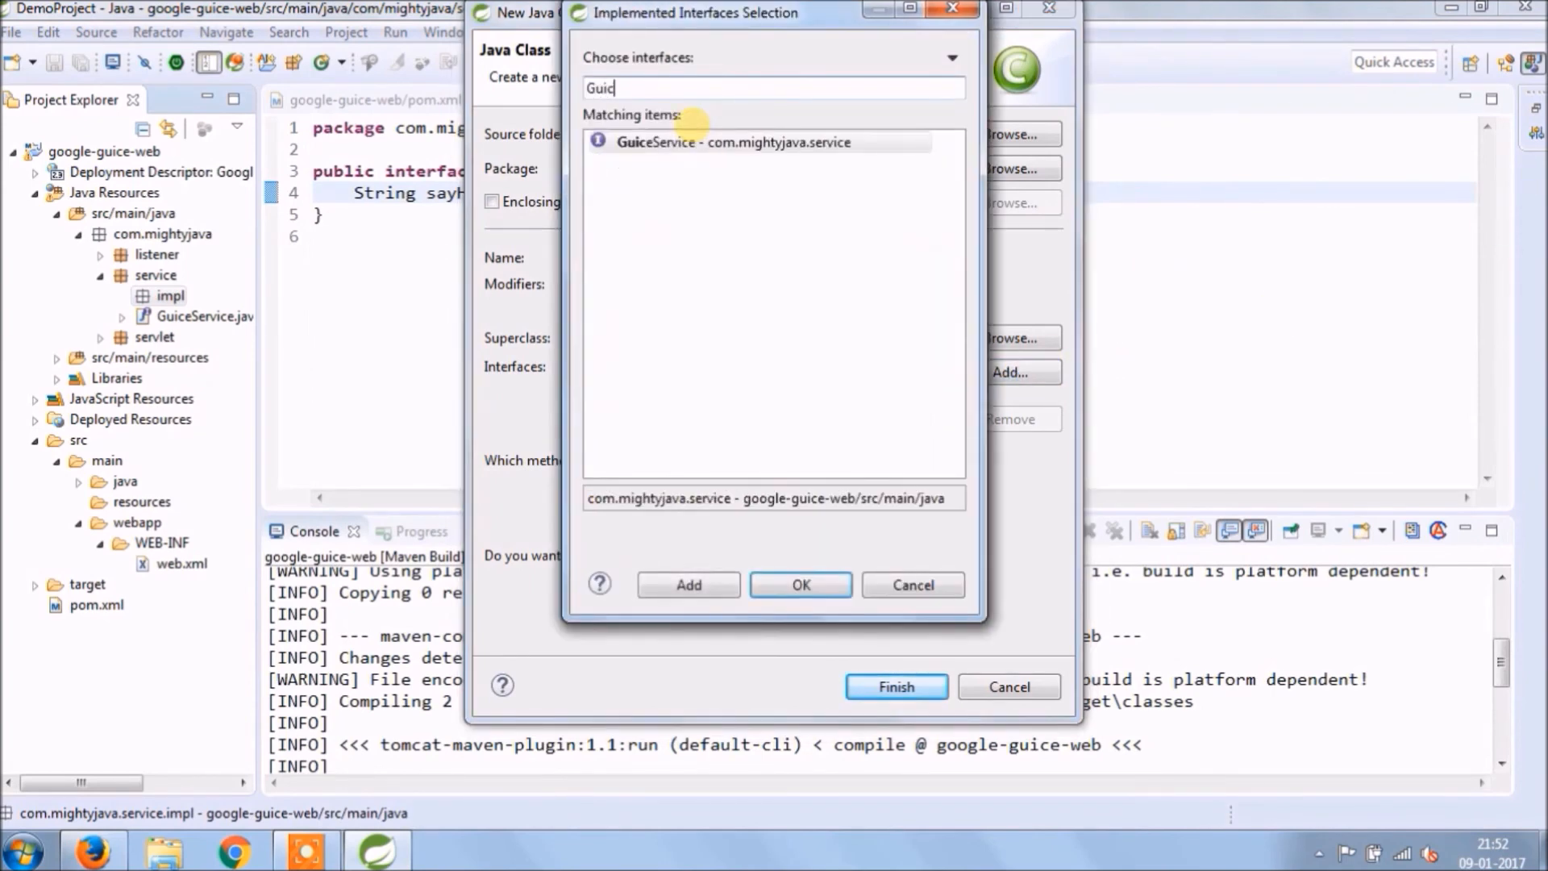
{"action": "left_click", "coordinate": [800, 584]}
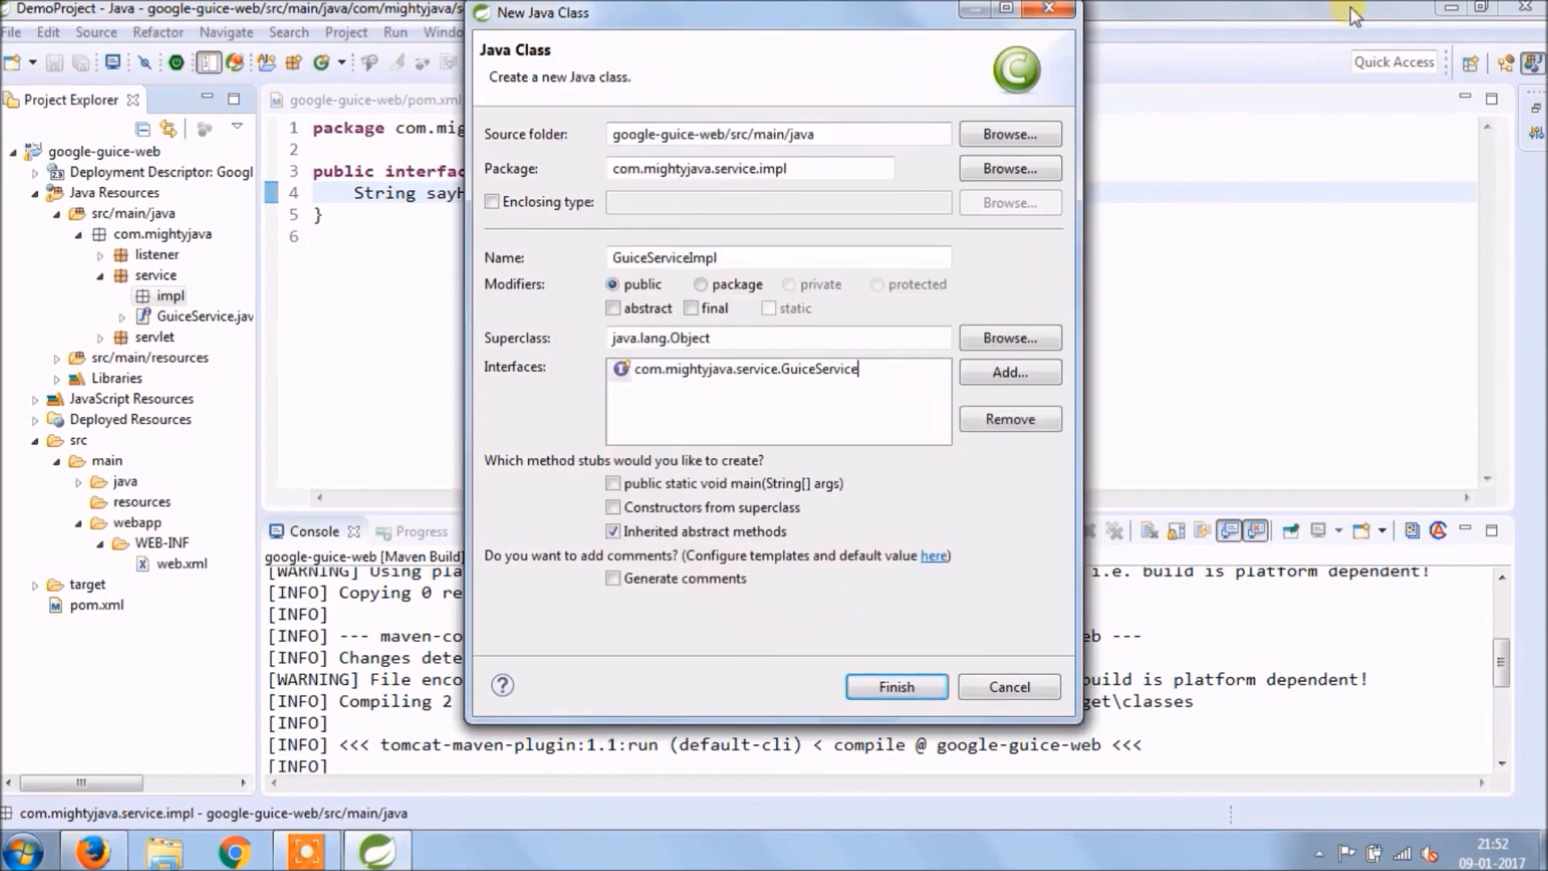
Make GuiceServiceImpl's sayHello return "Hello Googler".
{"action": "left_click", "coordinate": [895, 686]}
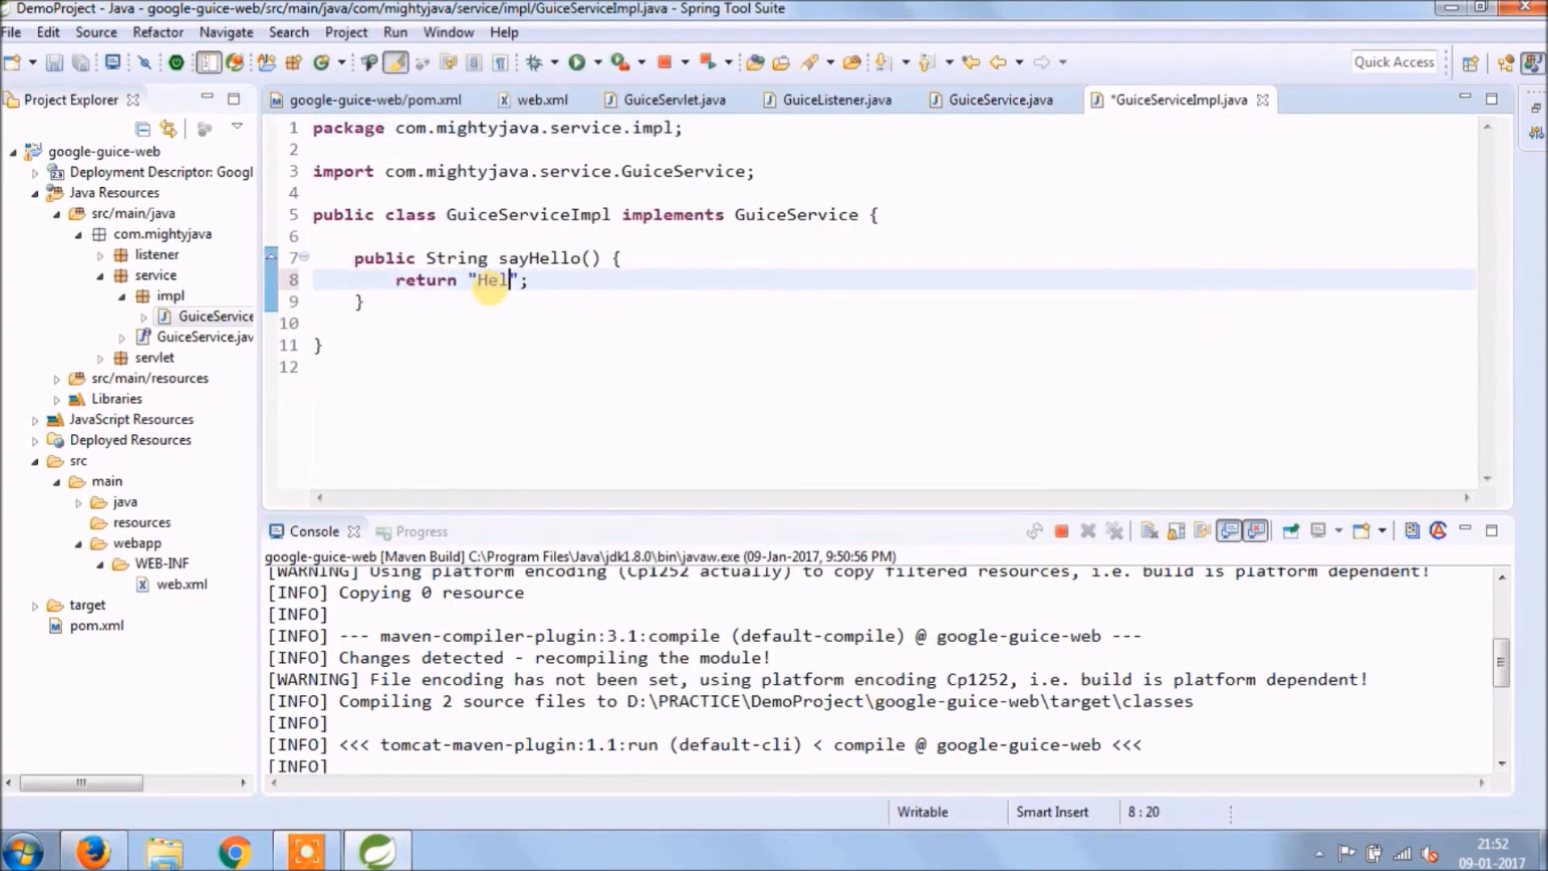
{"action": "type", "text": "lo Googler"}
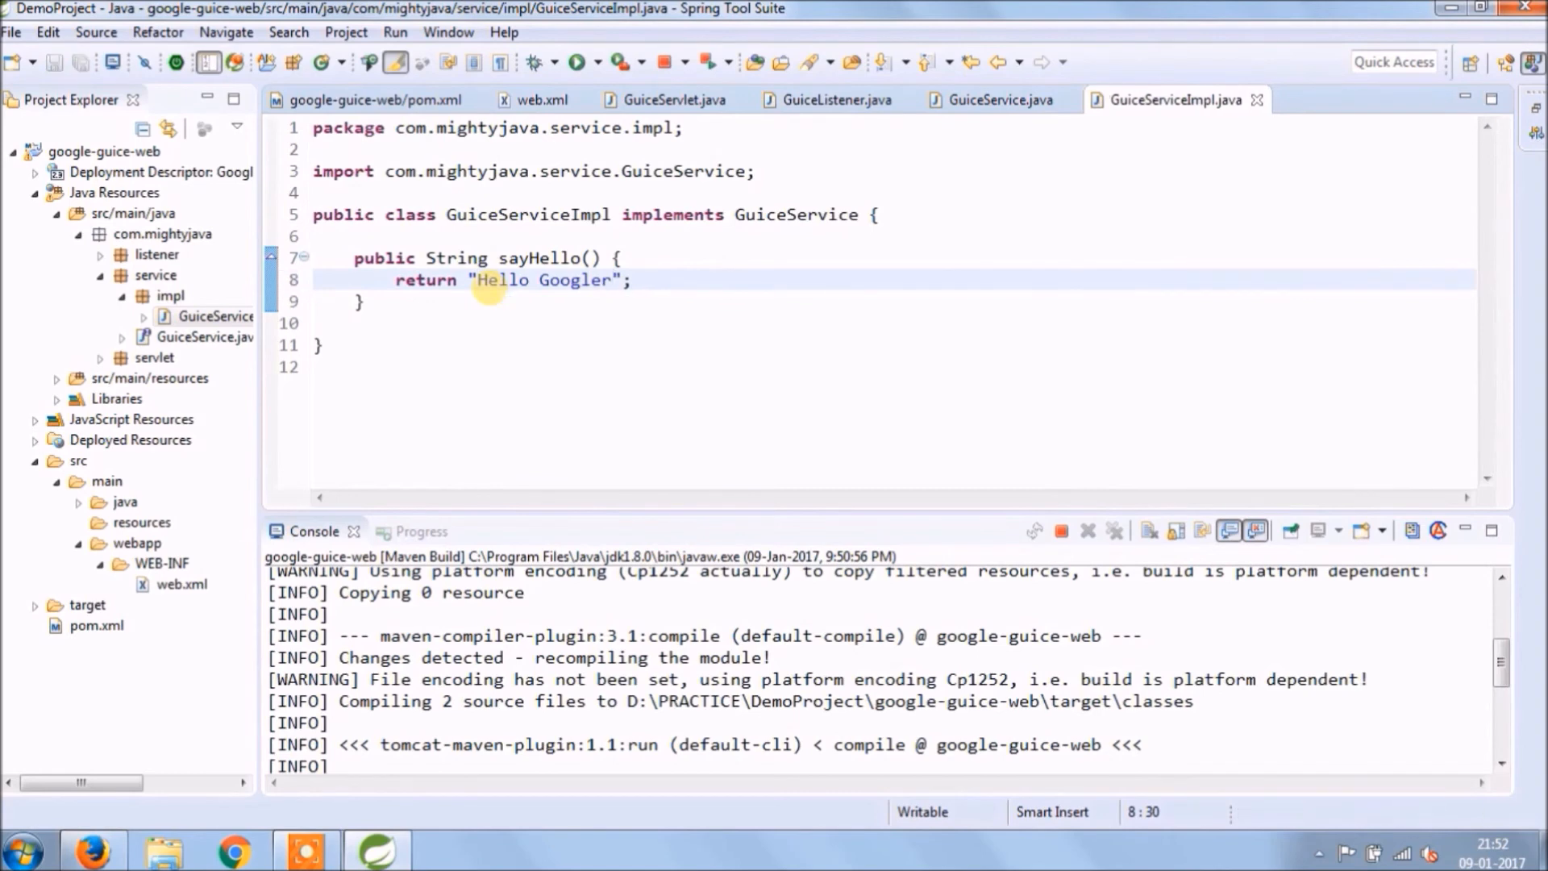
{"action": "left_click", "coordinate": [993, 100]}
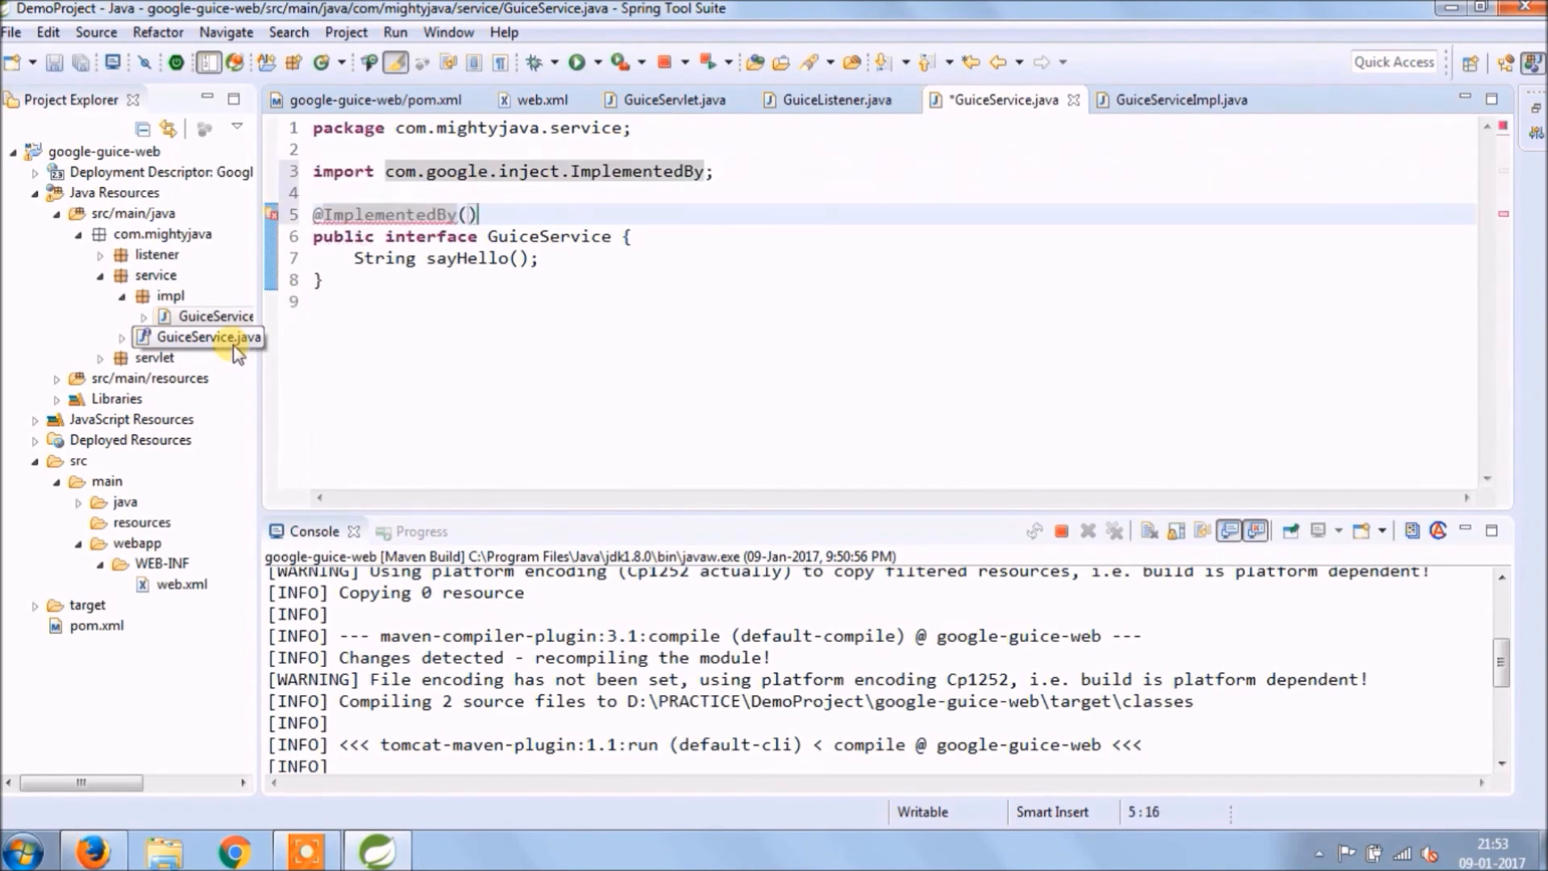
{"action": "type", "text": "GuiceSer"}
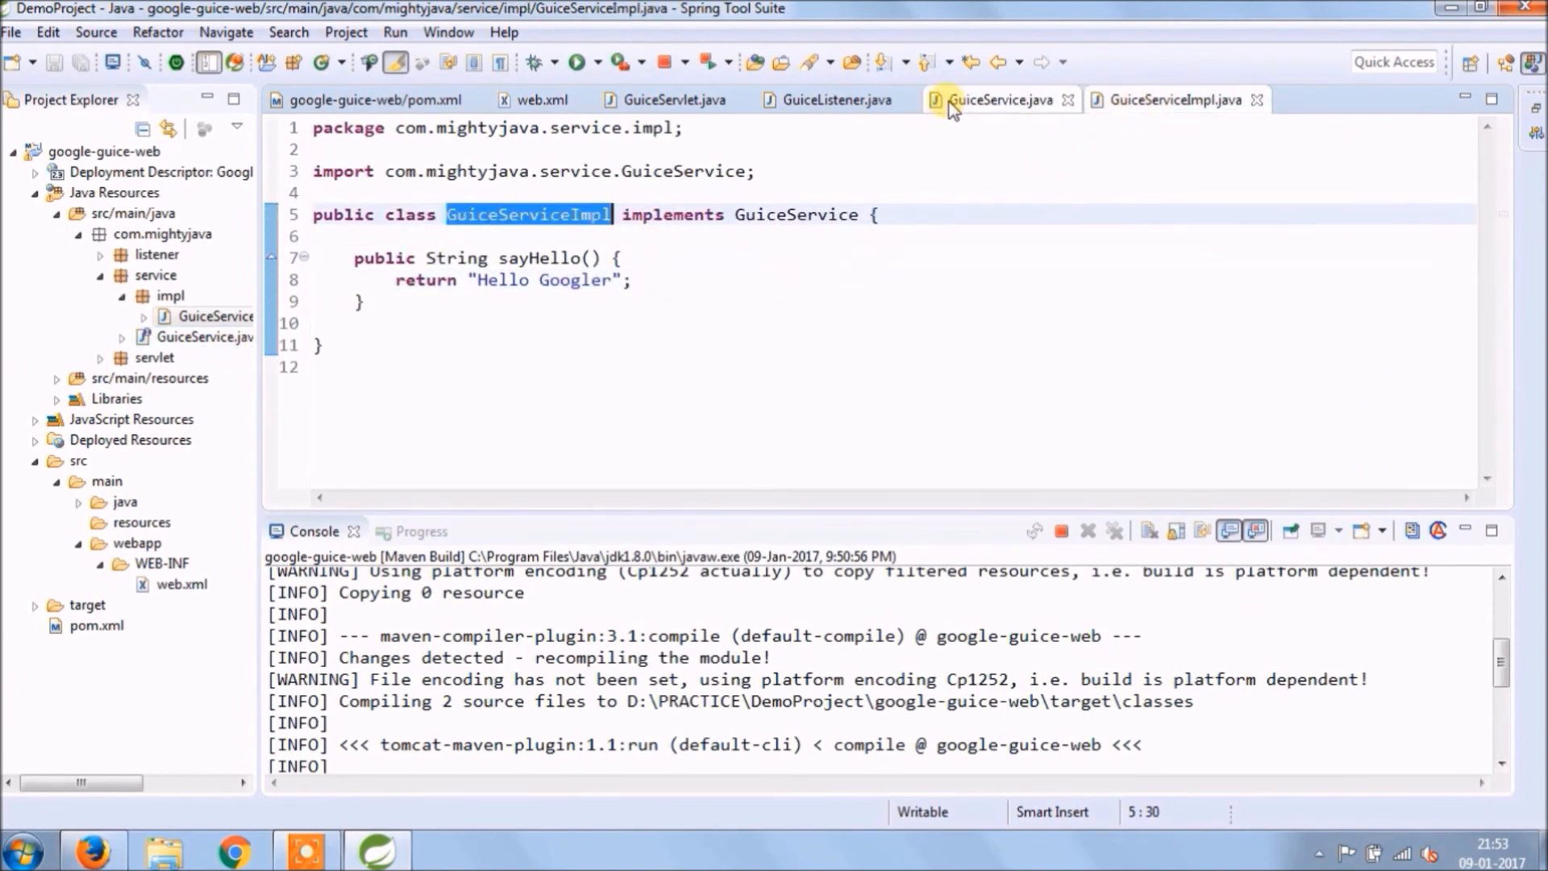
{"action": "left_click", "coordinate": [672, 100]}
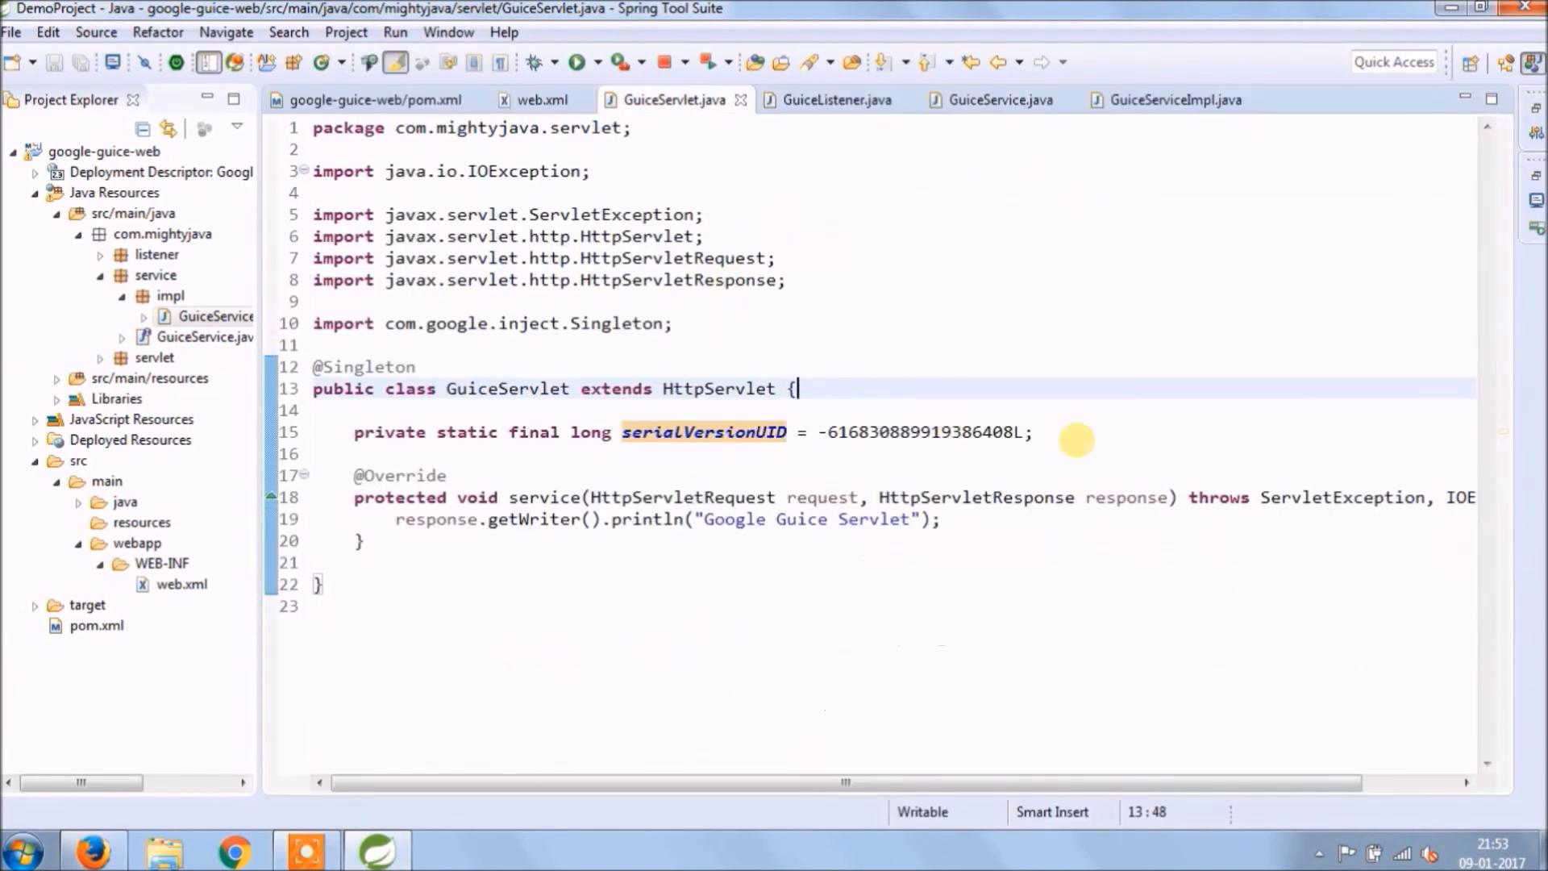
Add an injected private GuiceService field to GuiceServlet and print guiceService.sayHello().
{"action": "type", "text": "private Gu"}
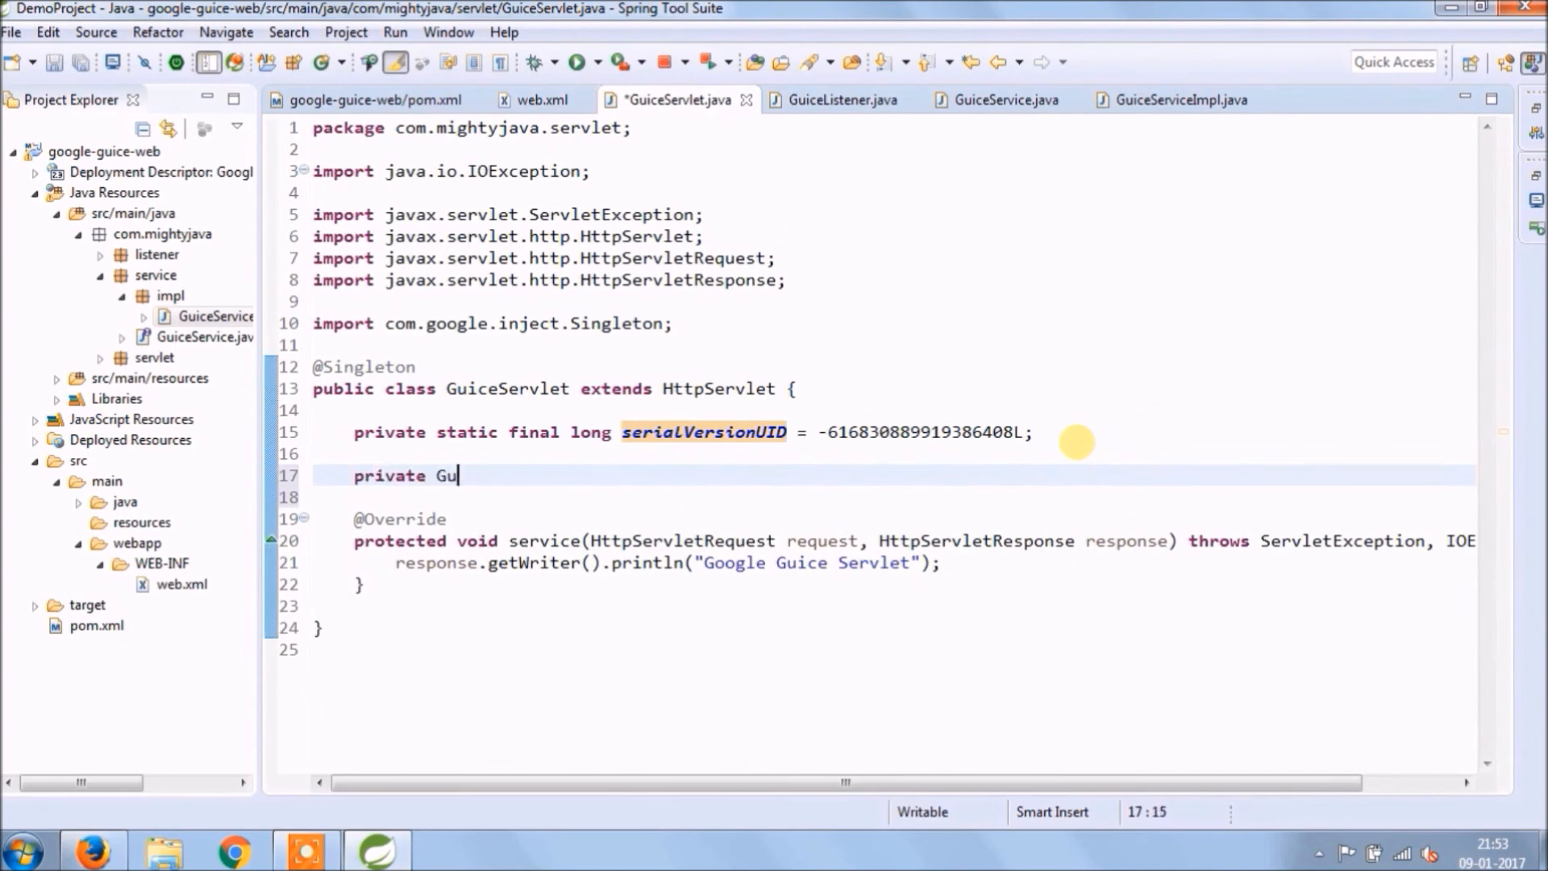
{"action": "type", "text": "iceService guiceService;"}
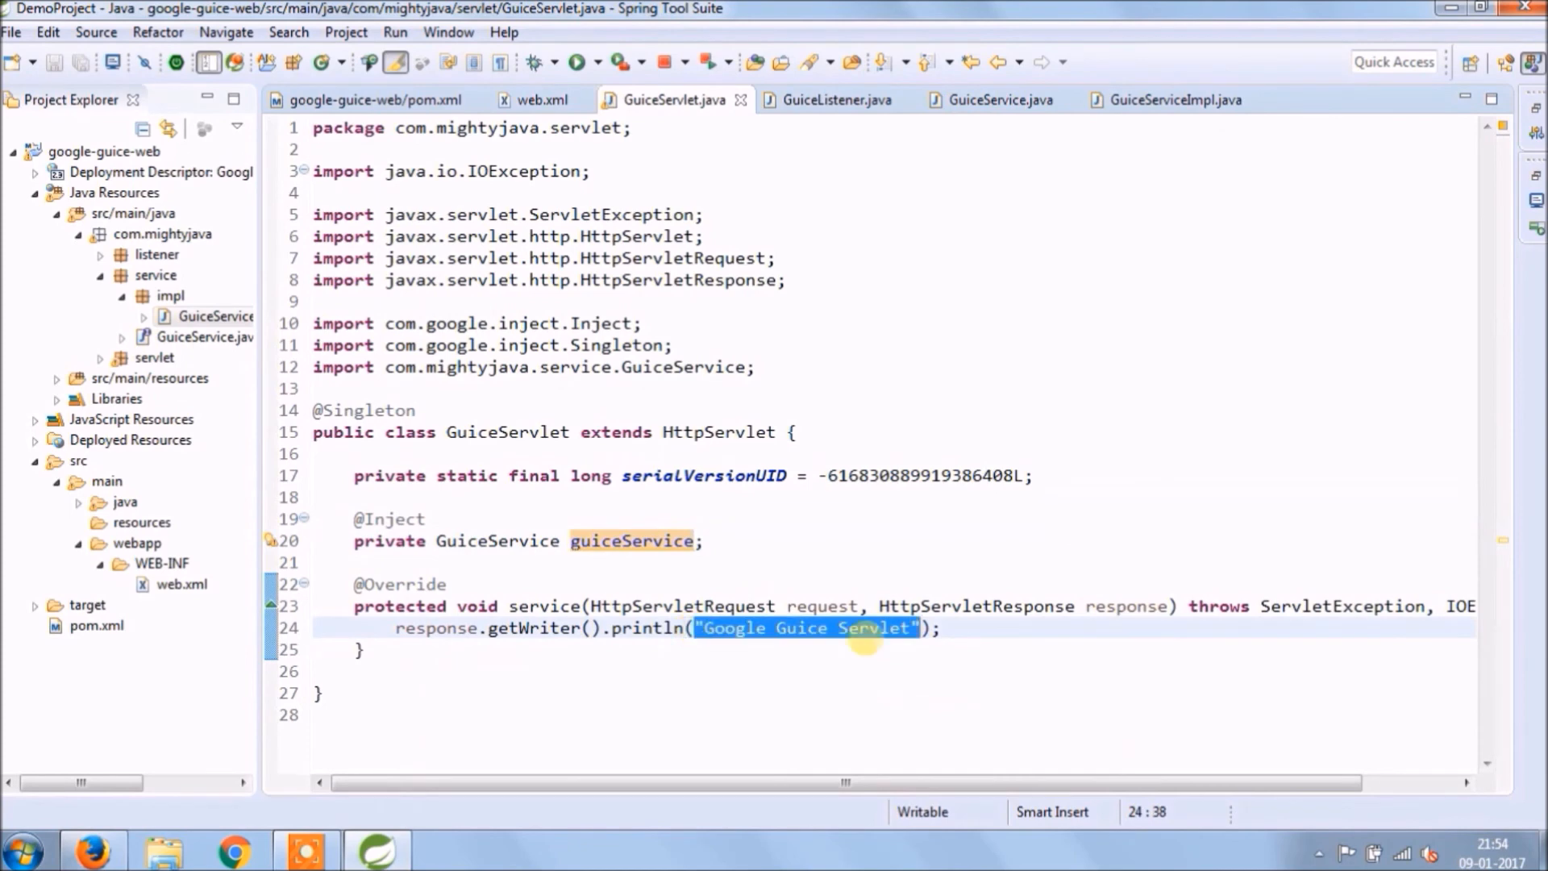
{"action": "type", "text": "guiceService.sayHello()"}
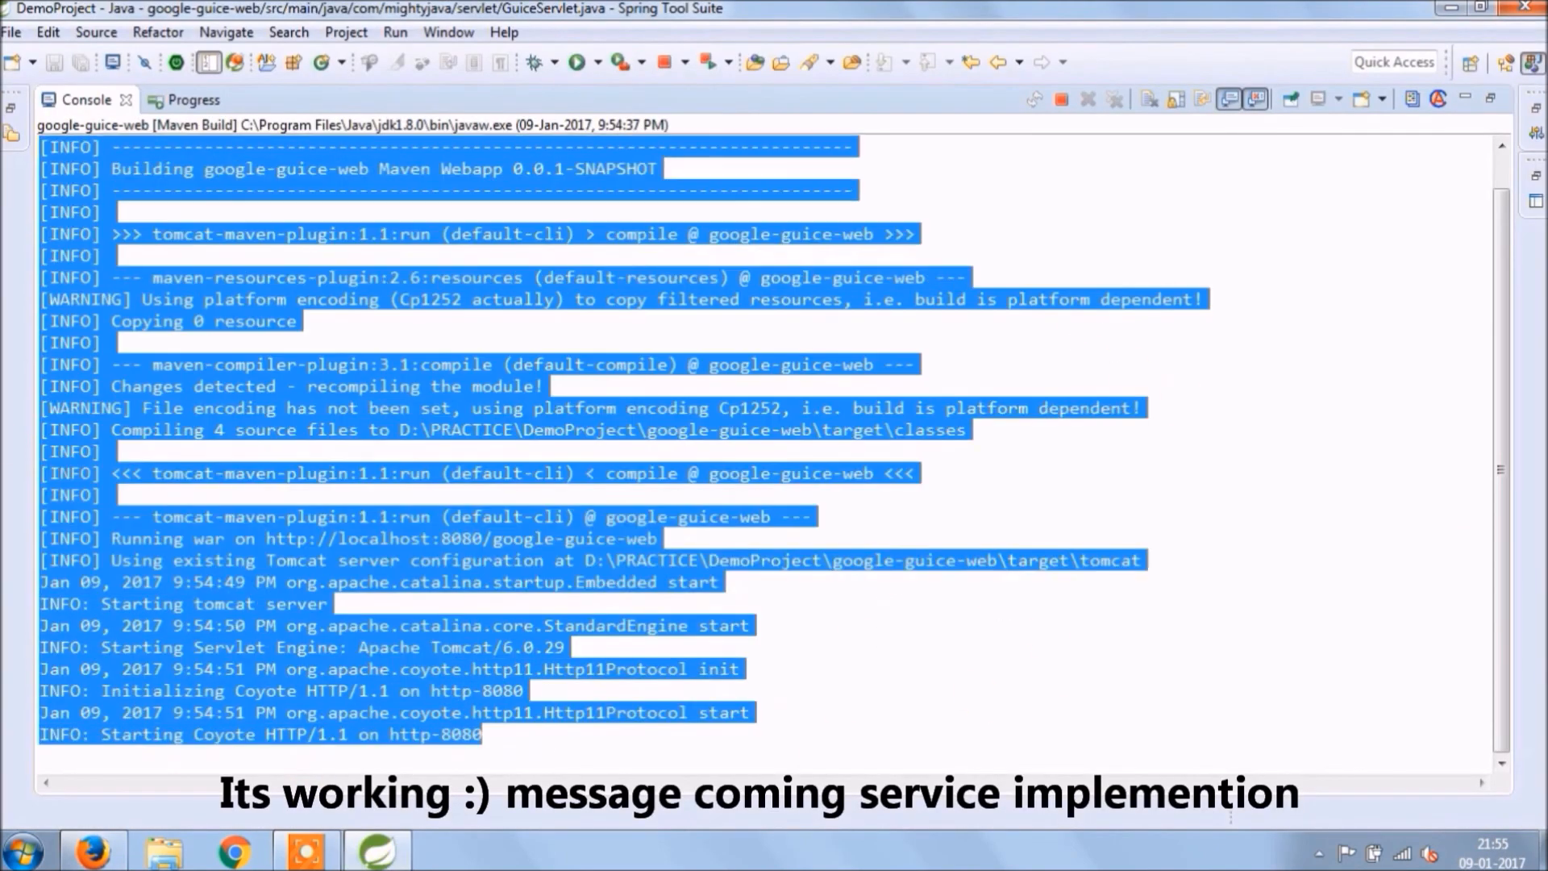
Rerun tomcat:run, then restore the editor layout from the Console.
{"action": "left_click", "coordinate": [674, 99]}
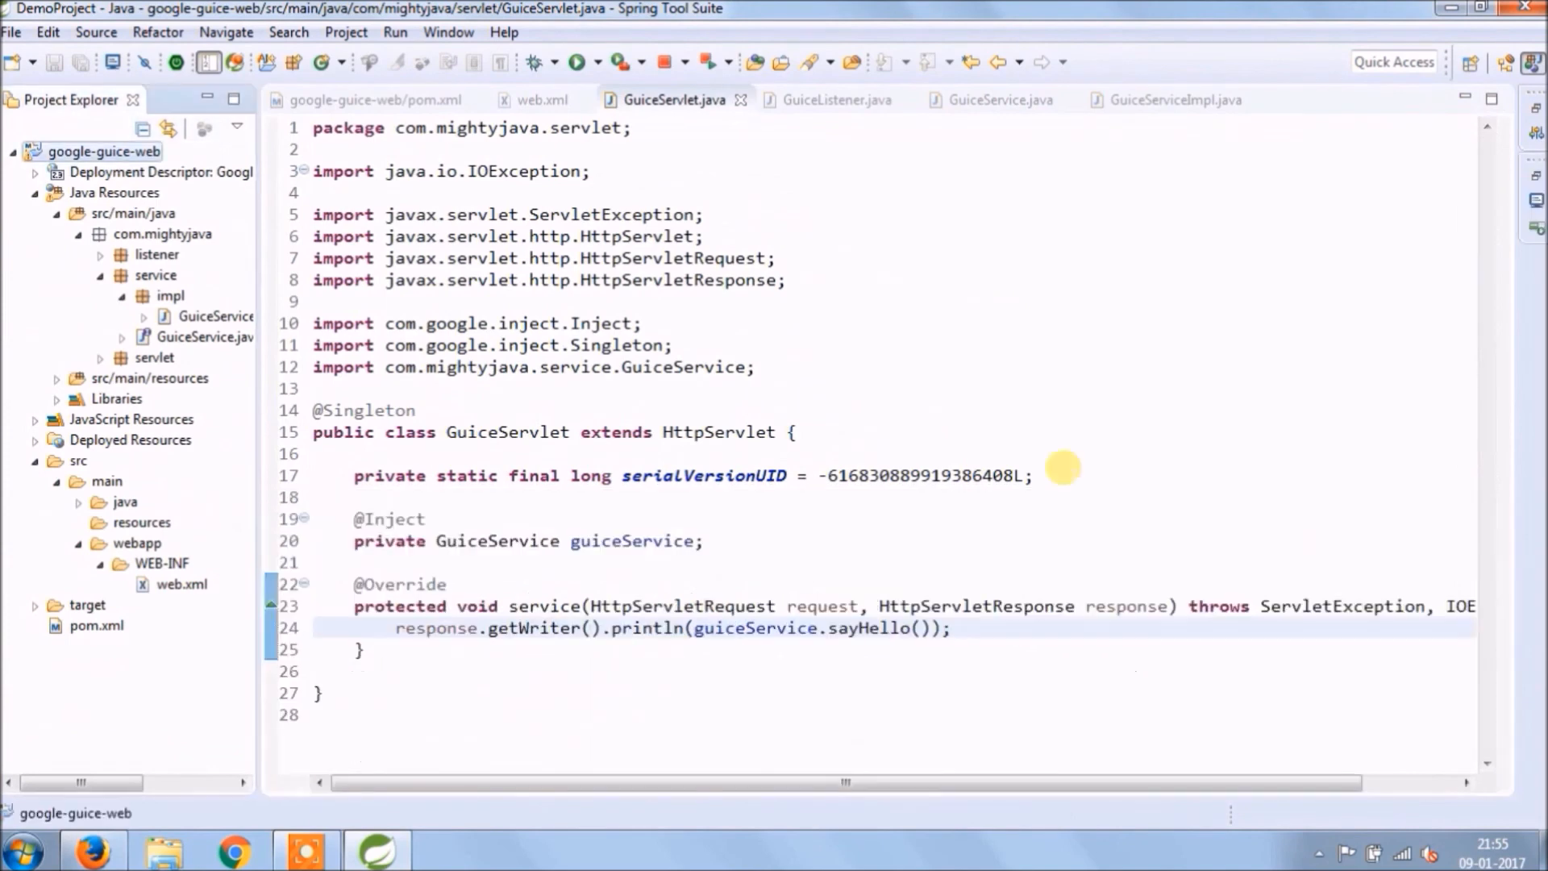
Review GuiceFilter, GuiceServlet, GuiceService, GuiceServiceImpl and GuiceServletContextListener sources, ending on GuiceListener.
{"action": "left_click", "coordinate": [373, 98]}
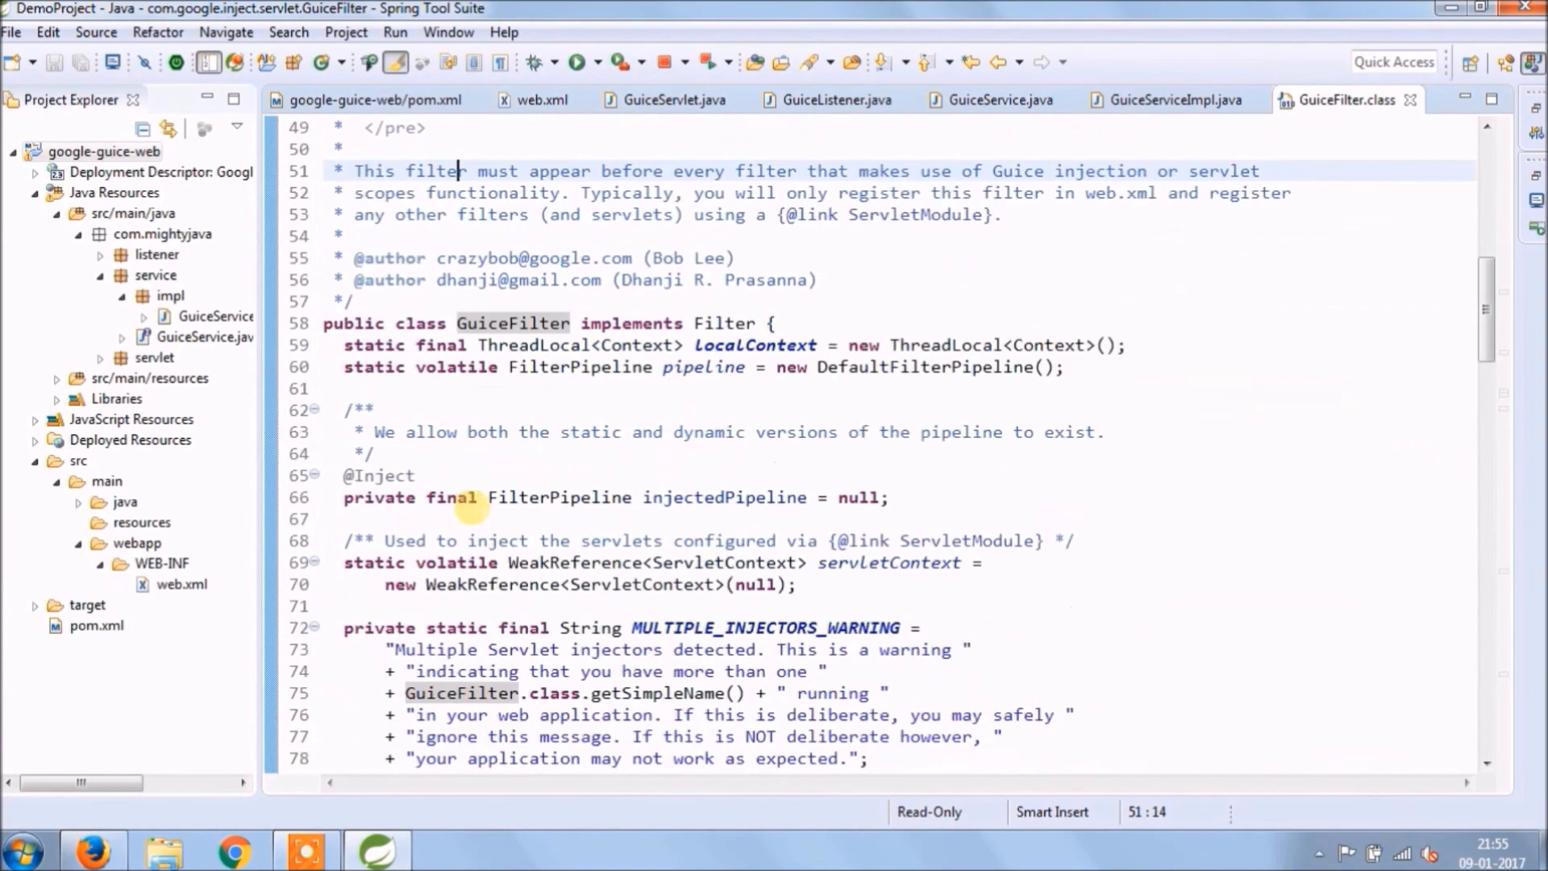
{"action": "scroll", "scroll_direction": "down", "scroll_amount": 3}
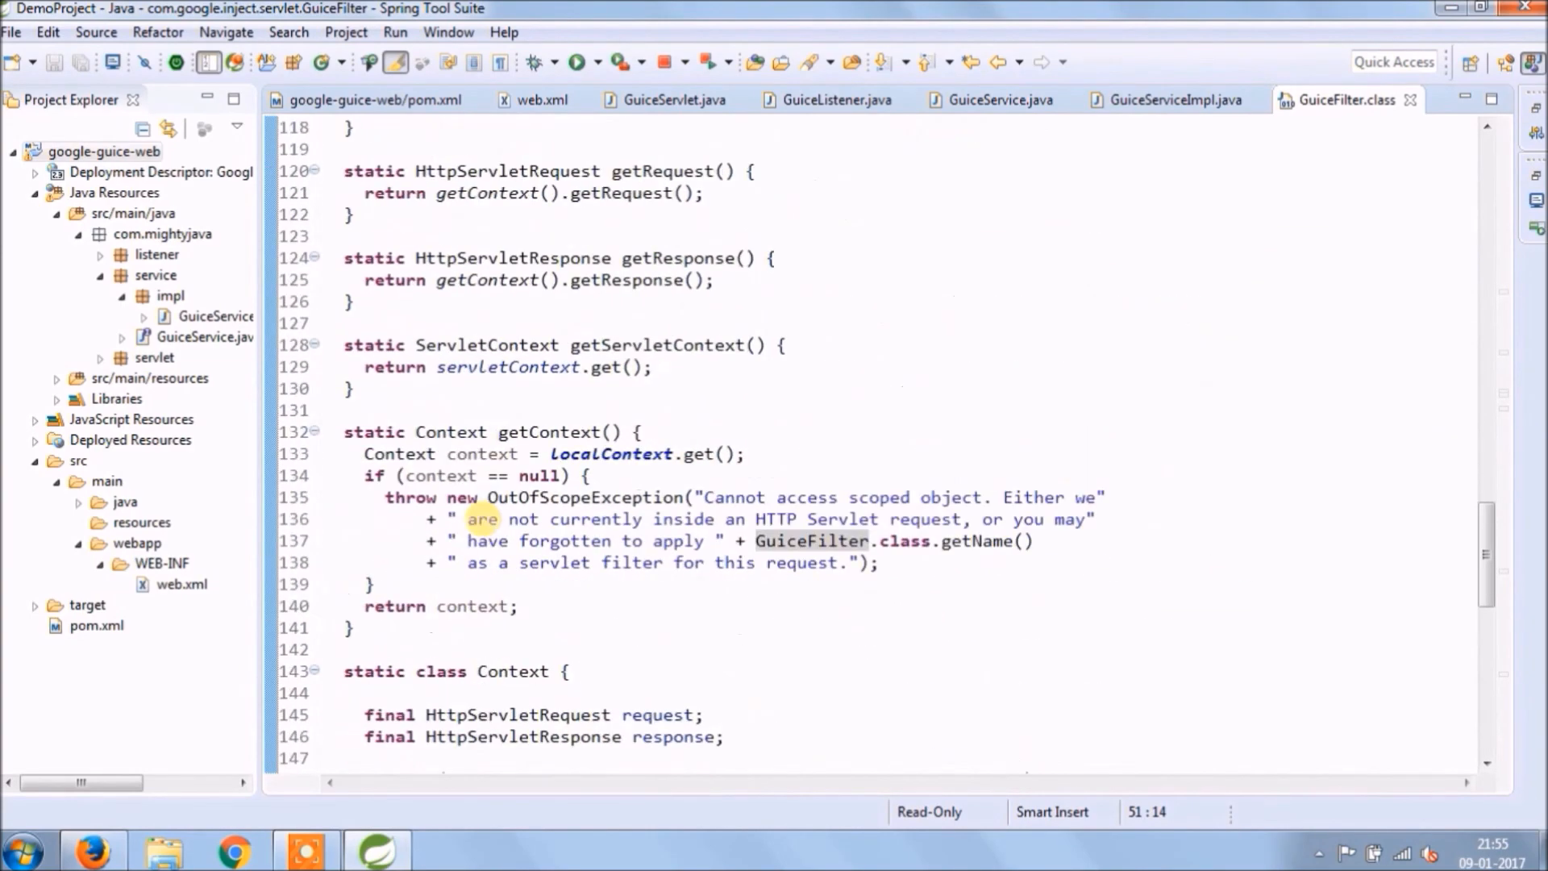
{"action": "left_click", "coordinate": [541, 99]}
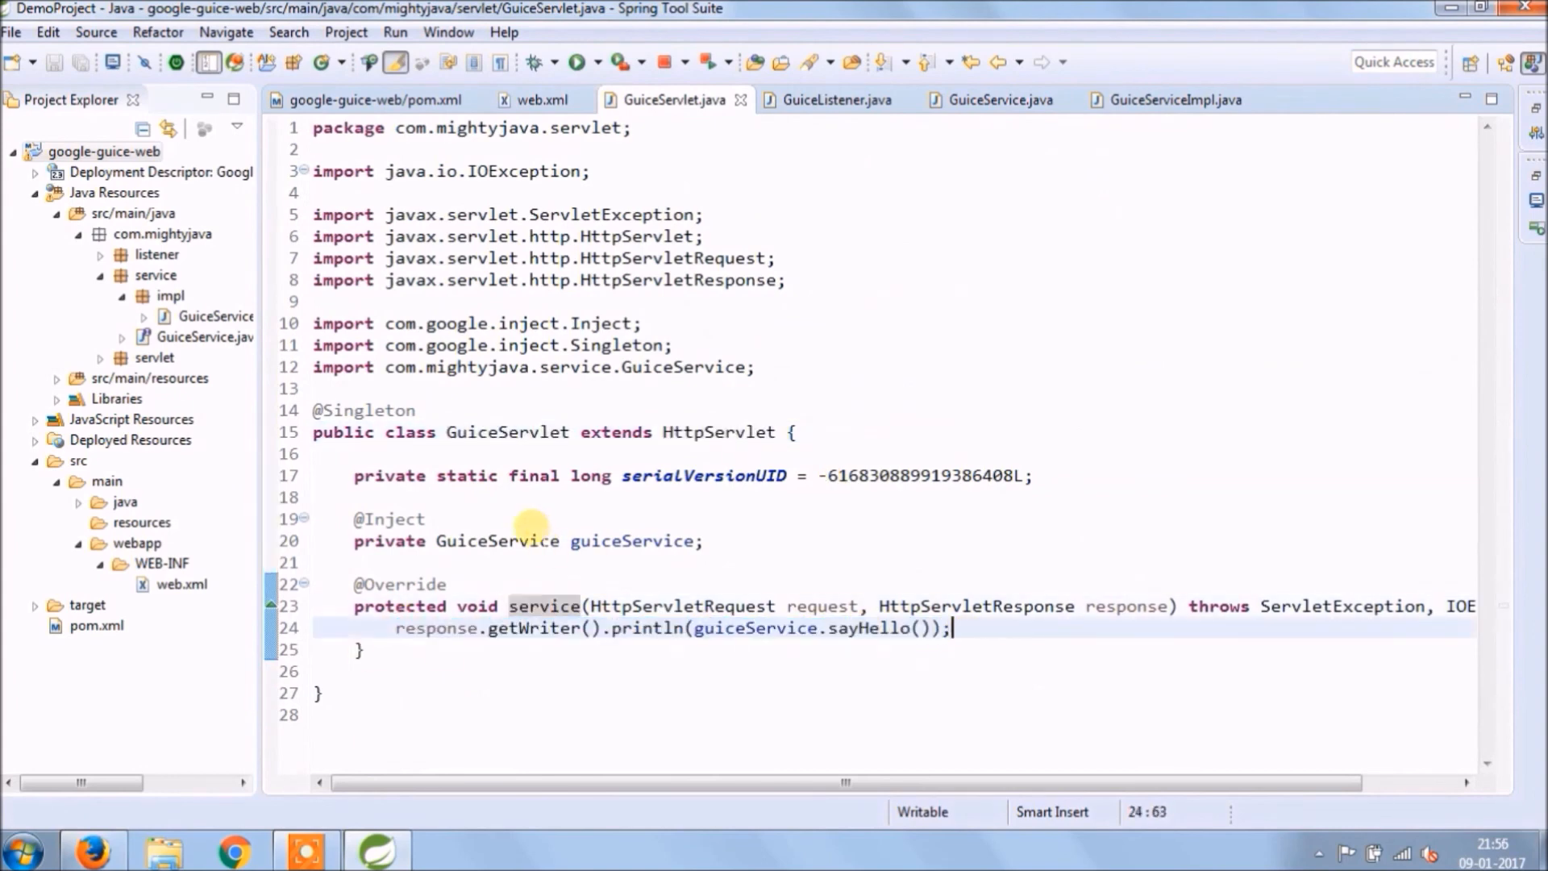
{"action": "left_click", "coordinate": [994, 98]}
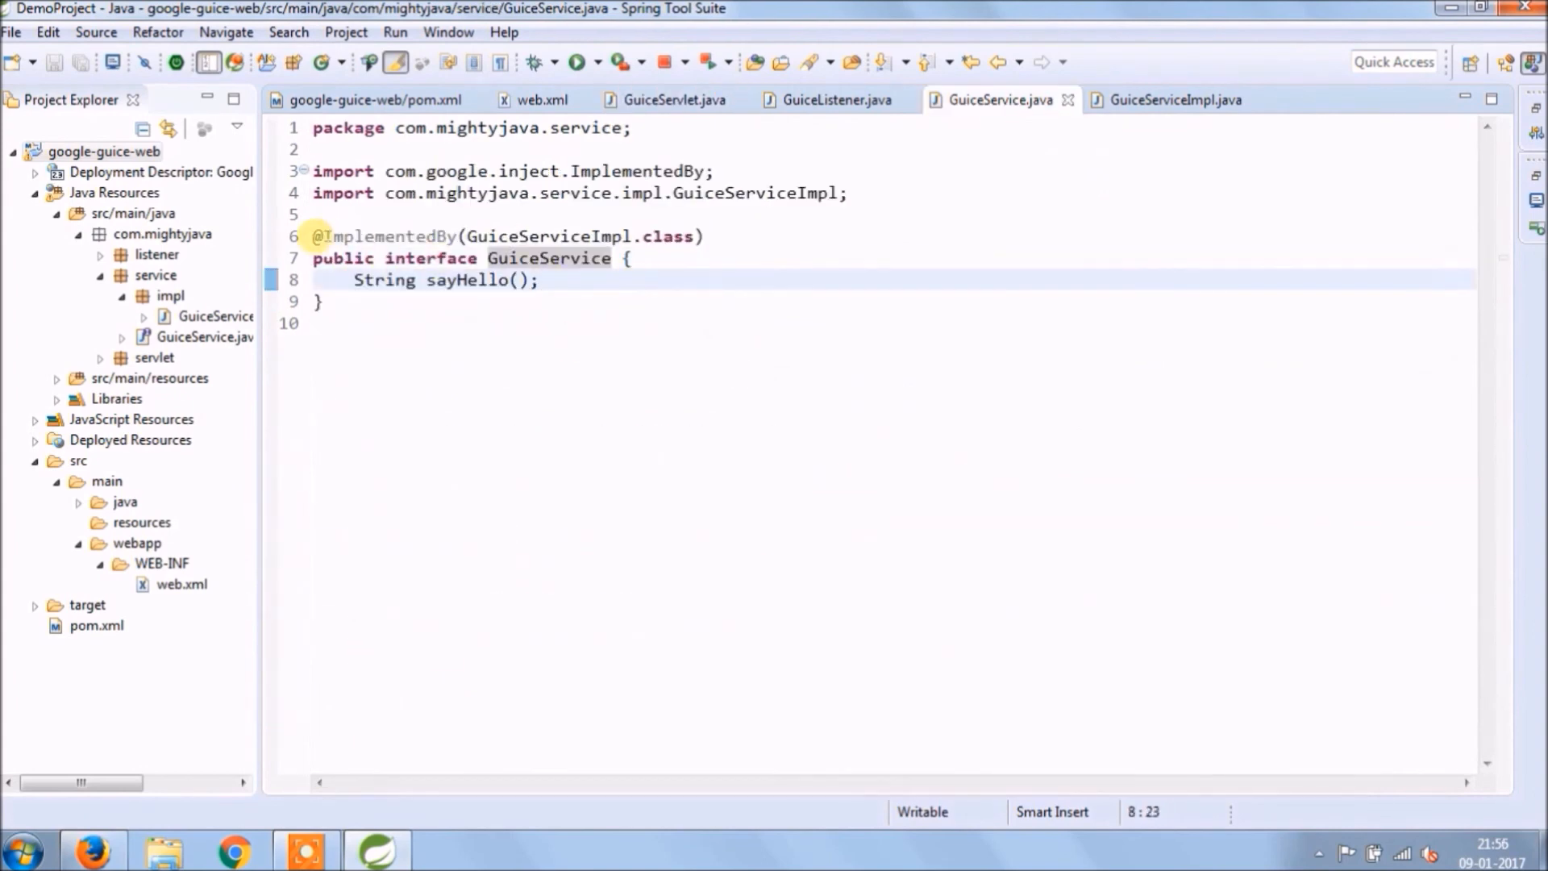
{"action": "left_click", "coordinate": [1173, 98]}
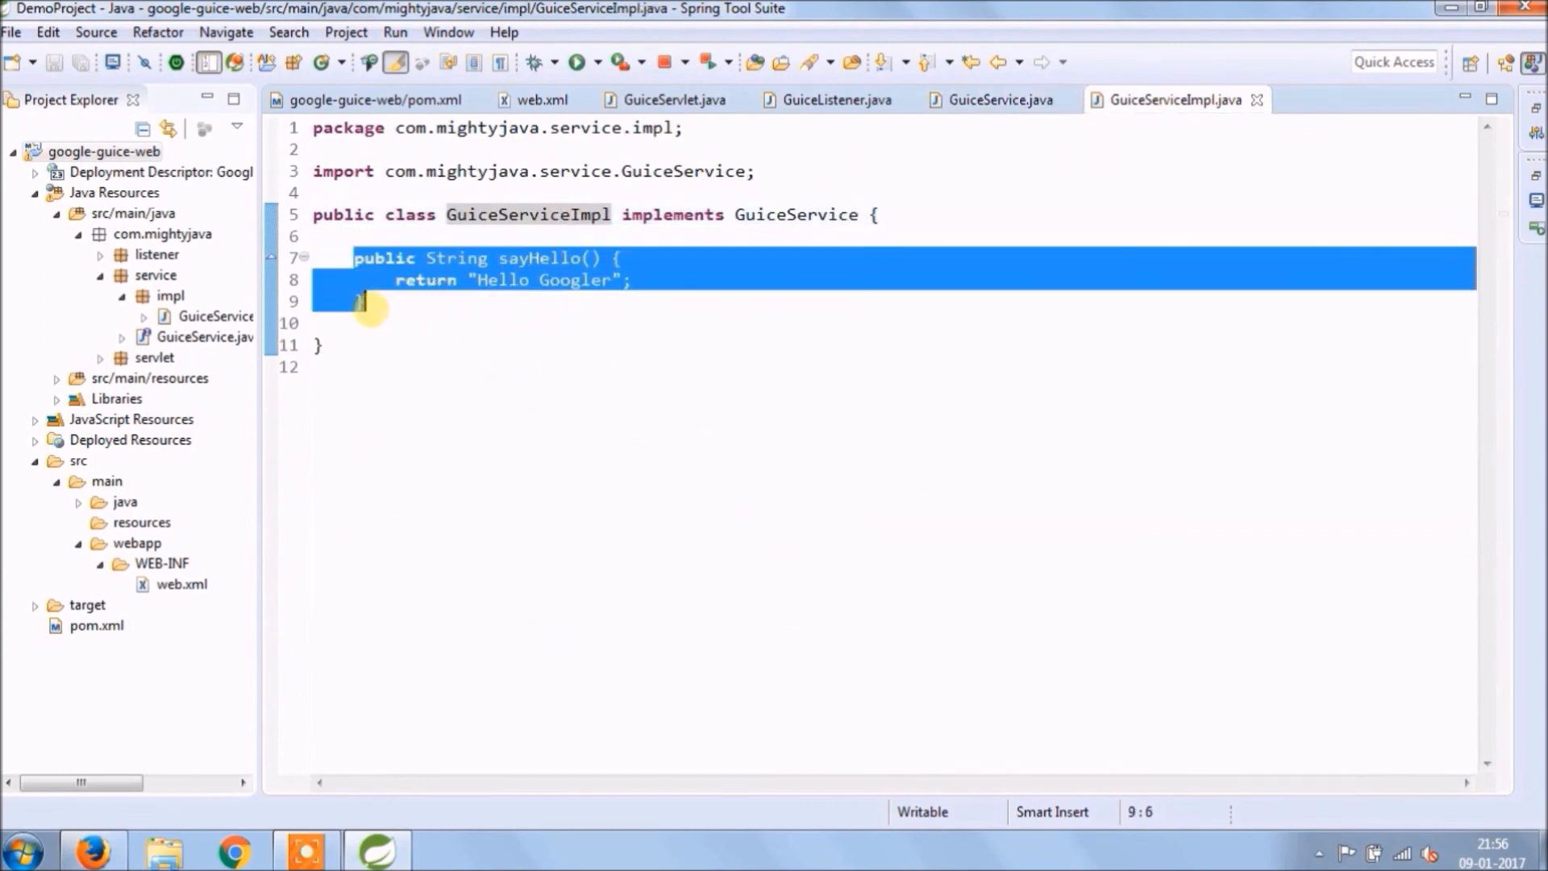
{"action": "left_click", "coordinate": [838, 100]}
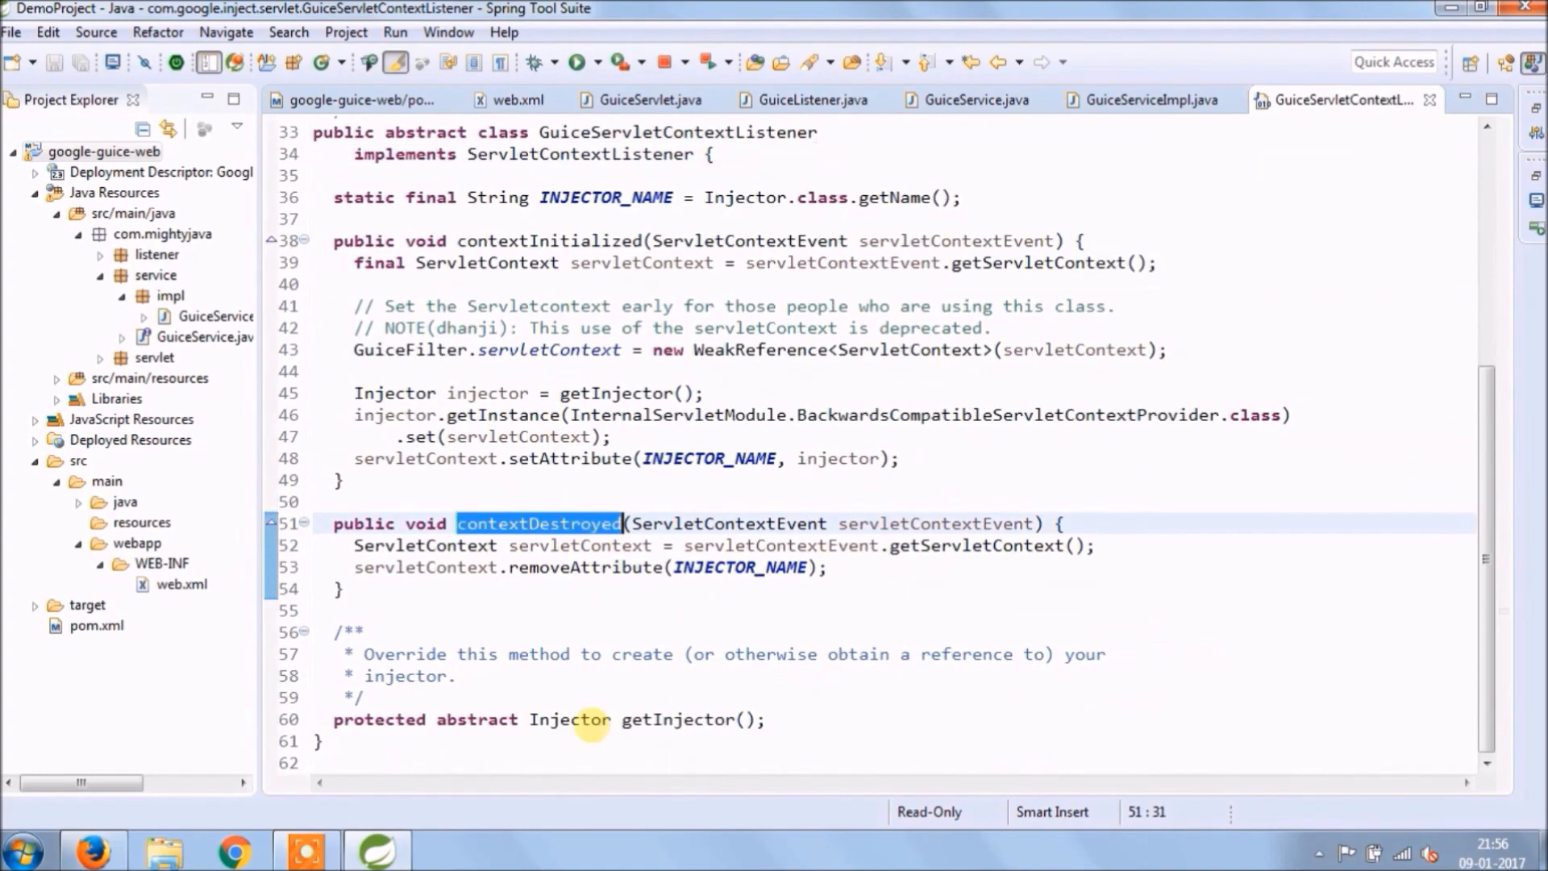
{"action": "left_click", "coordinate": [812, 101]}
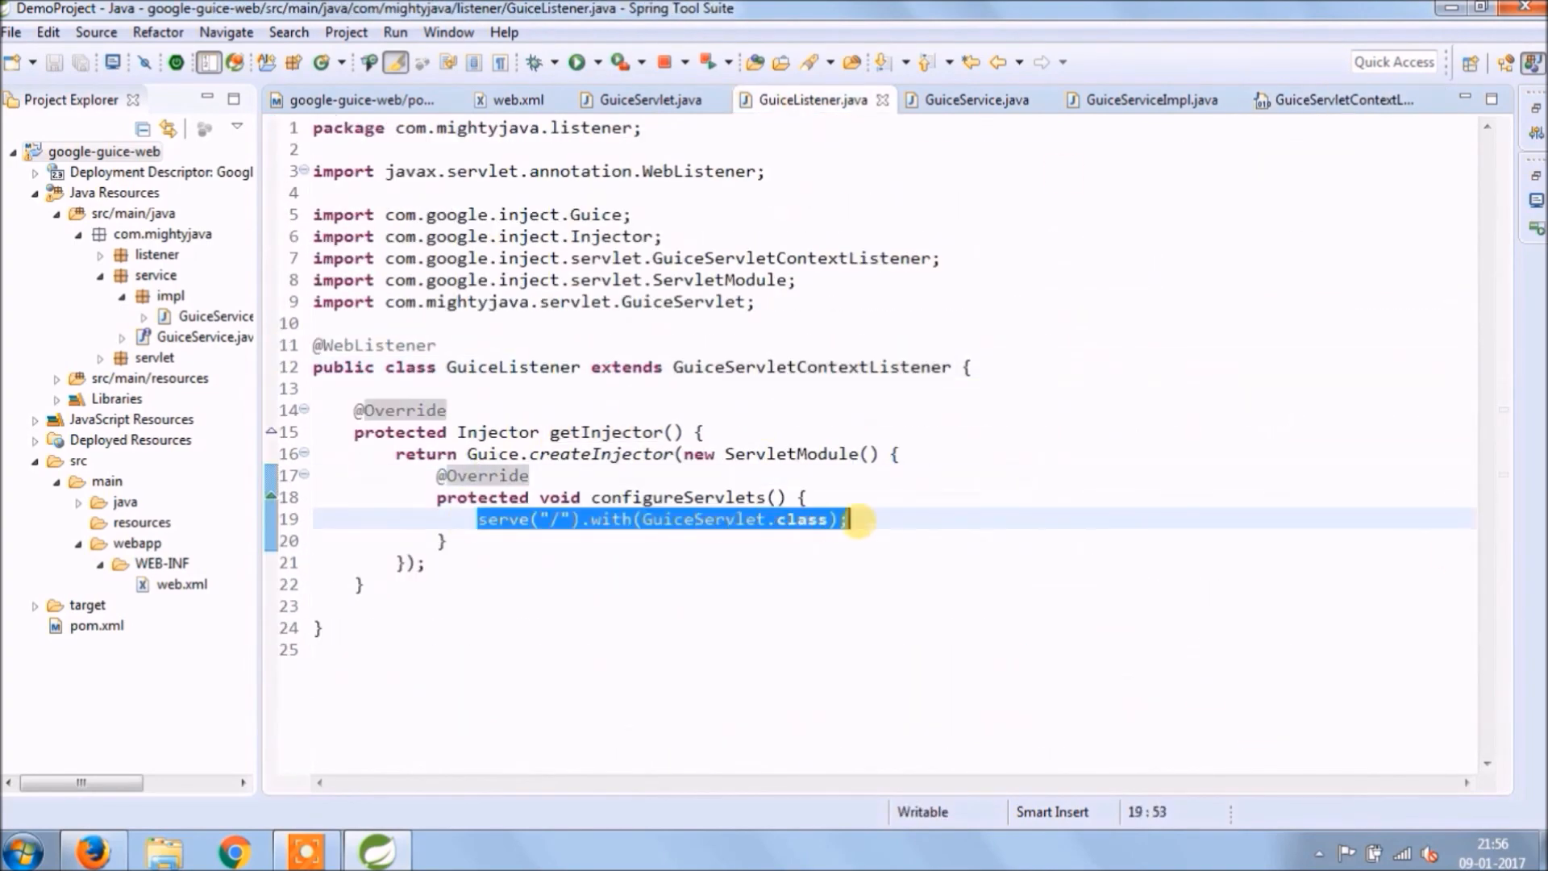